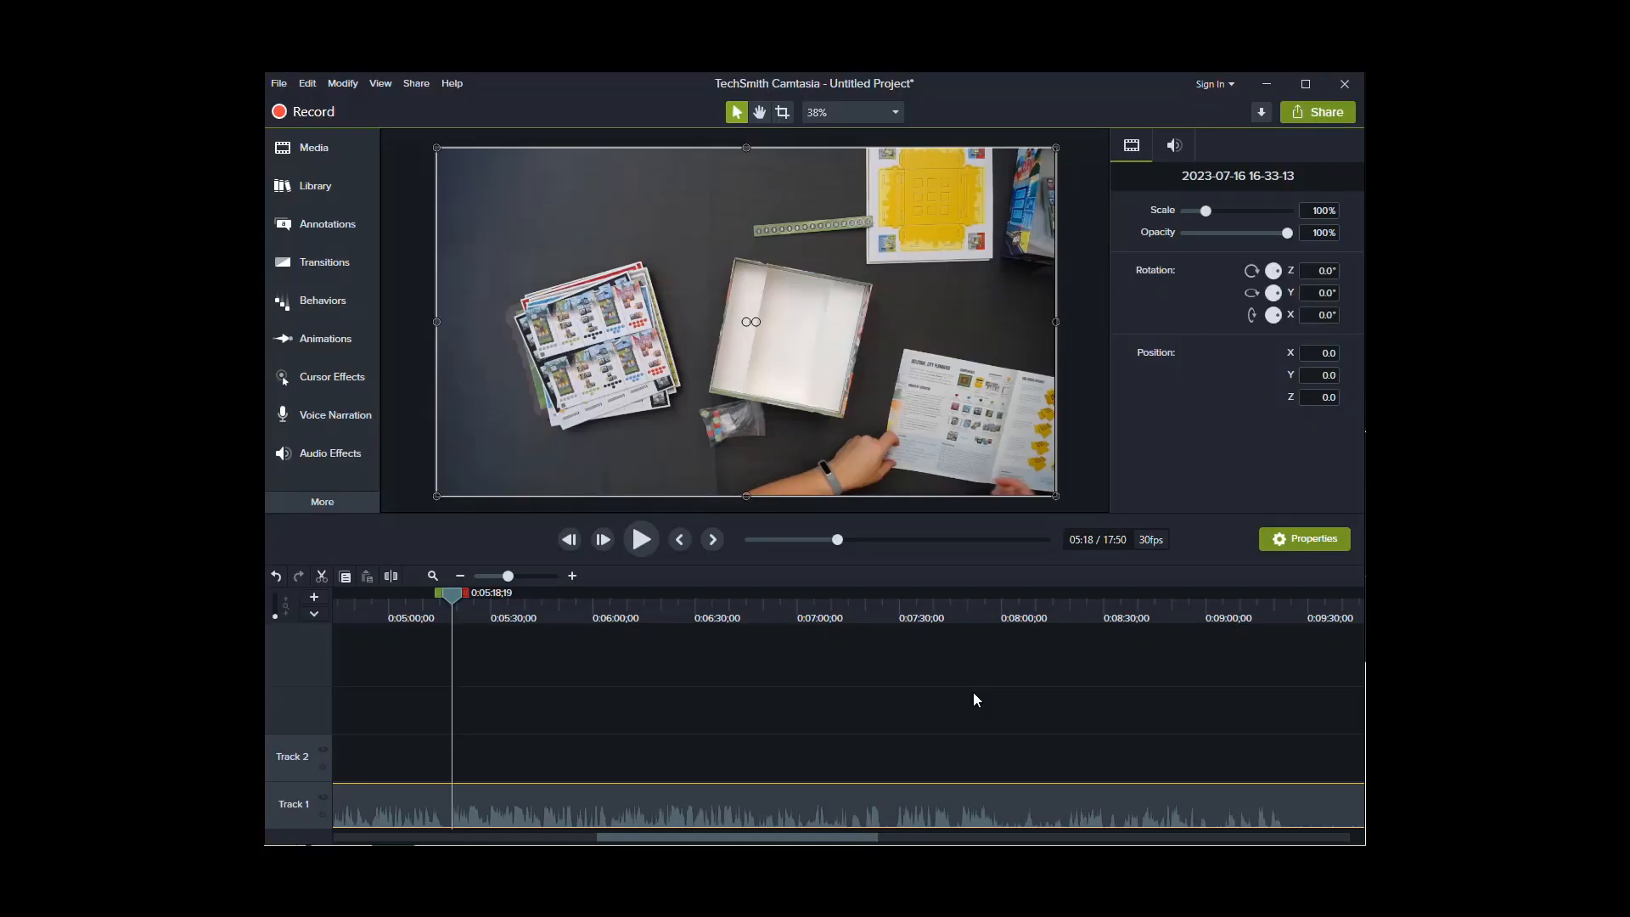
pyautogui.moveTo(968, 695)
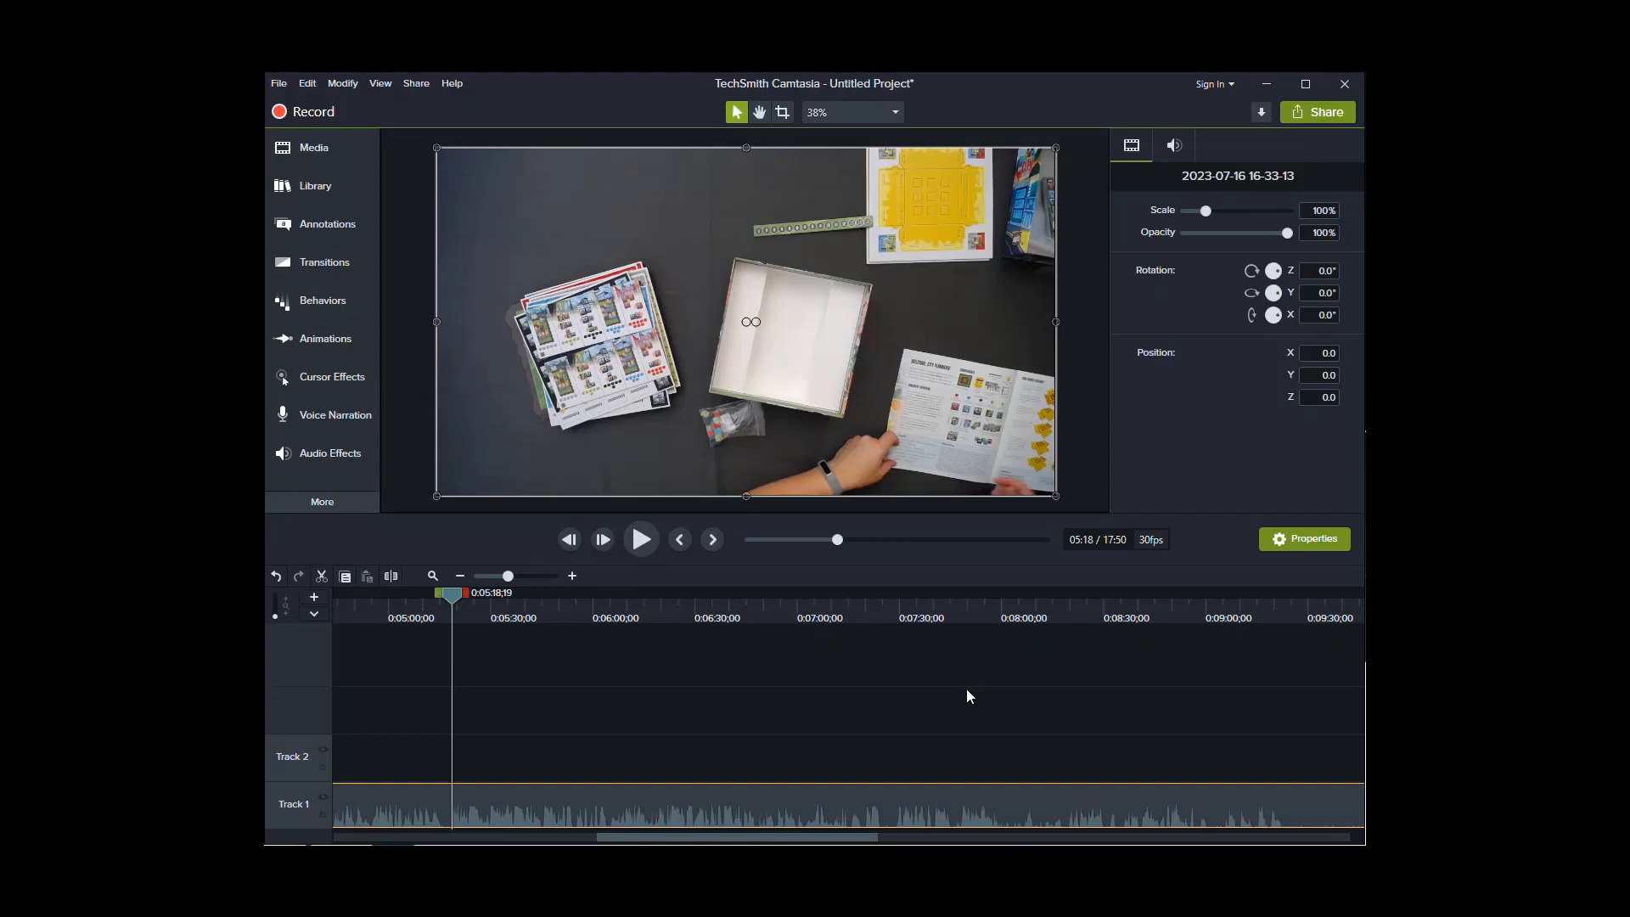
pyautogui.moveTo(861, 88)
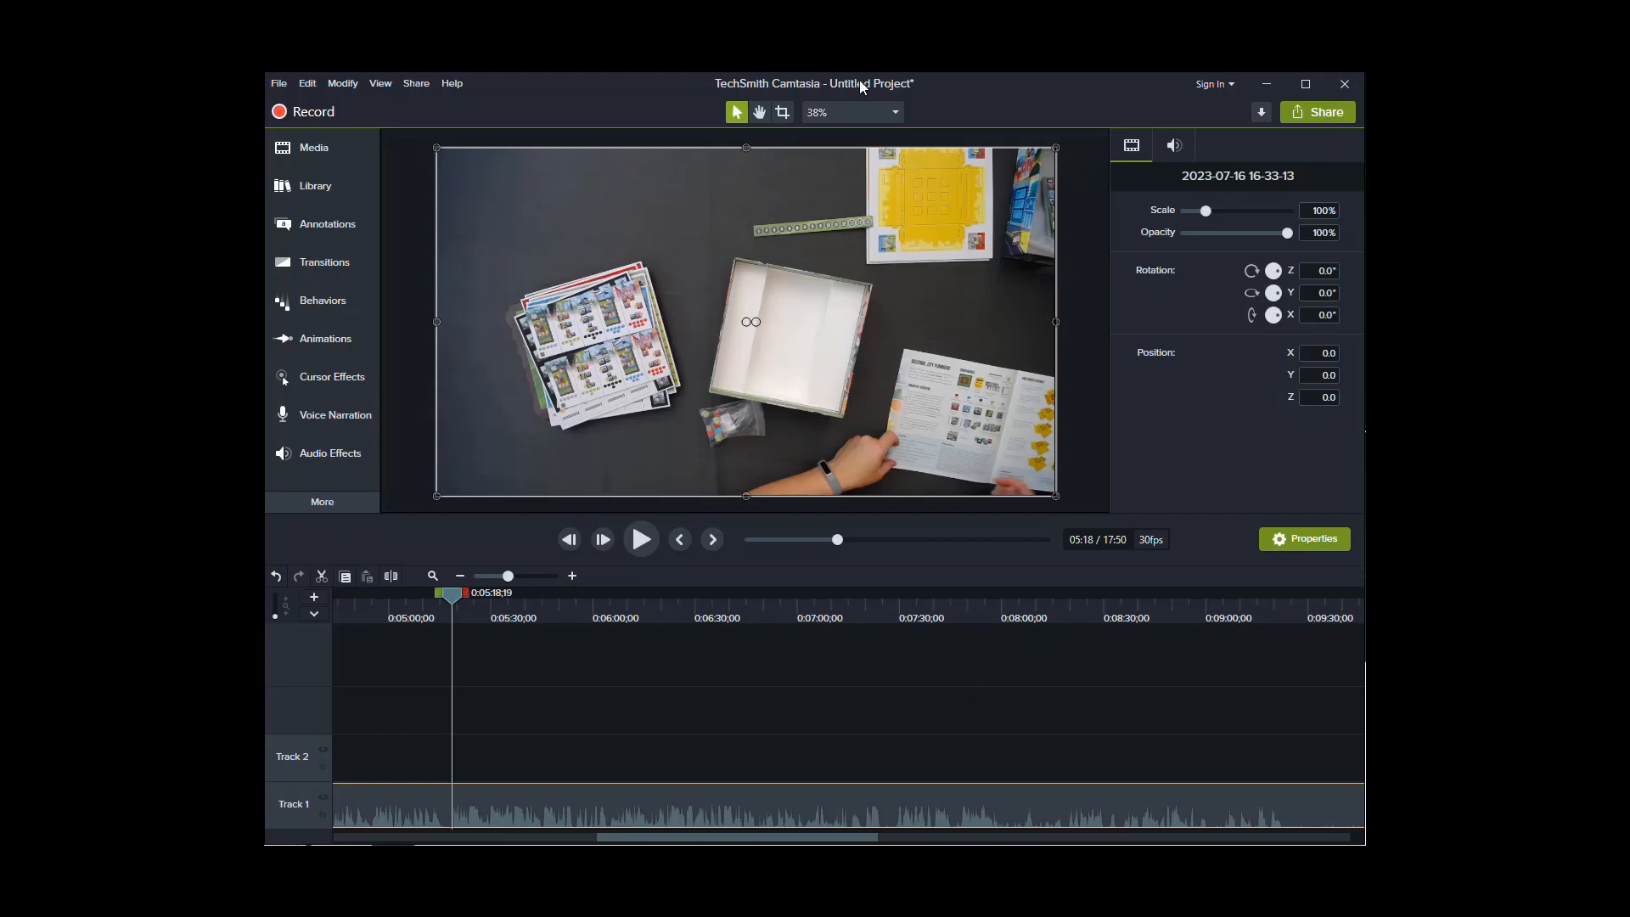
pyautogui.moveTo(506, 392)
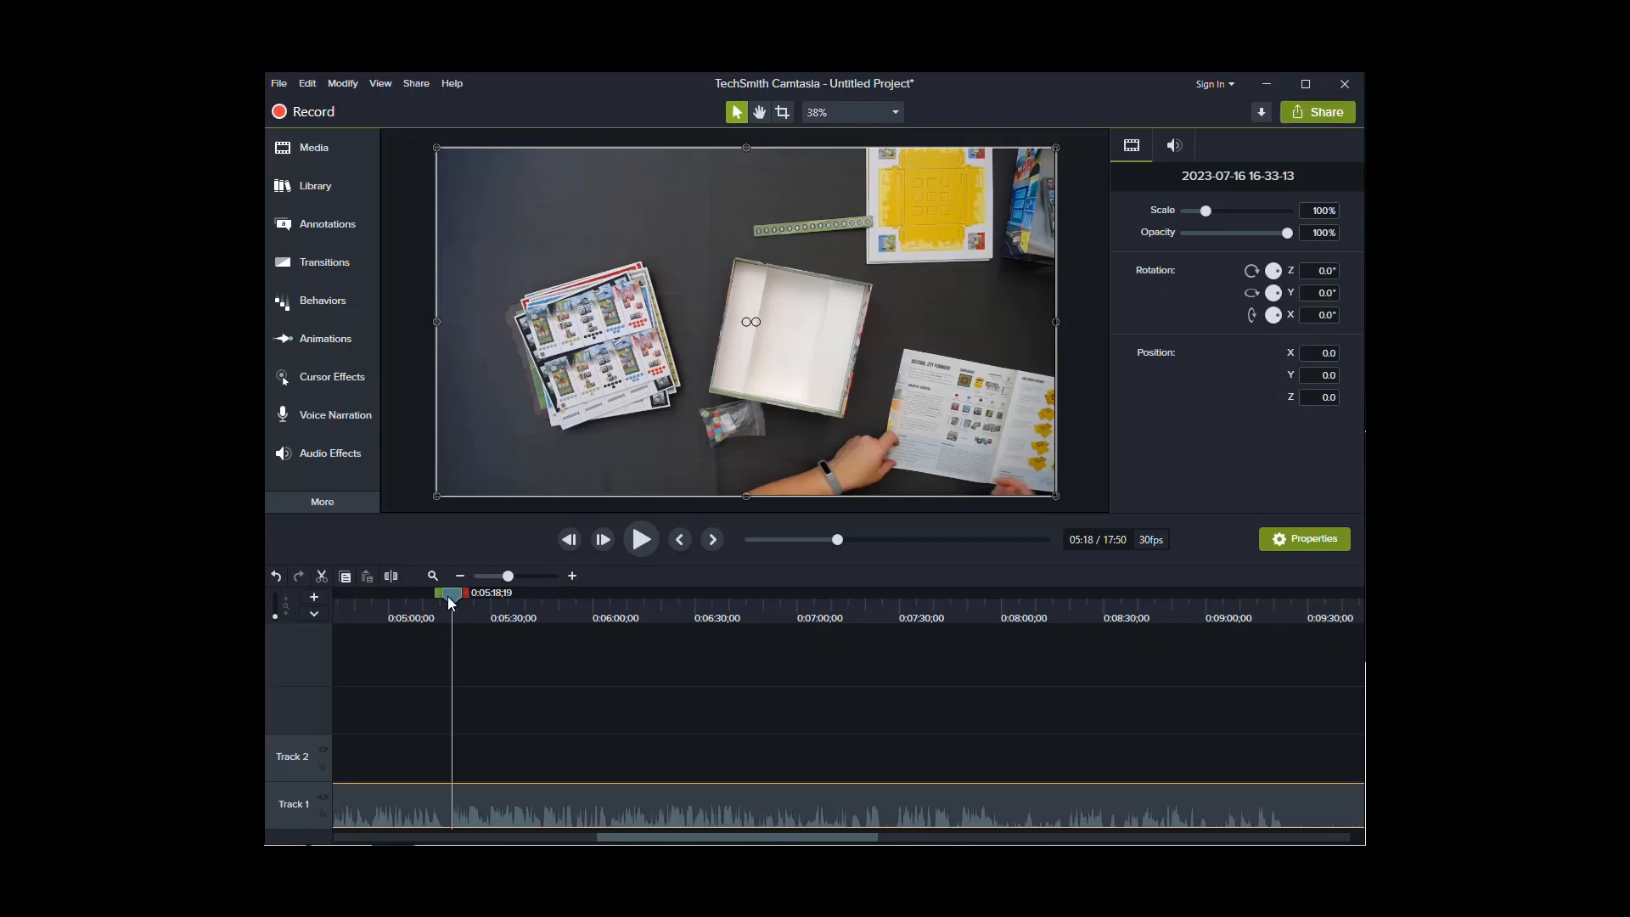
# Move the playhead along the timeline ruler until it sits exactly at 0:07:47.
pyautogui.click(791, 604)
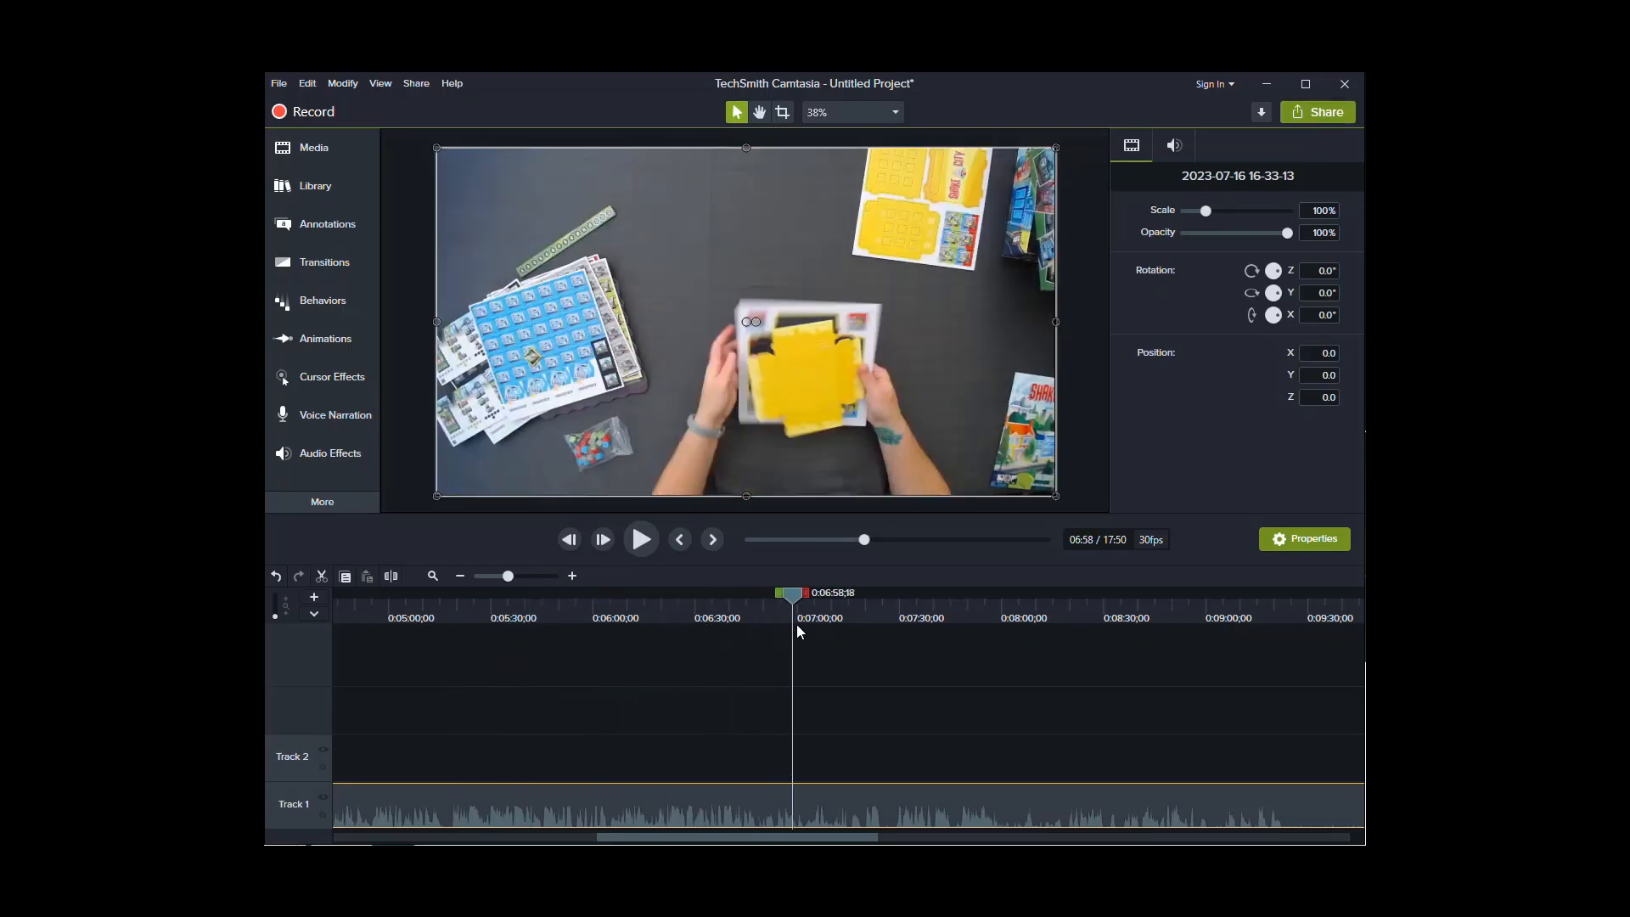
pyautogui.click(966, 596)
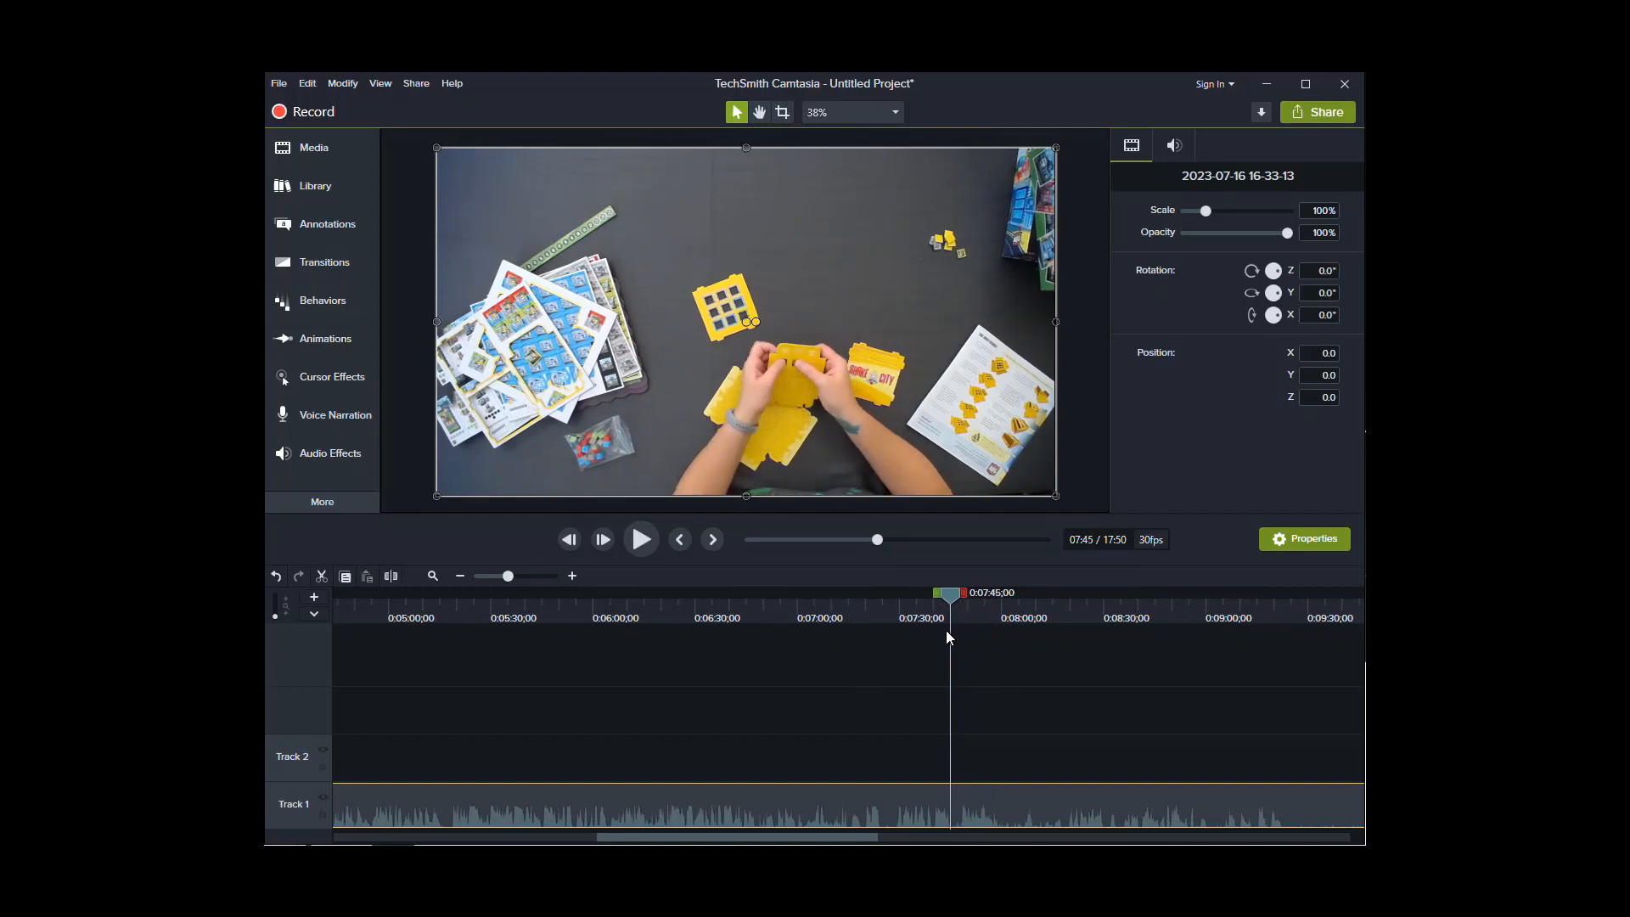
pyautogui.click(893, 592)
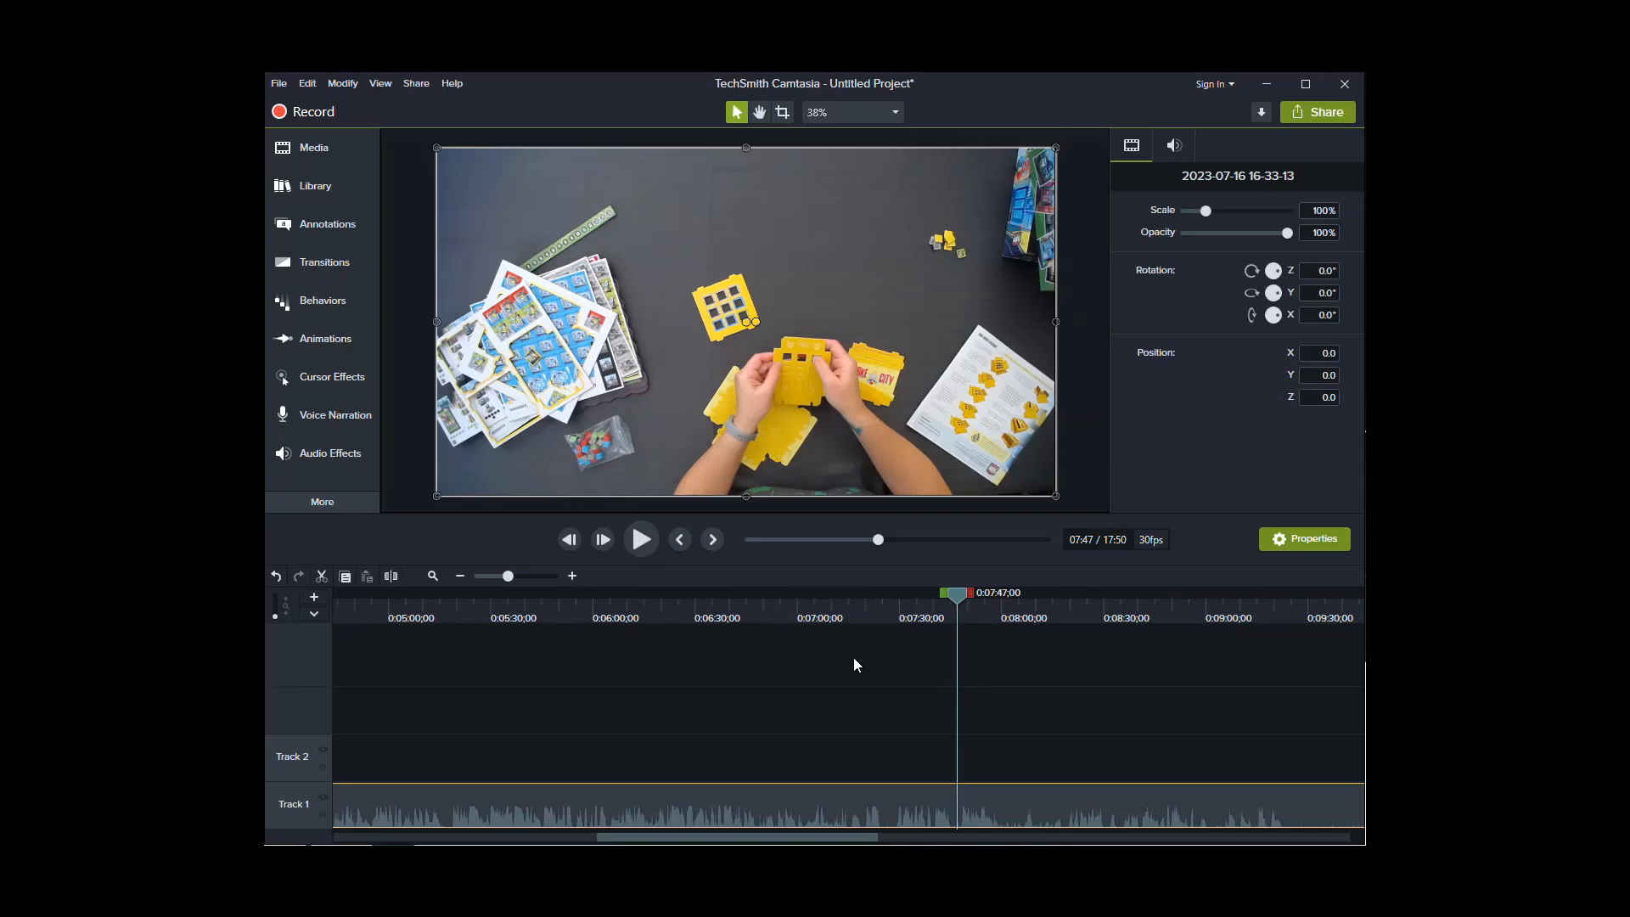
pyautogui.moveTo(643, 835)
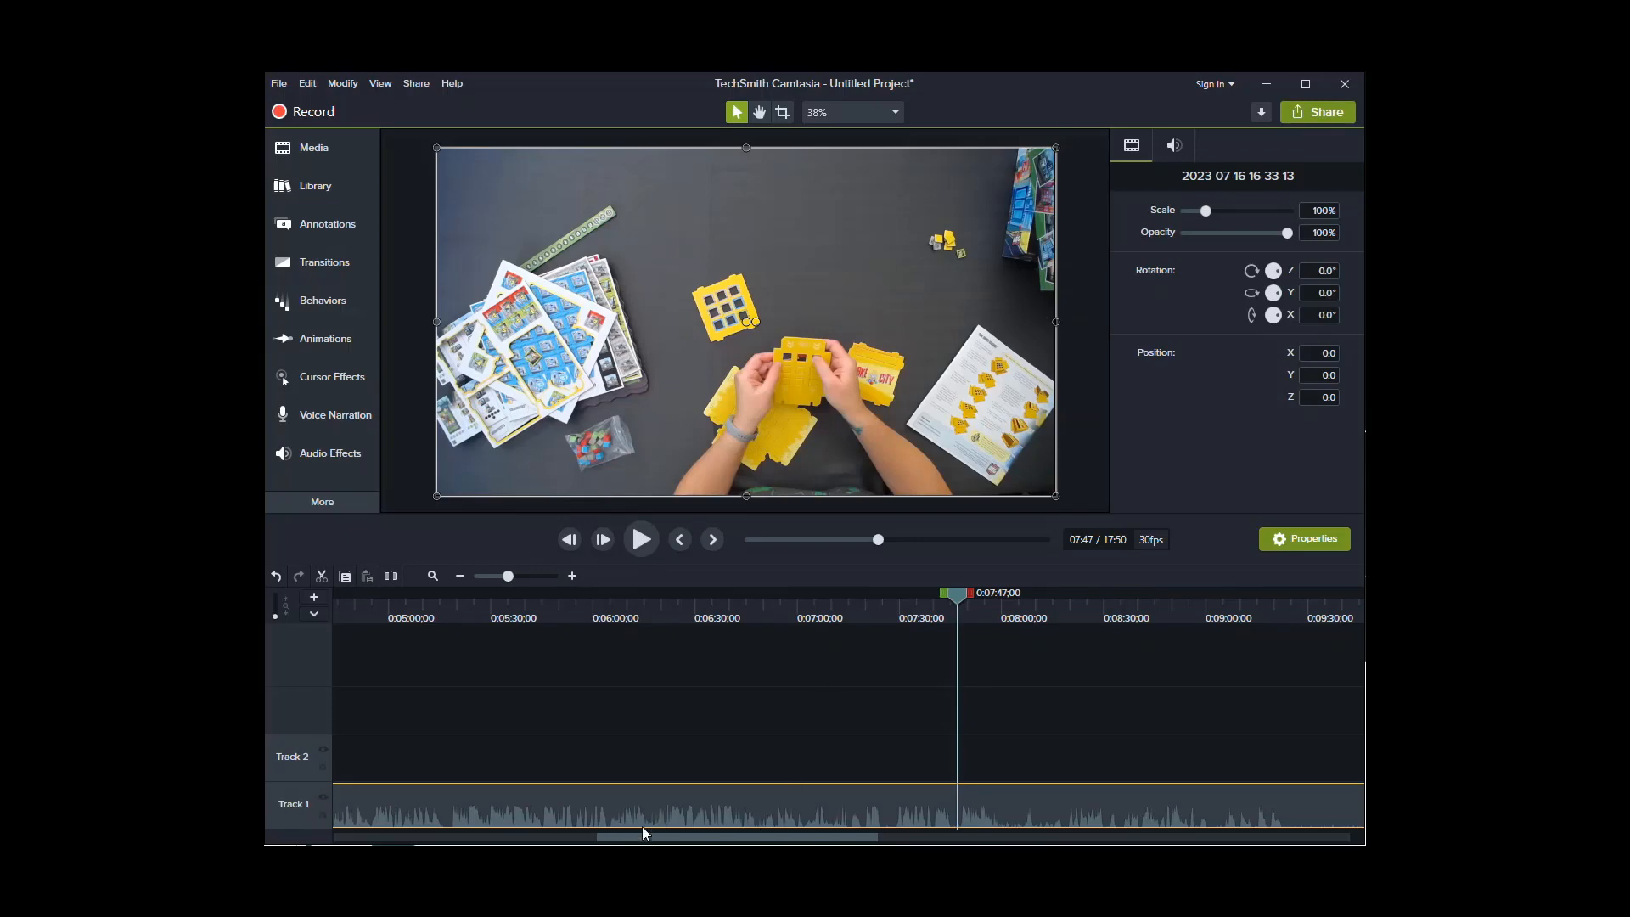
pyautogui.moveTo(611, 826)
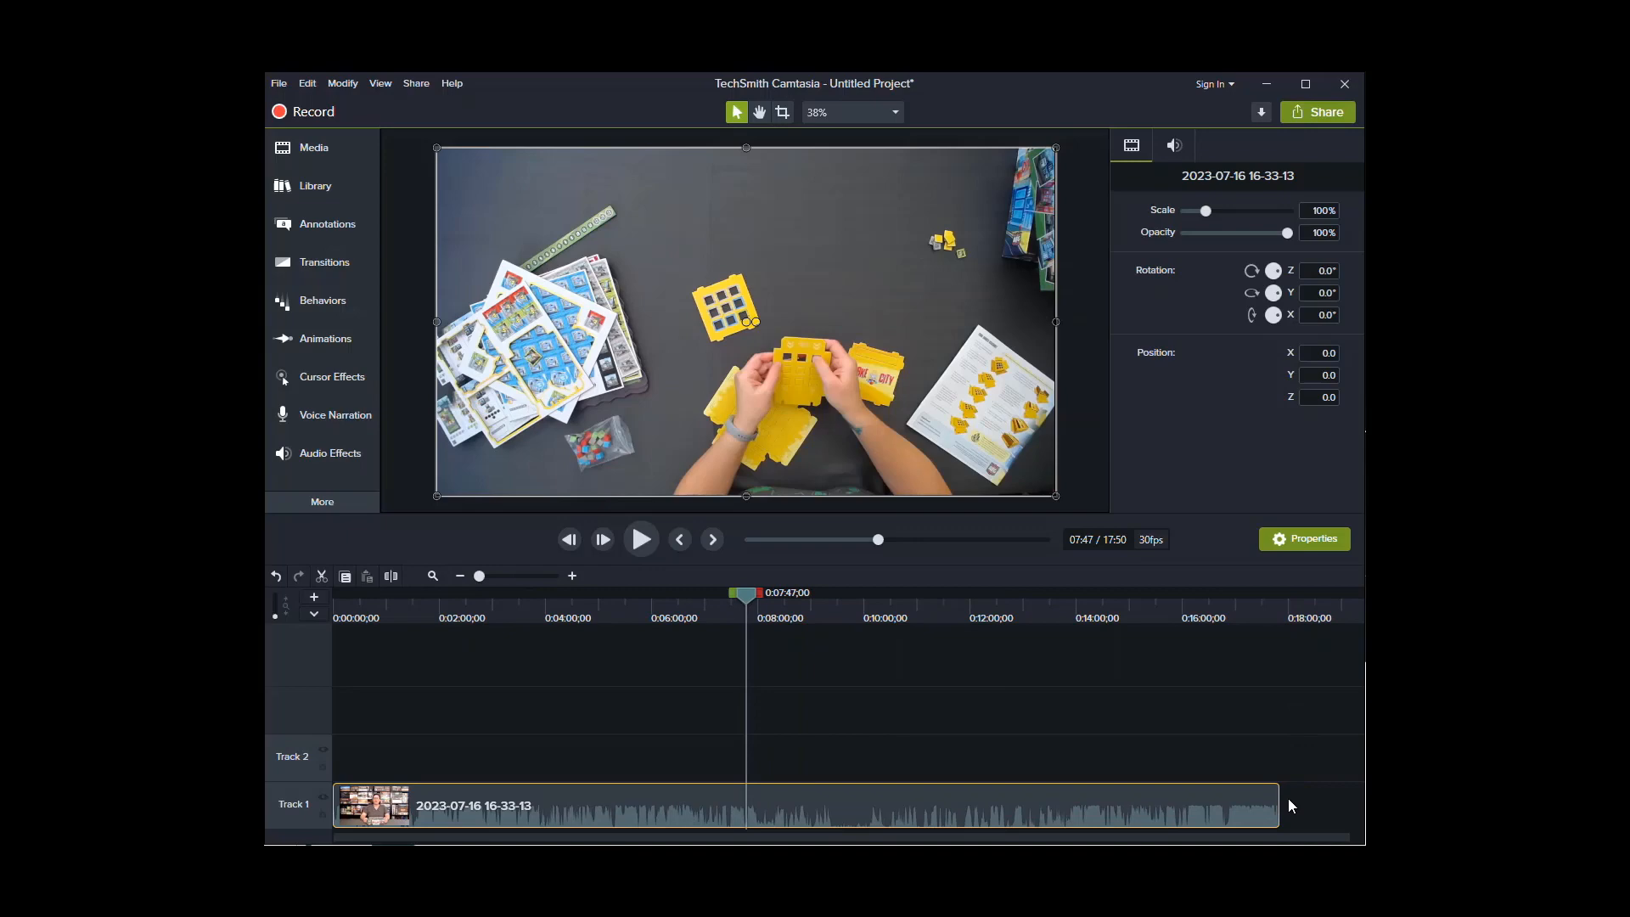
pyautogui.moveTo(1297, 669)
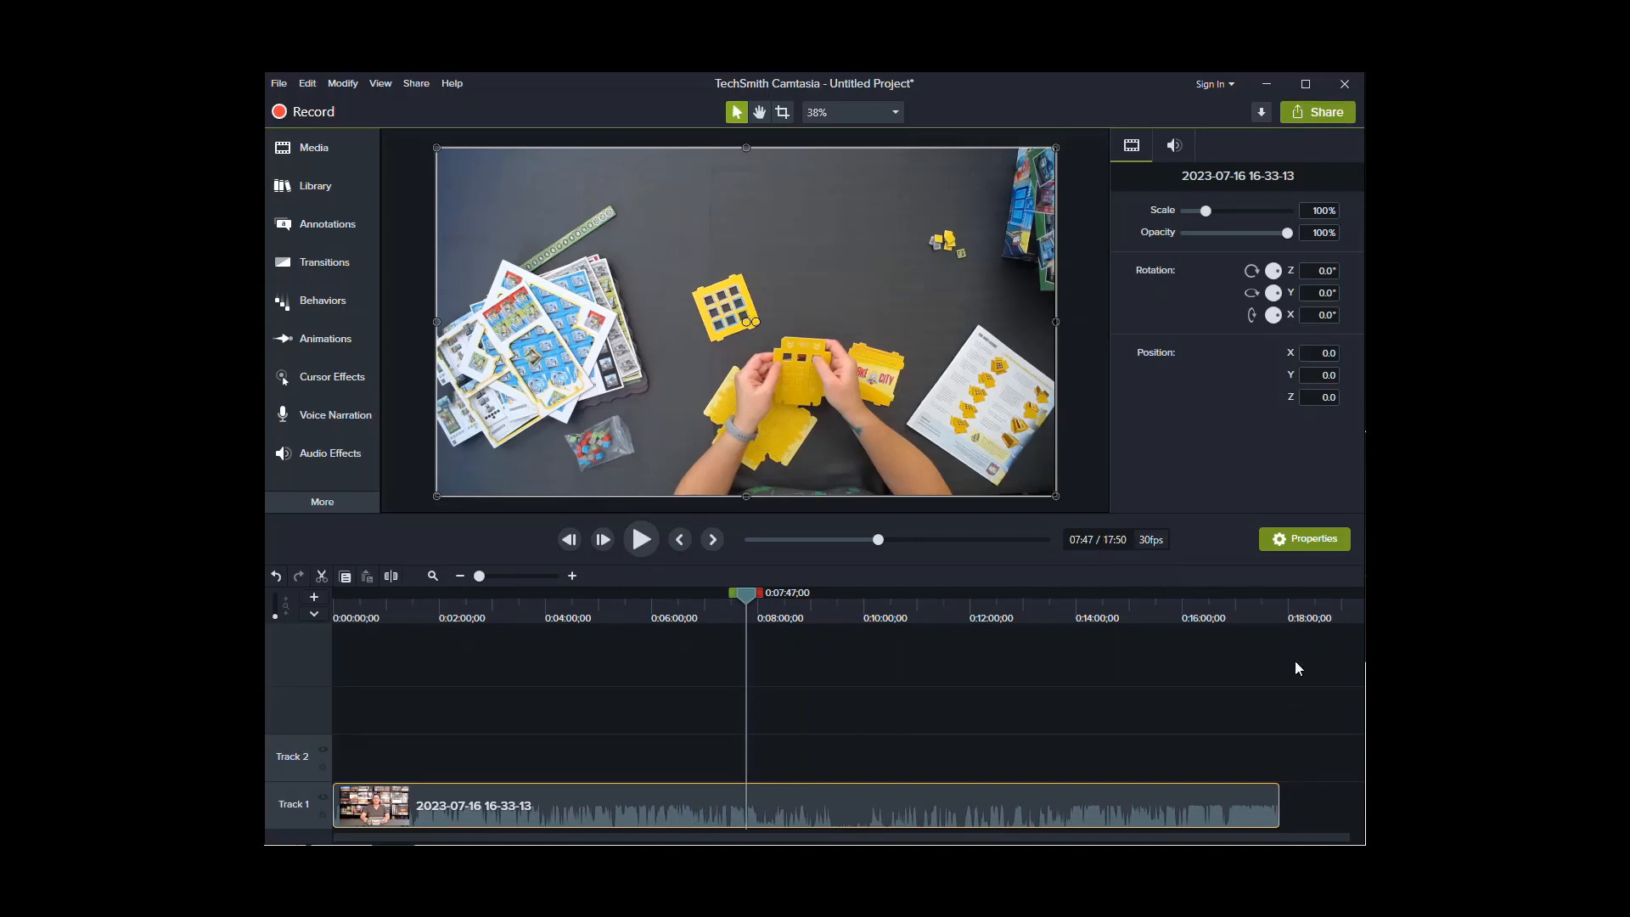
pyautogui.moveTo(1292, 824)
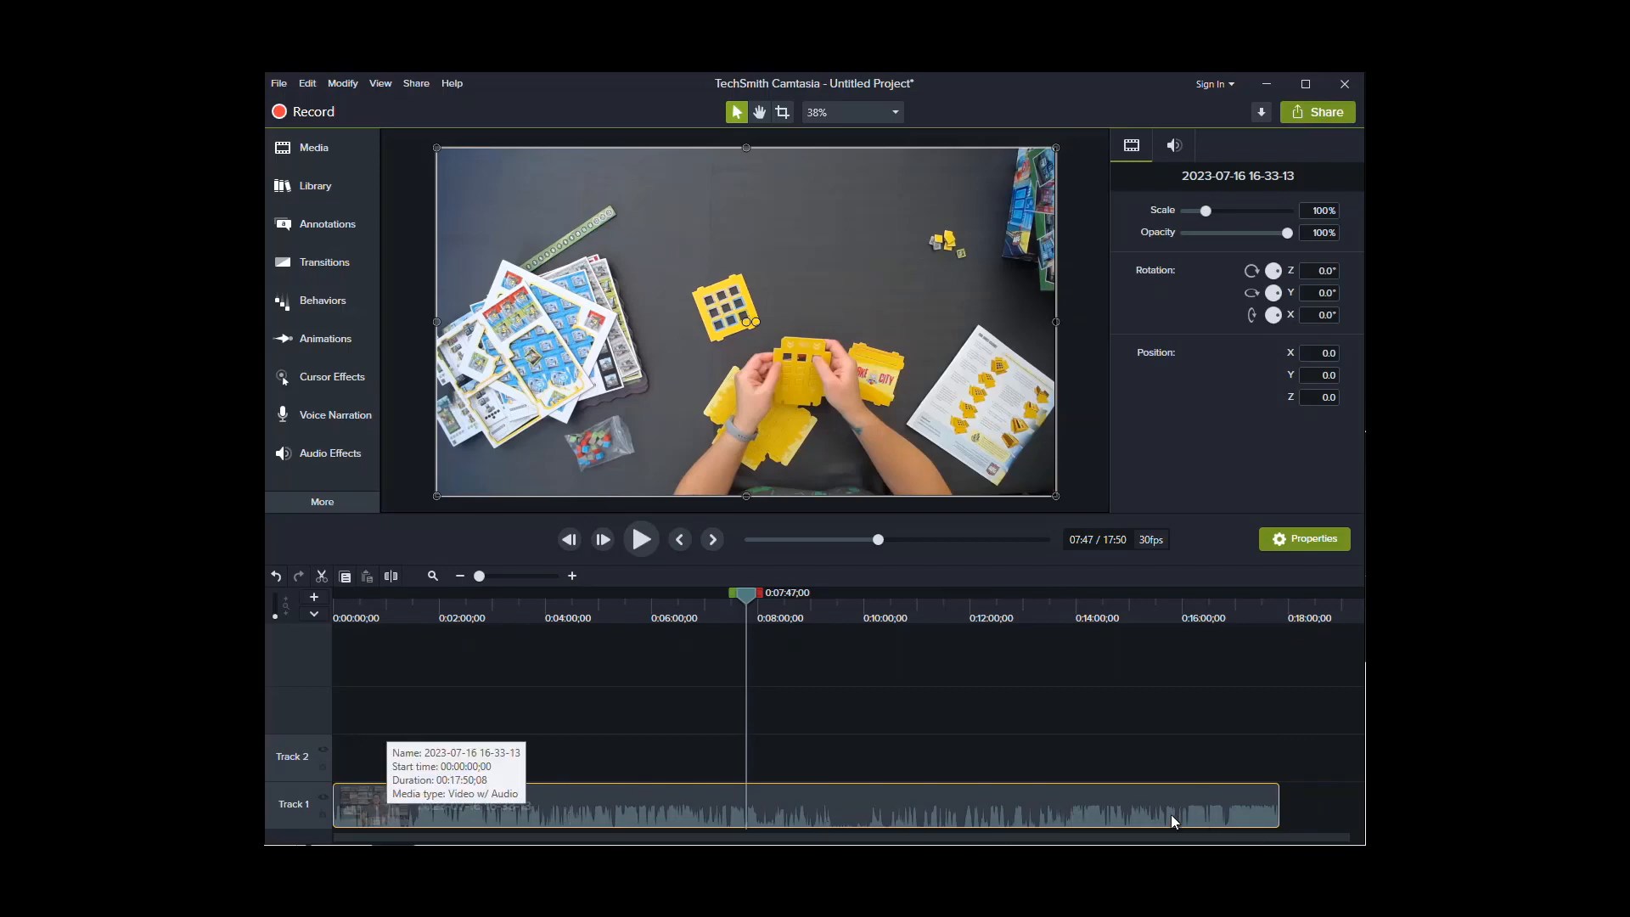
pyautogui.moveTo(451, 810)
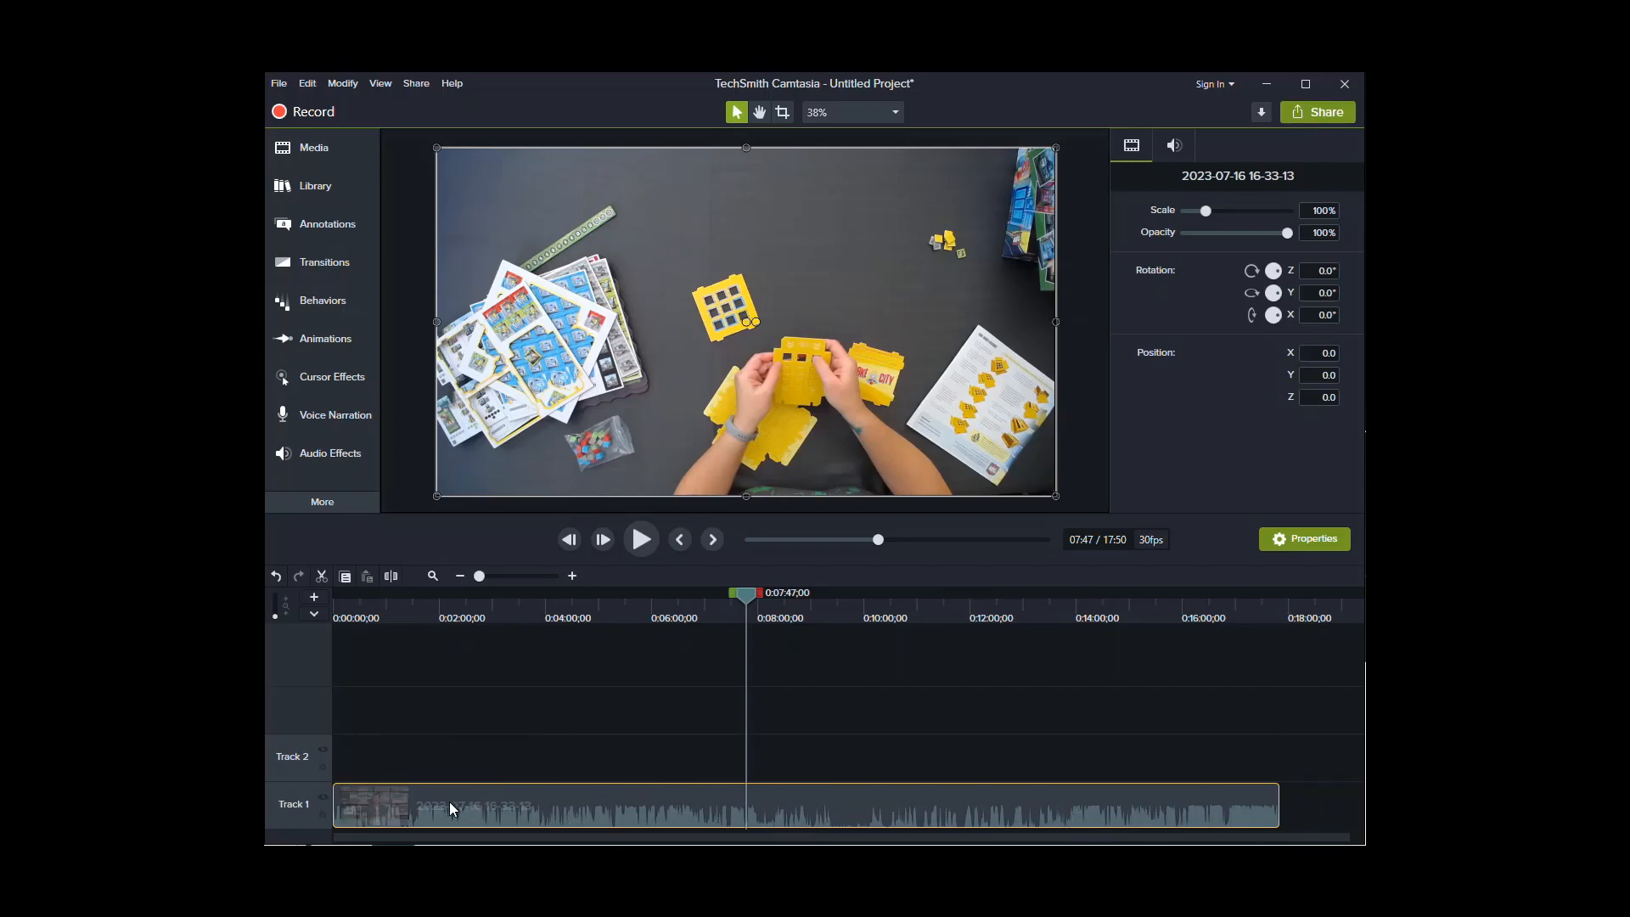
pyautogui.moveTo(484, 810)
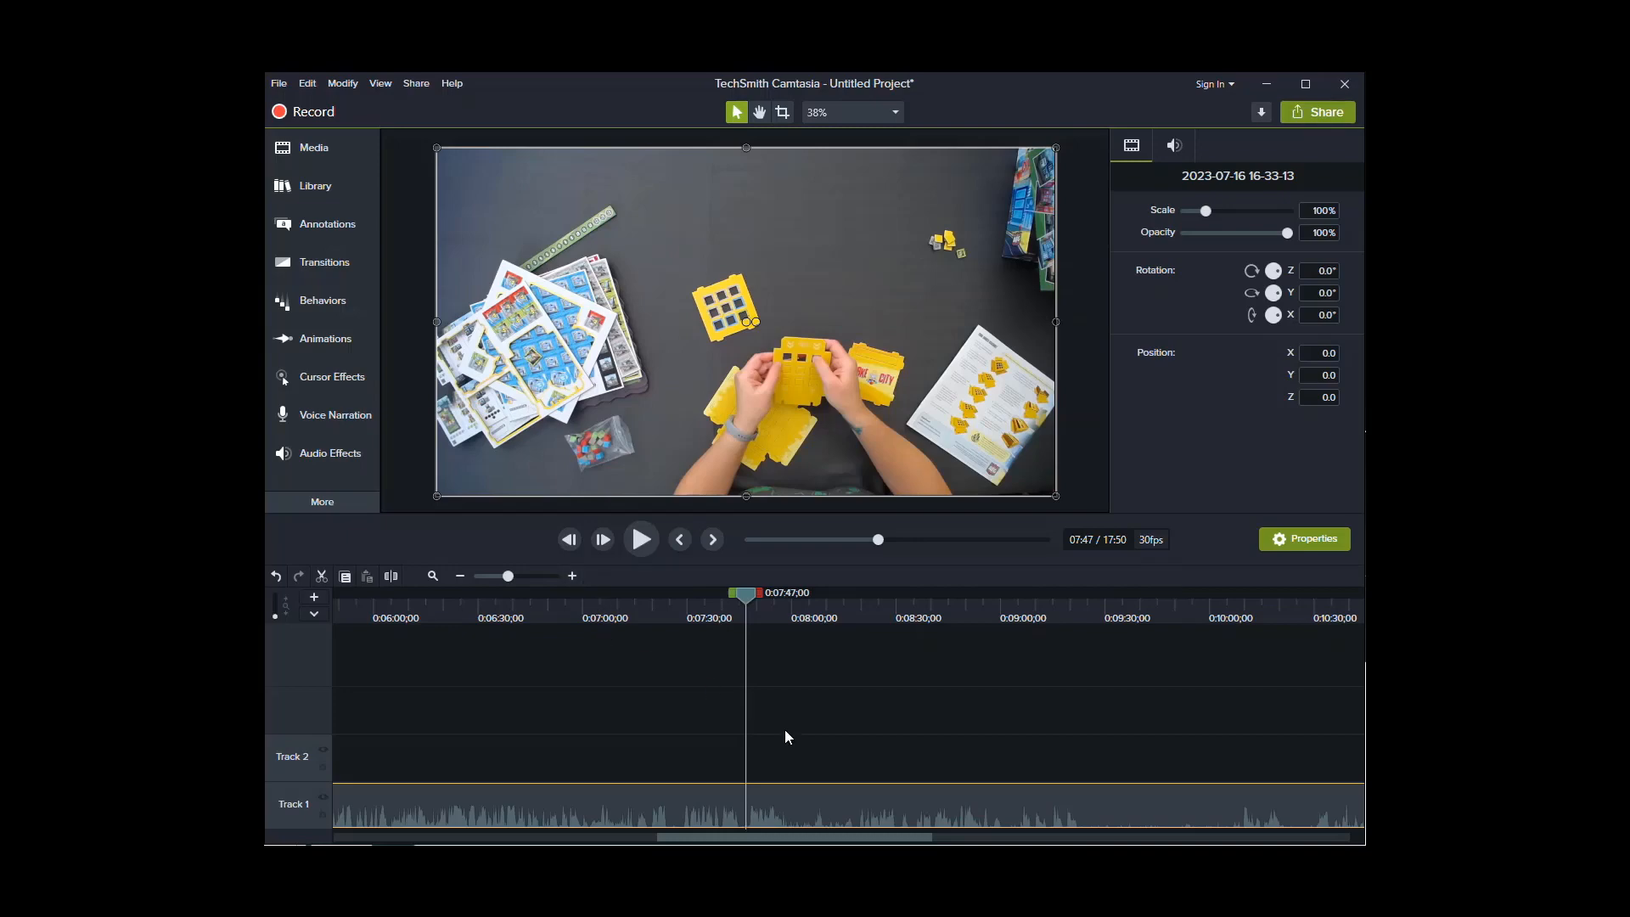
pyautogui.moveTo(766, 763)
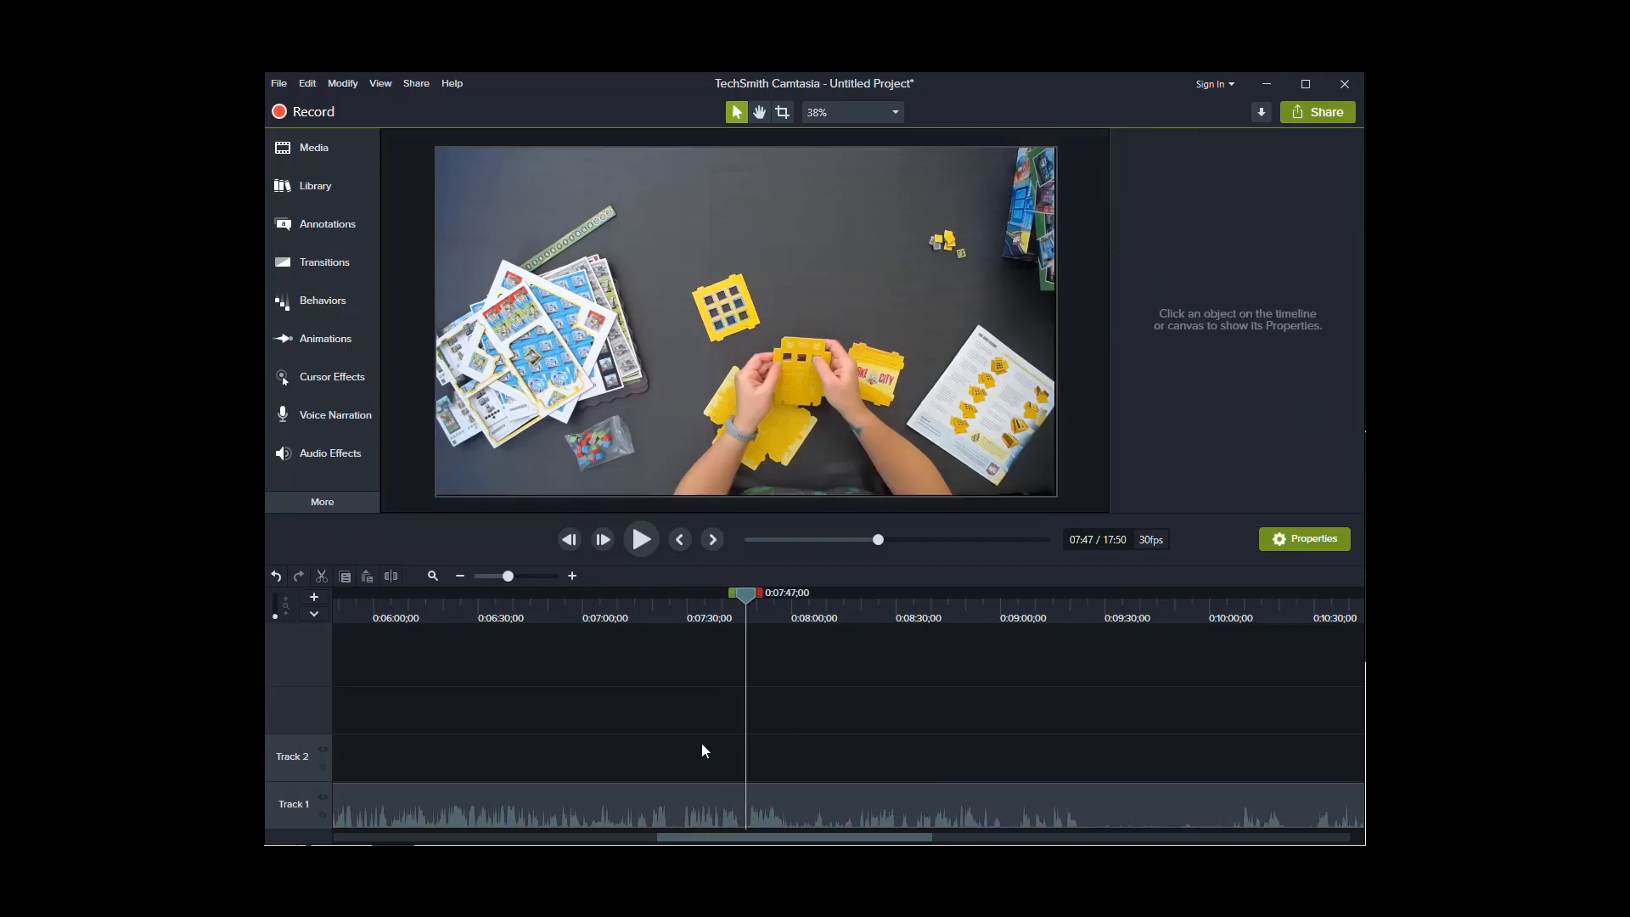
pyautogui.moveTo(788, 808)
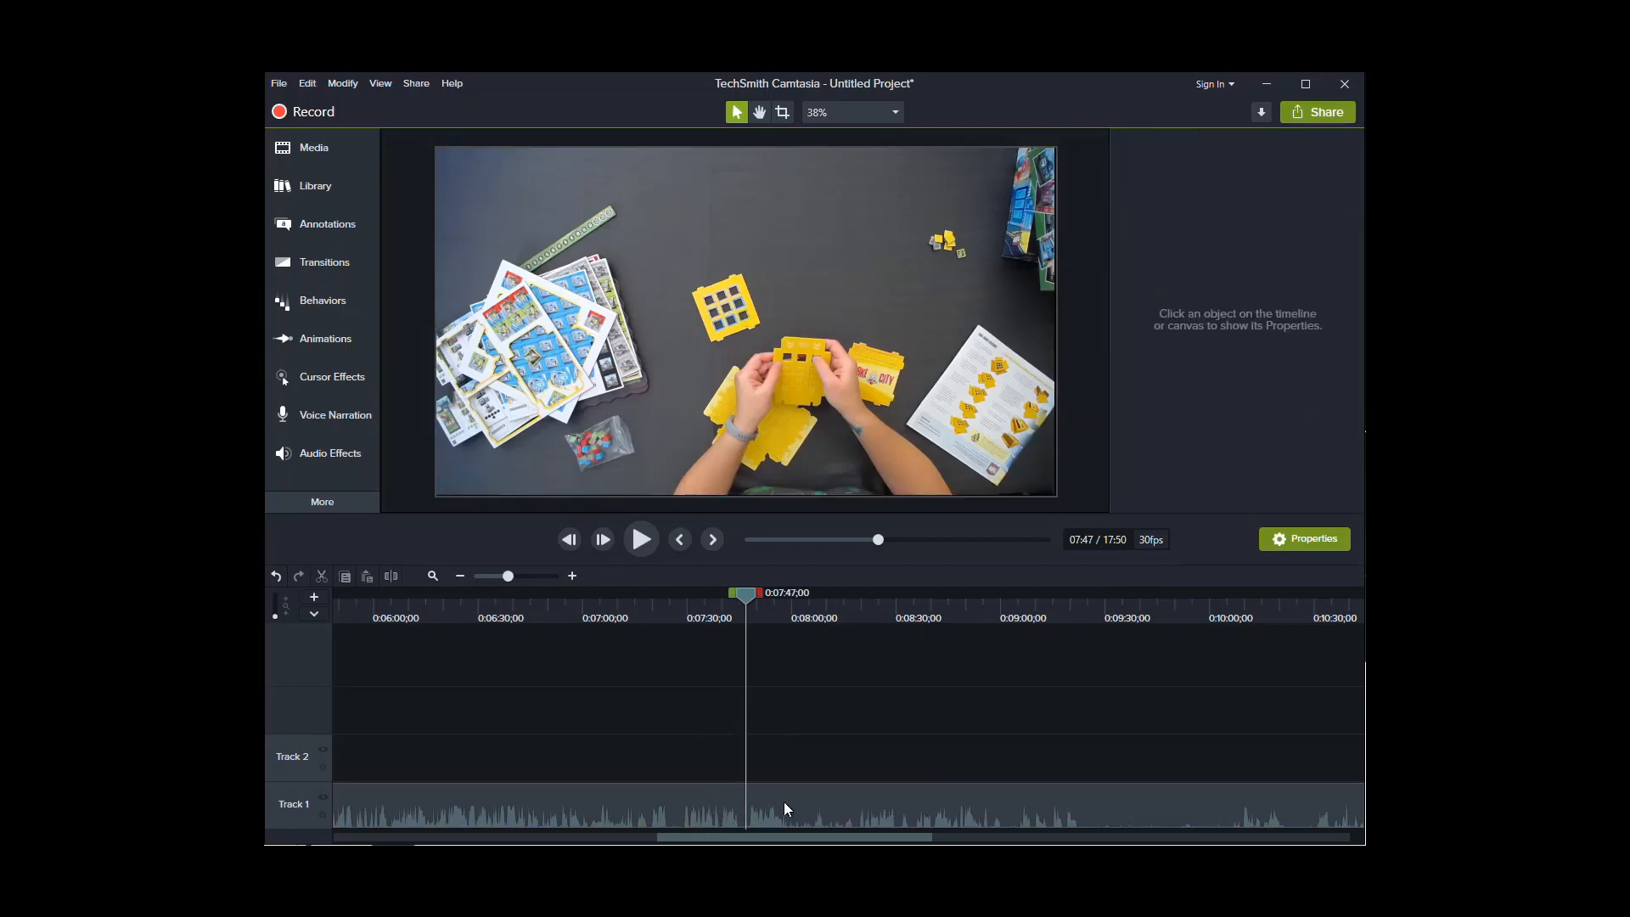
pyautogui.moveTo(706, 825)
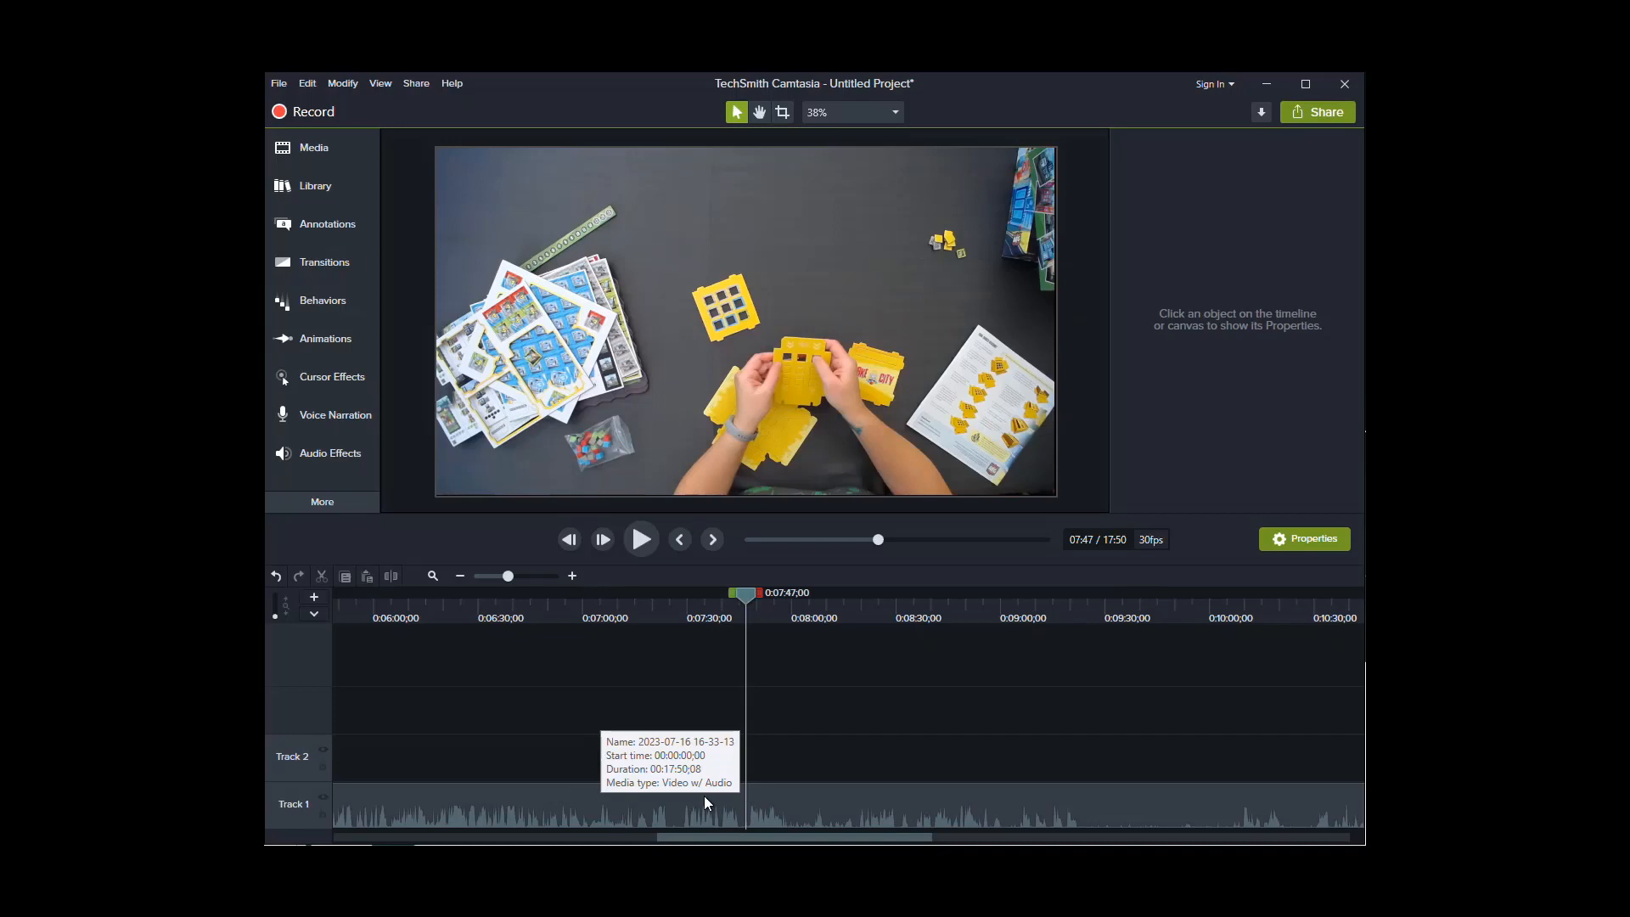
pyautogui.moveTo(748, 808)
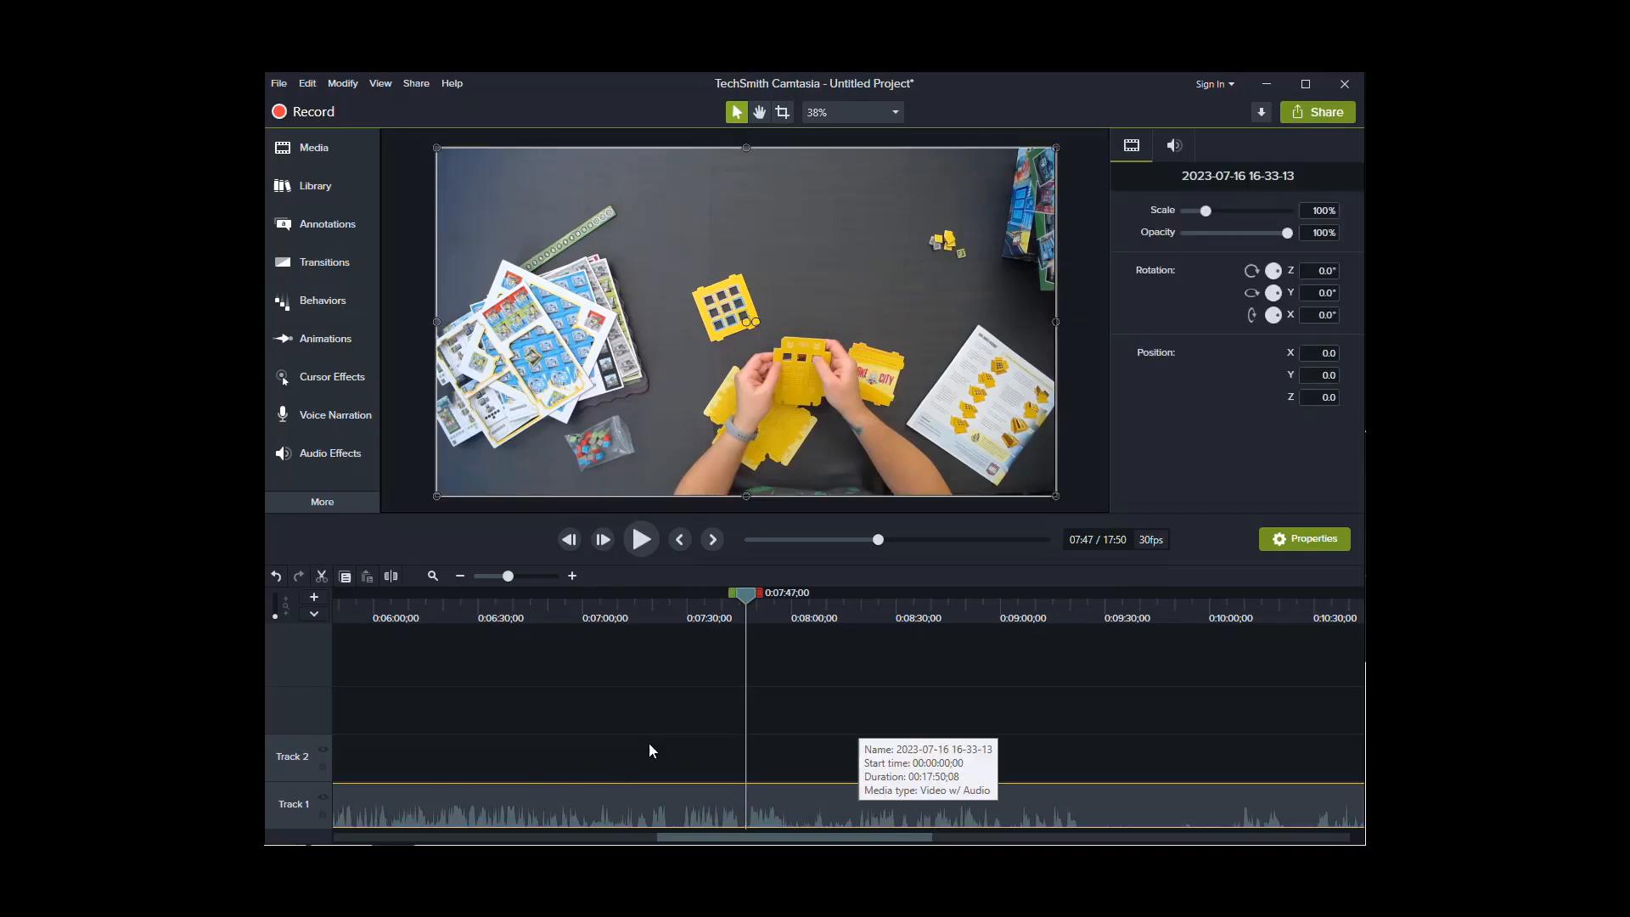
pyautogui.moveTo(365, 767)
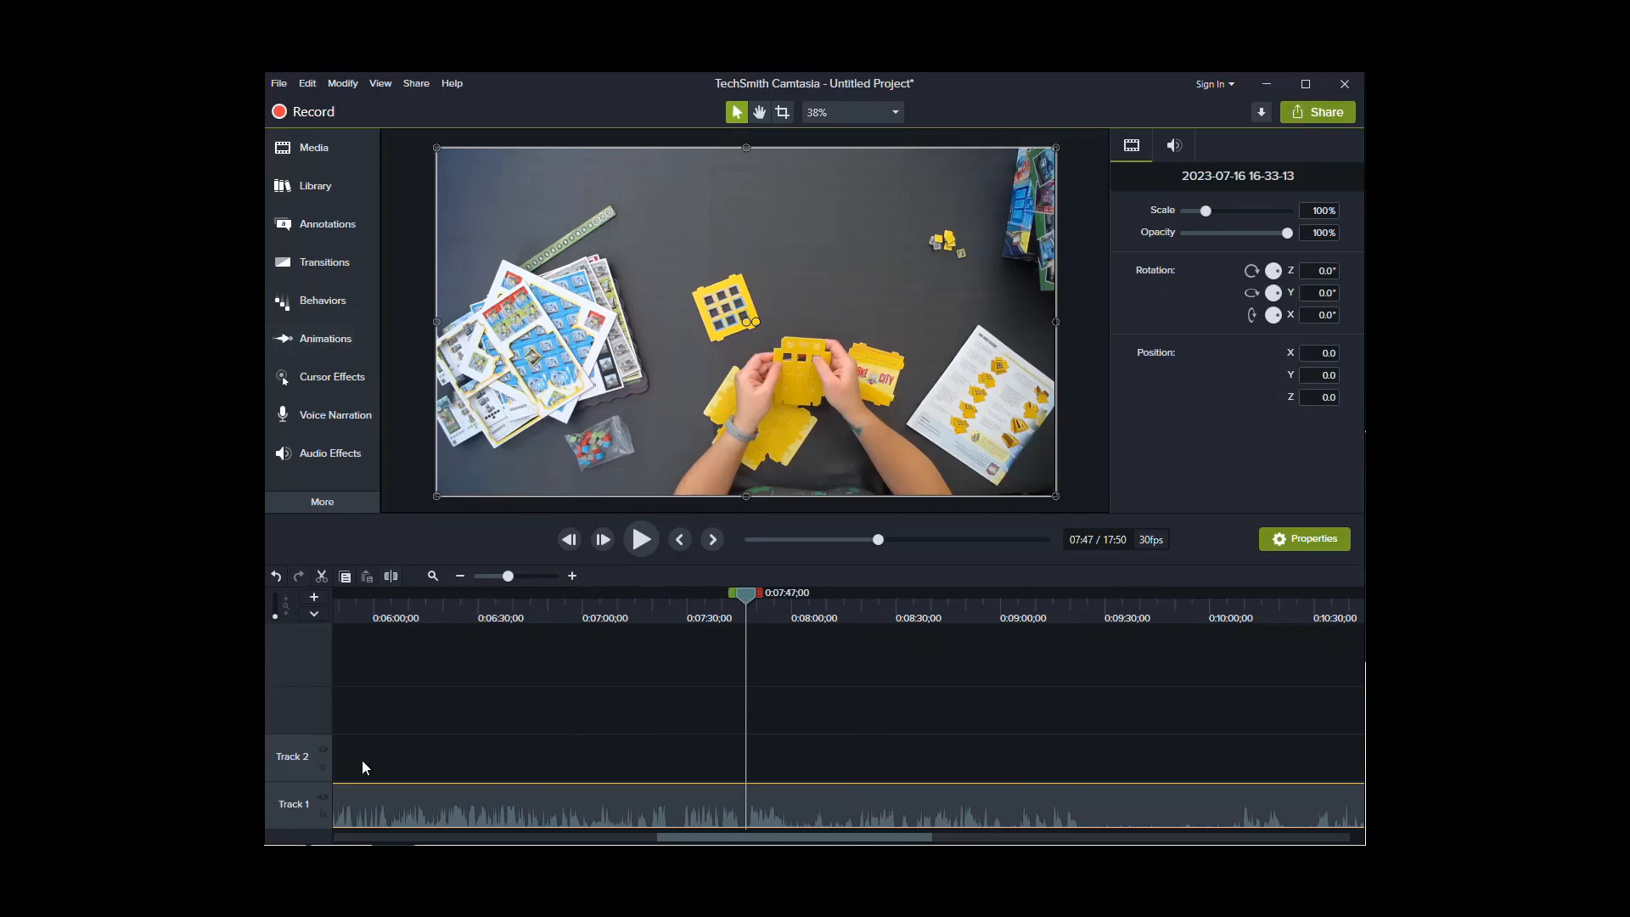
pyautogui.moveTo(672, 771)
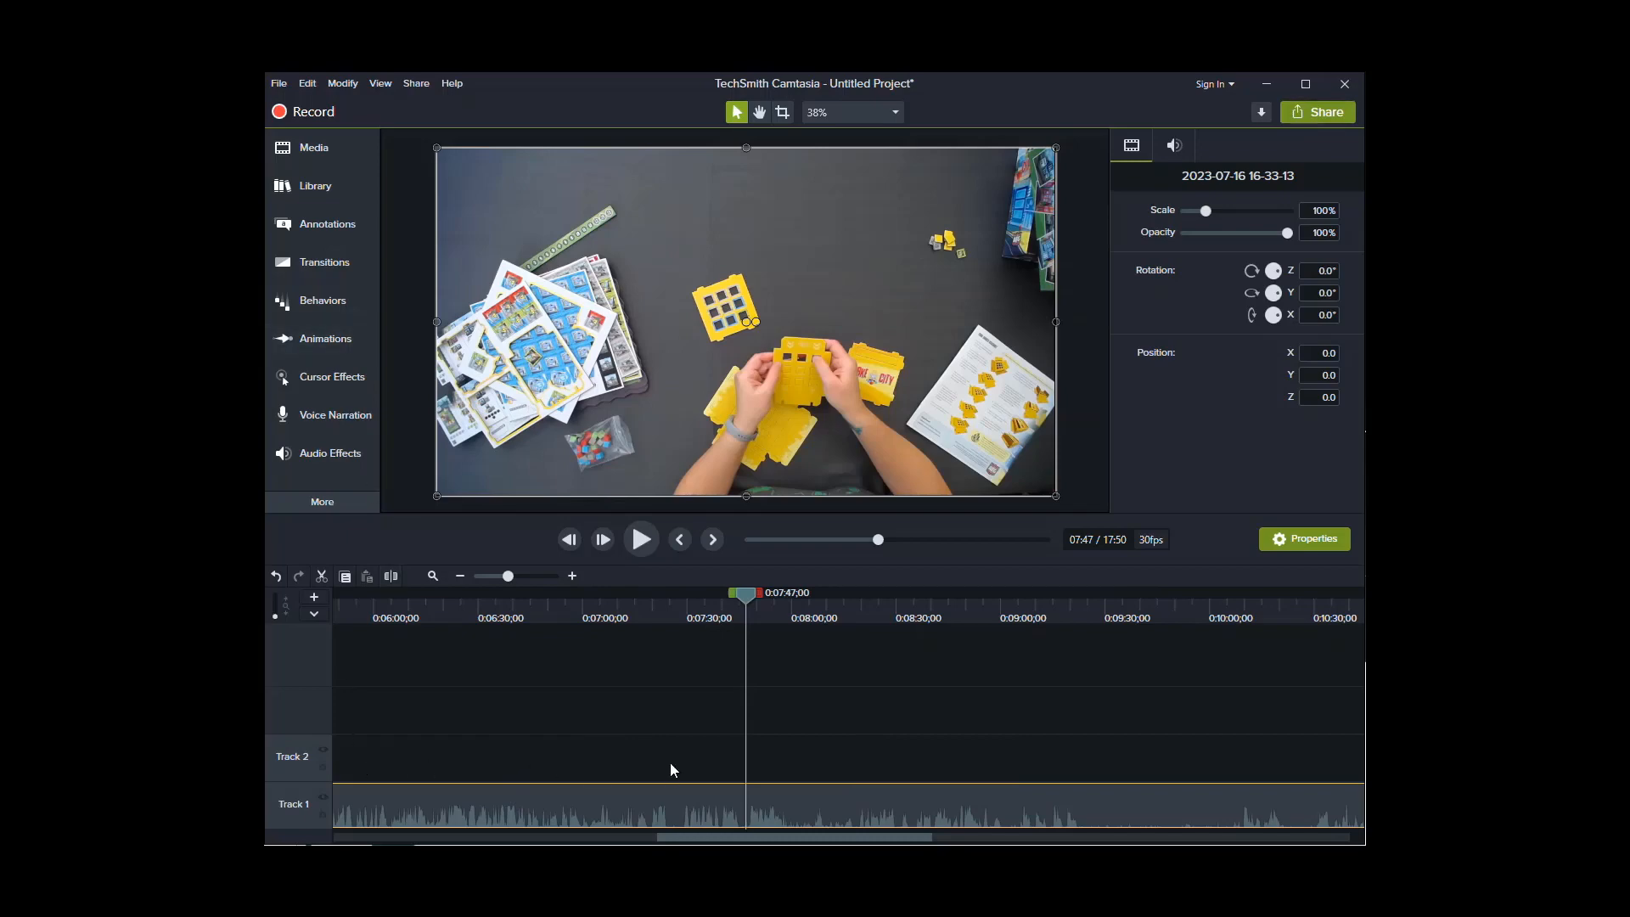
pyautogui.moveTo(726, 822)
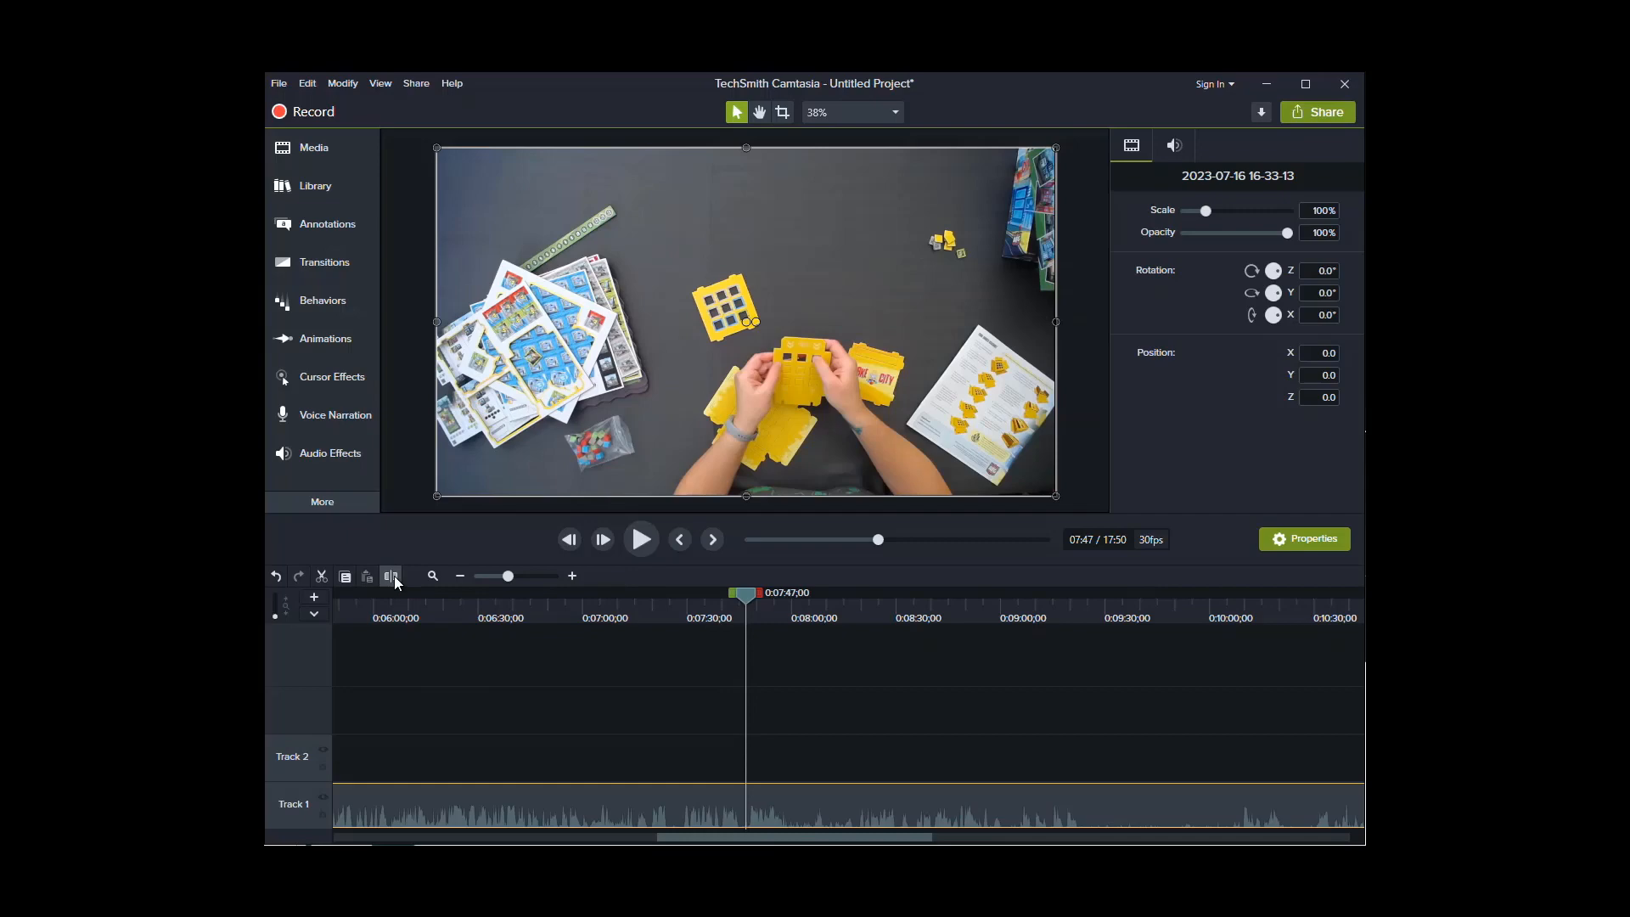
pyautogui.moveTo(391, 575)
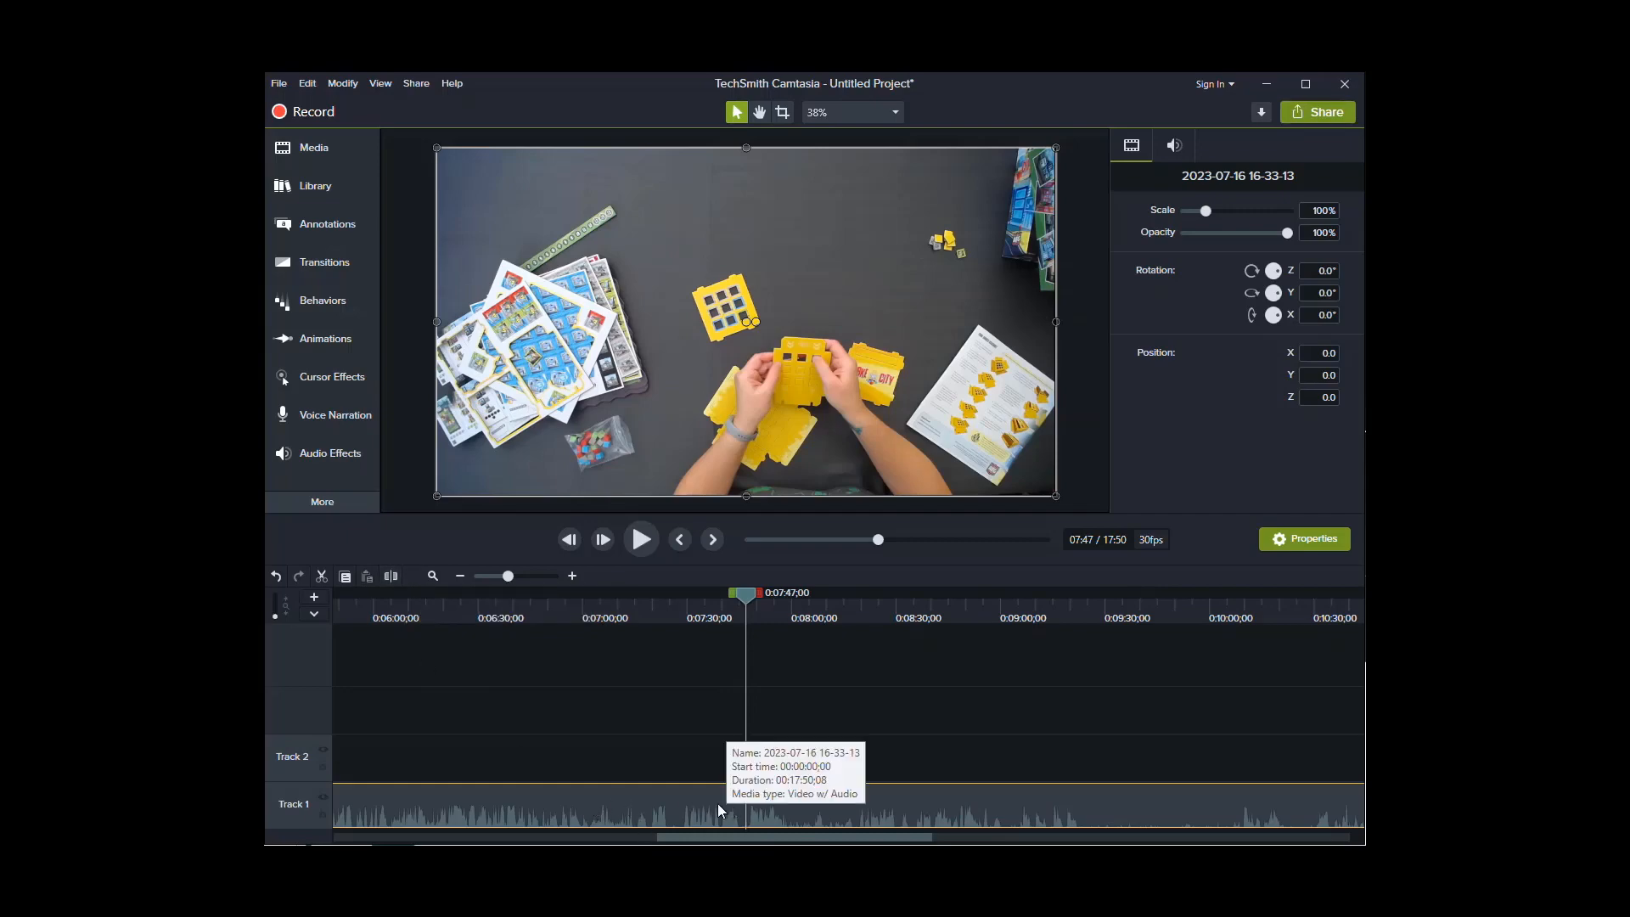
pyautogui.moveTo(628, 815)
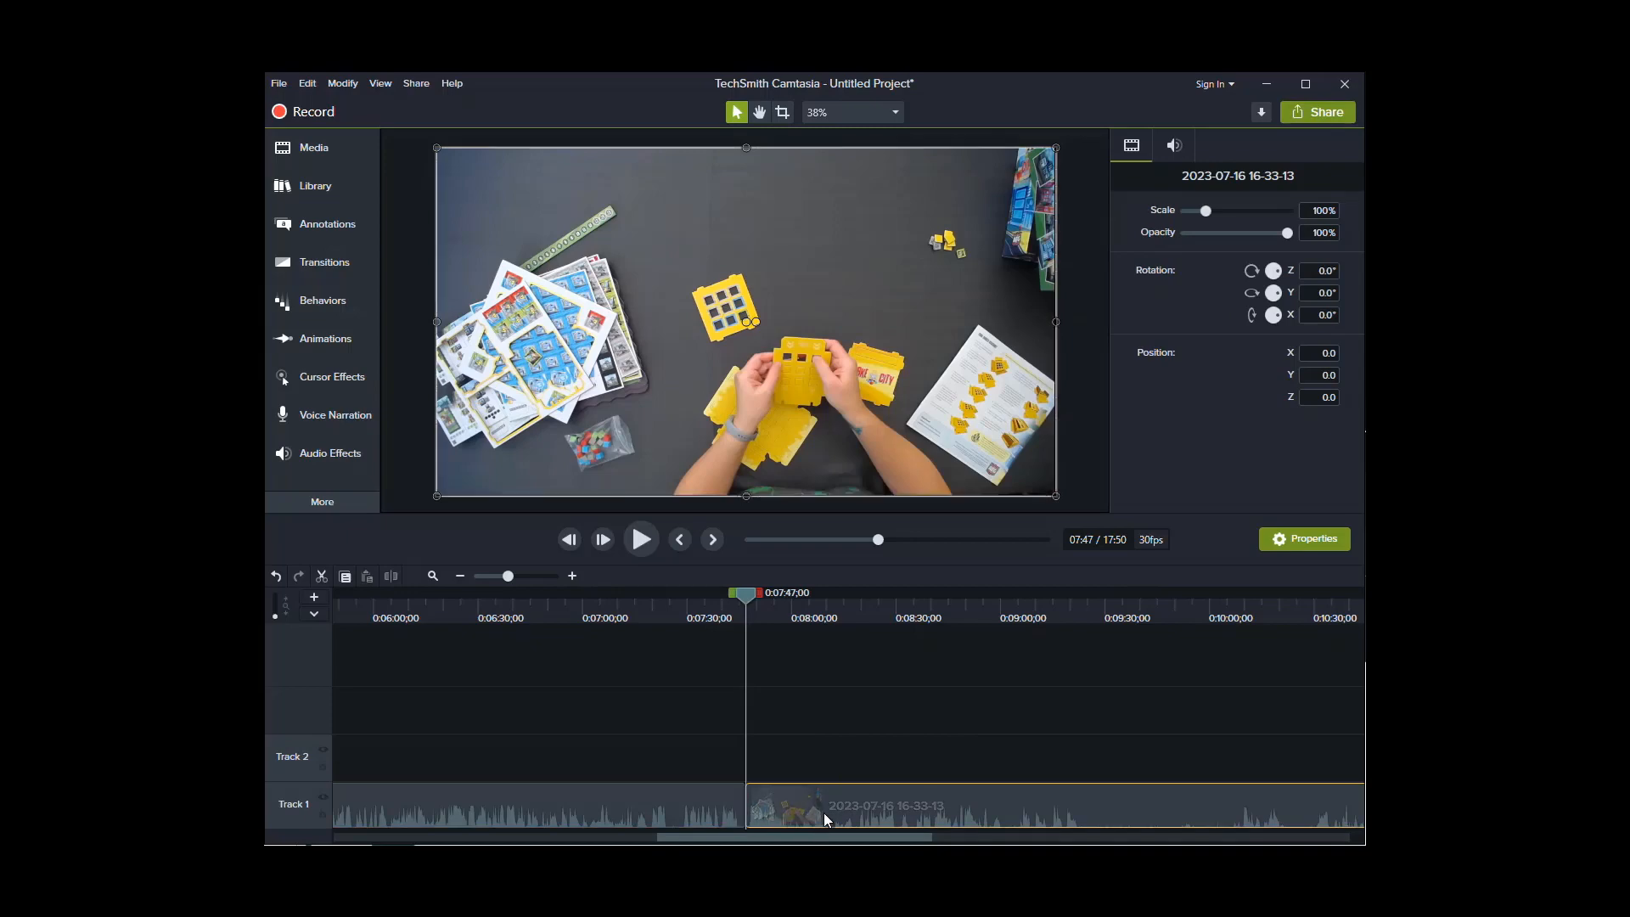
pyautogui.moveTo(954, 801)
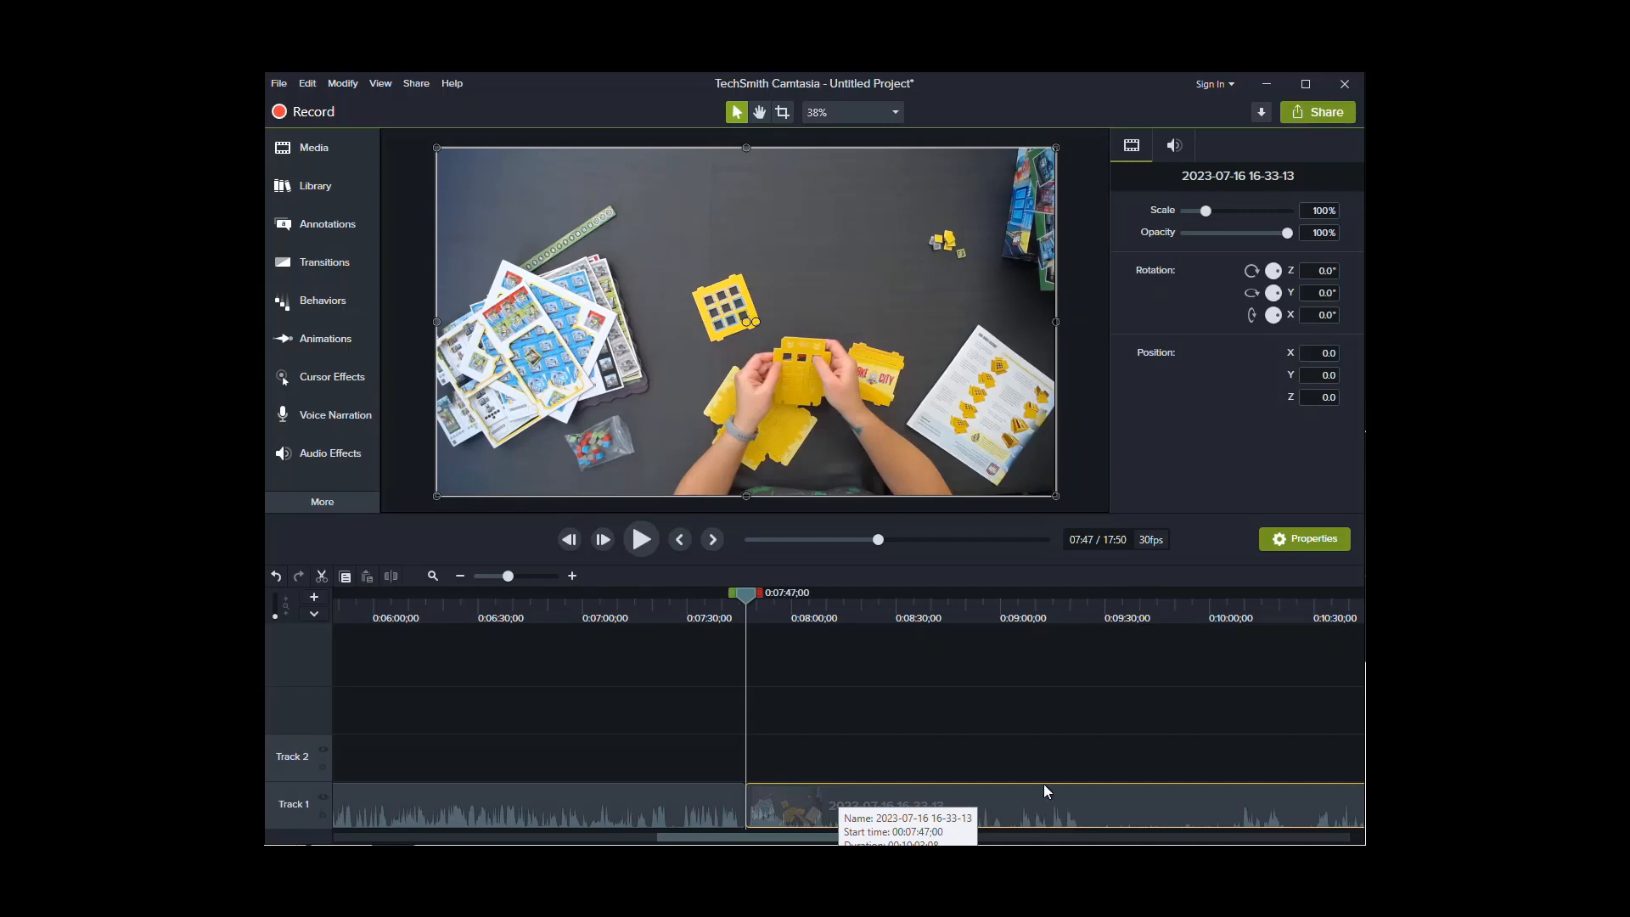
pyautogui.moveTo(743, 825)
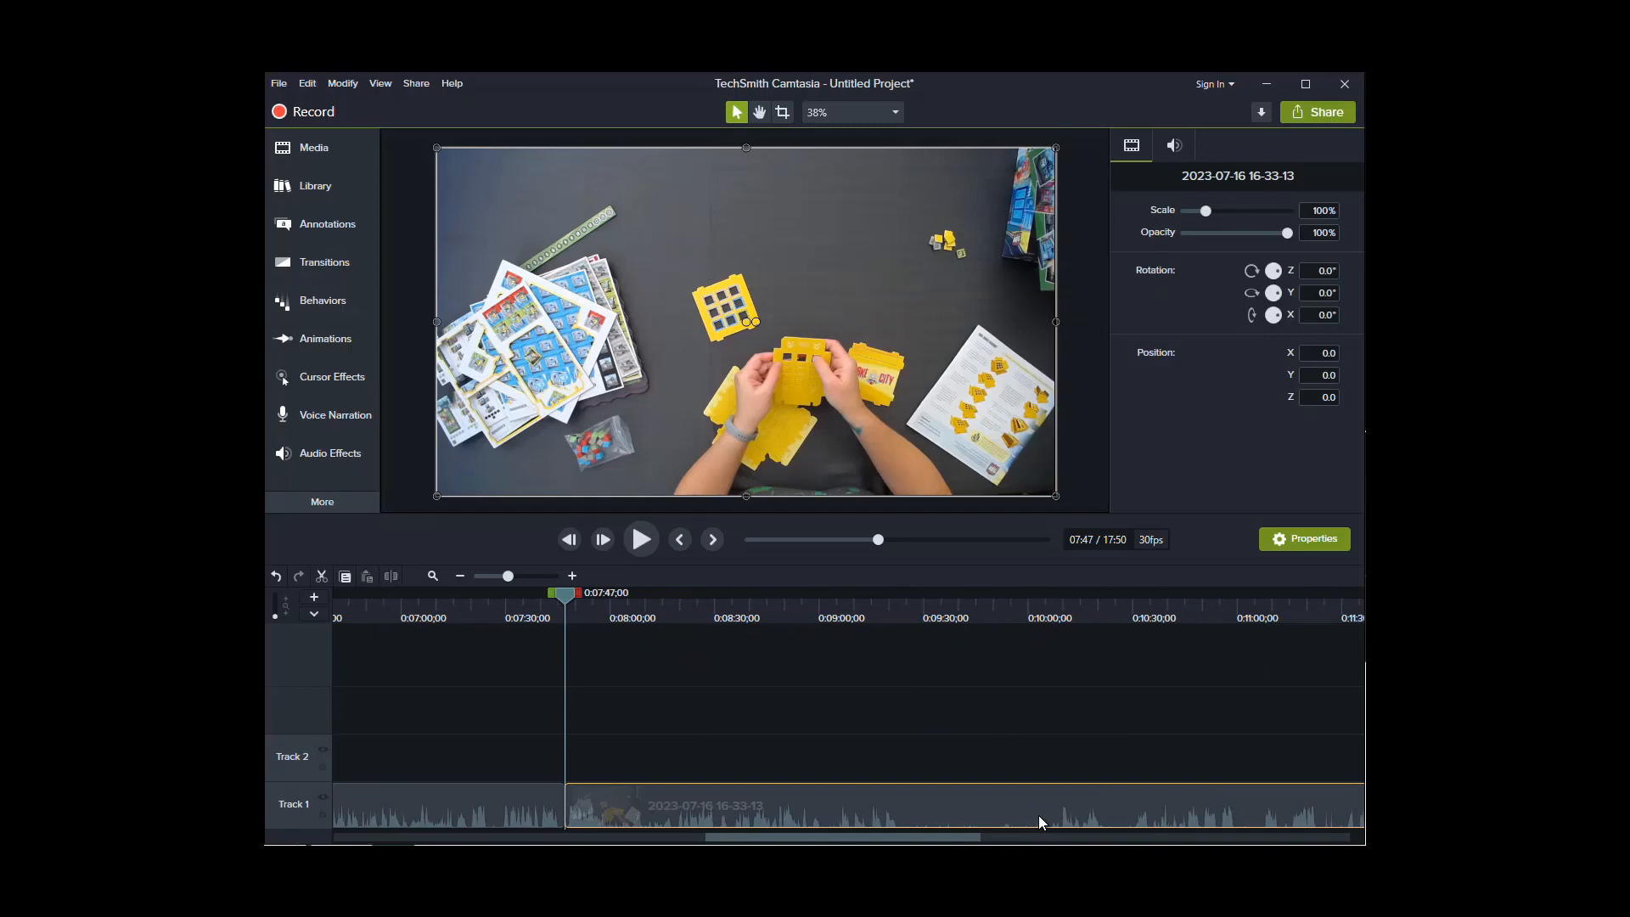
pyautogui.moveTo(1311, 829)
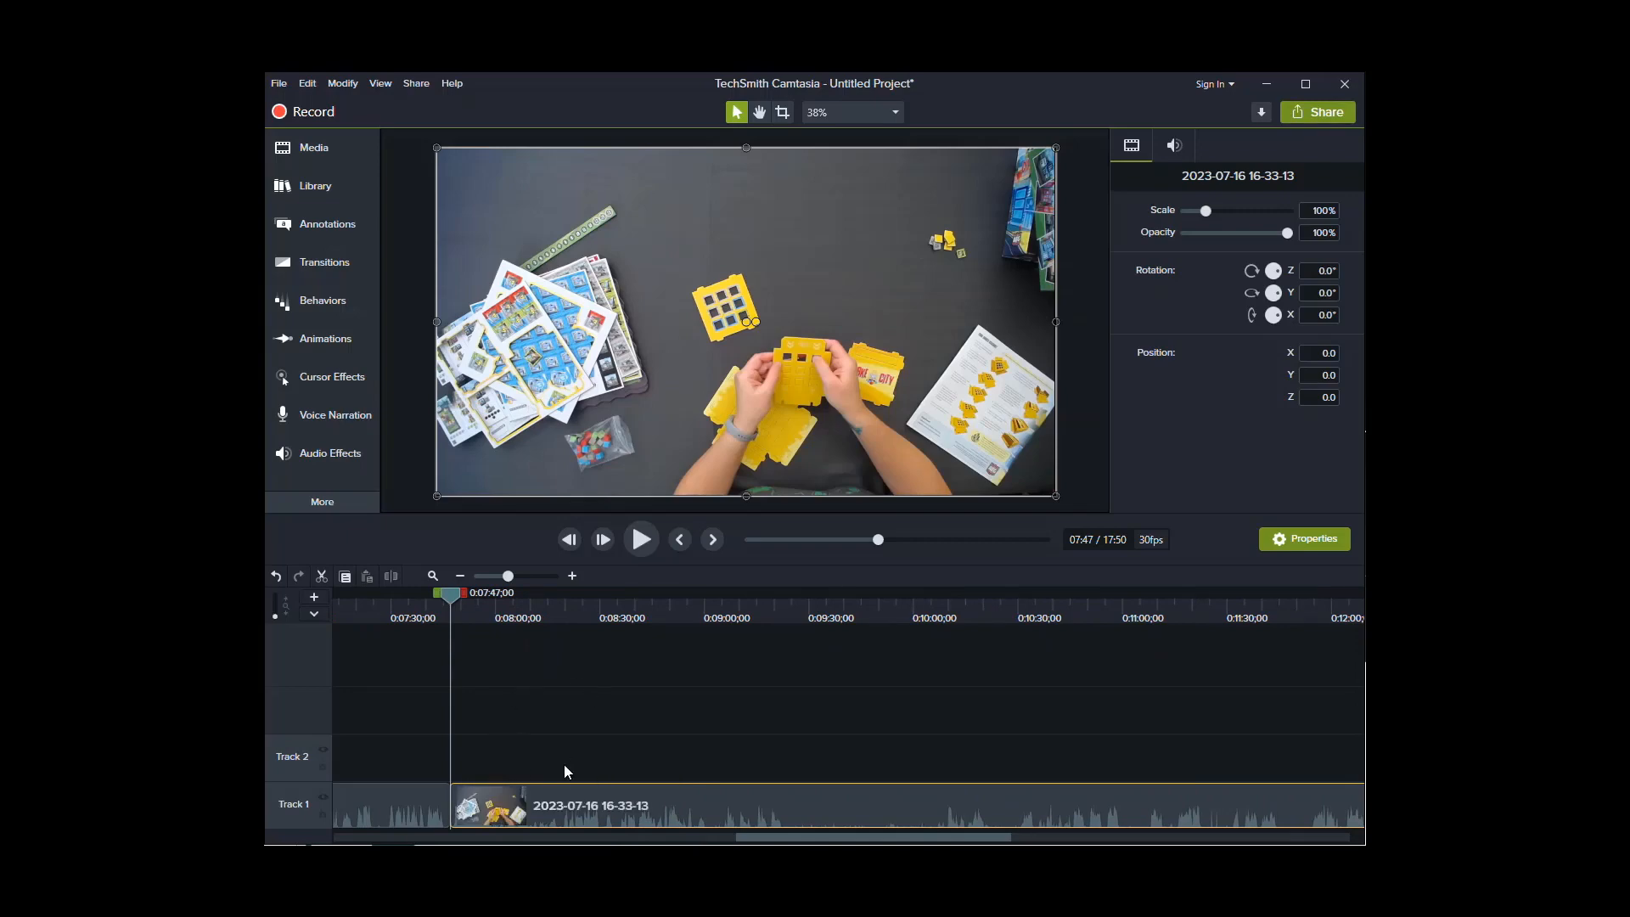
pyautogui.moveTo(457, 600)
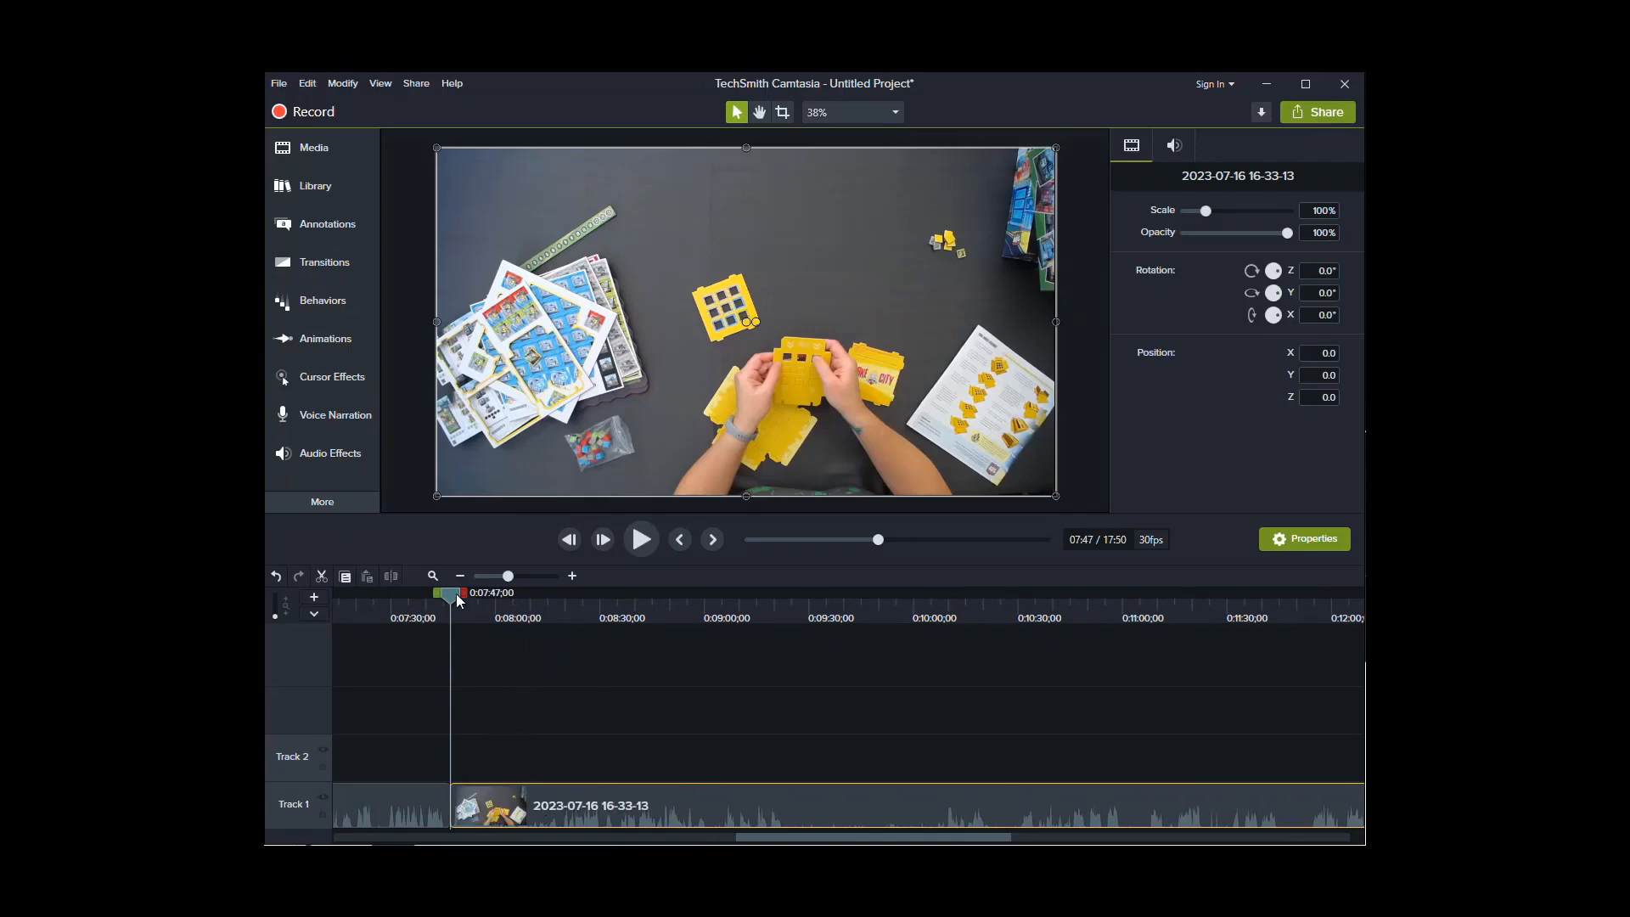
# Split the second clip at 0:14:07, isolating a middle clip from 7:47 to 14:07.
pyautogui.click(815, 604)
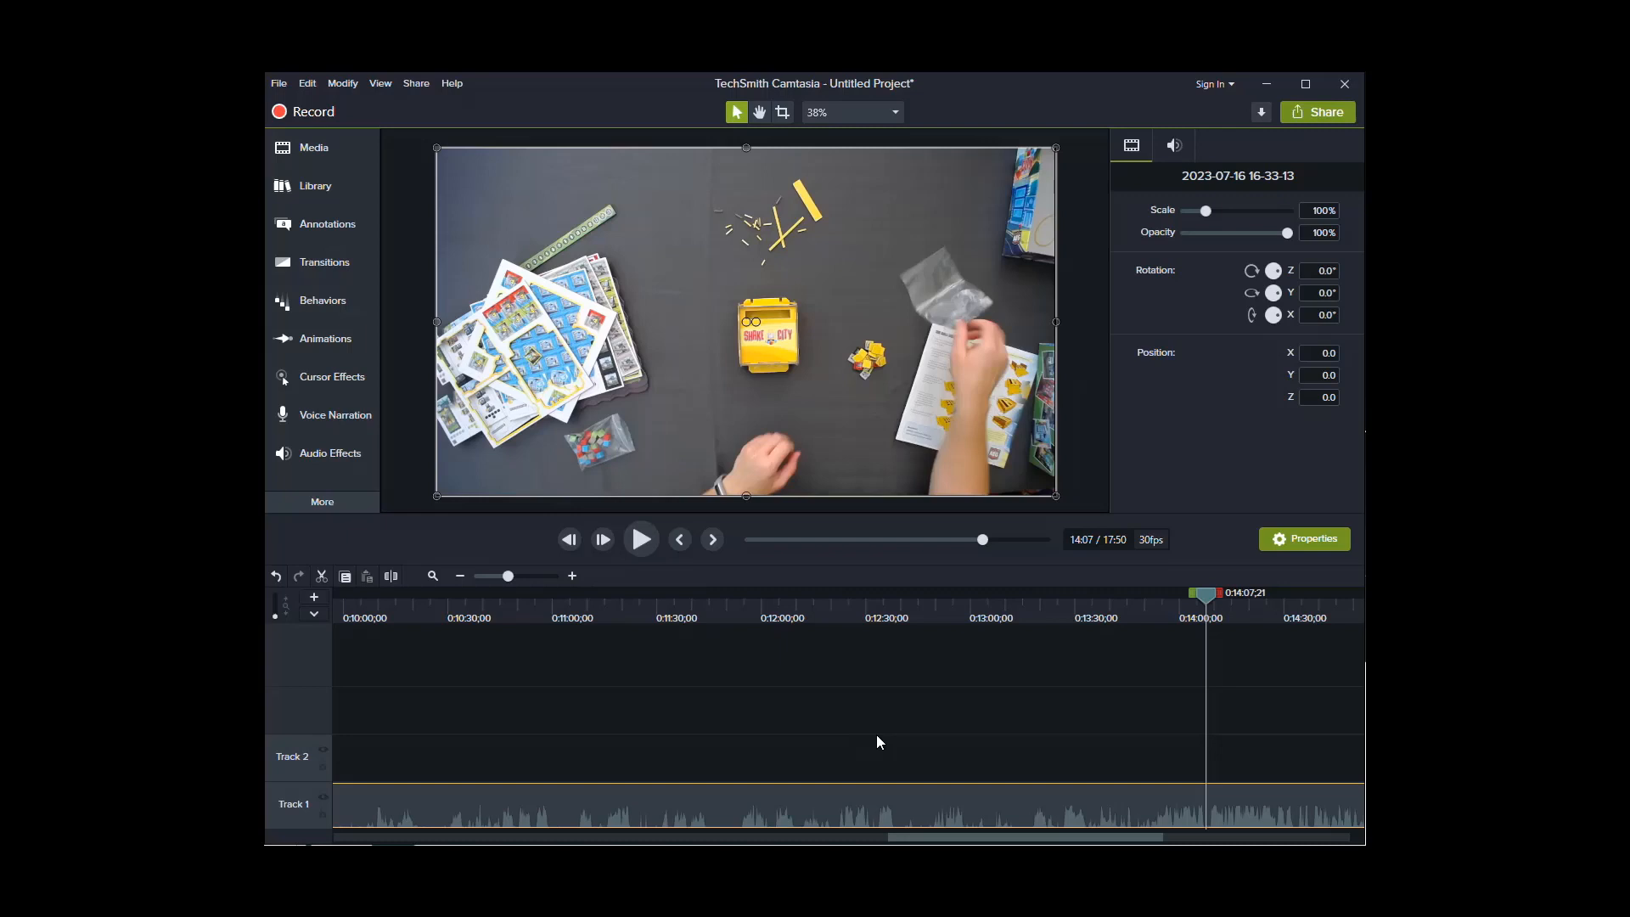
pyautogui.moveTo(1158, 811)
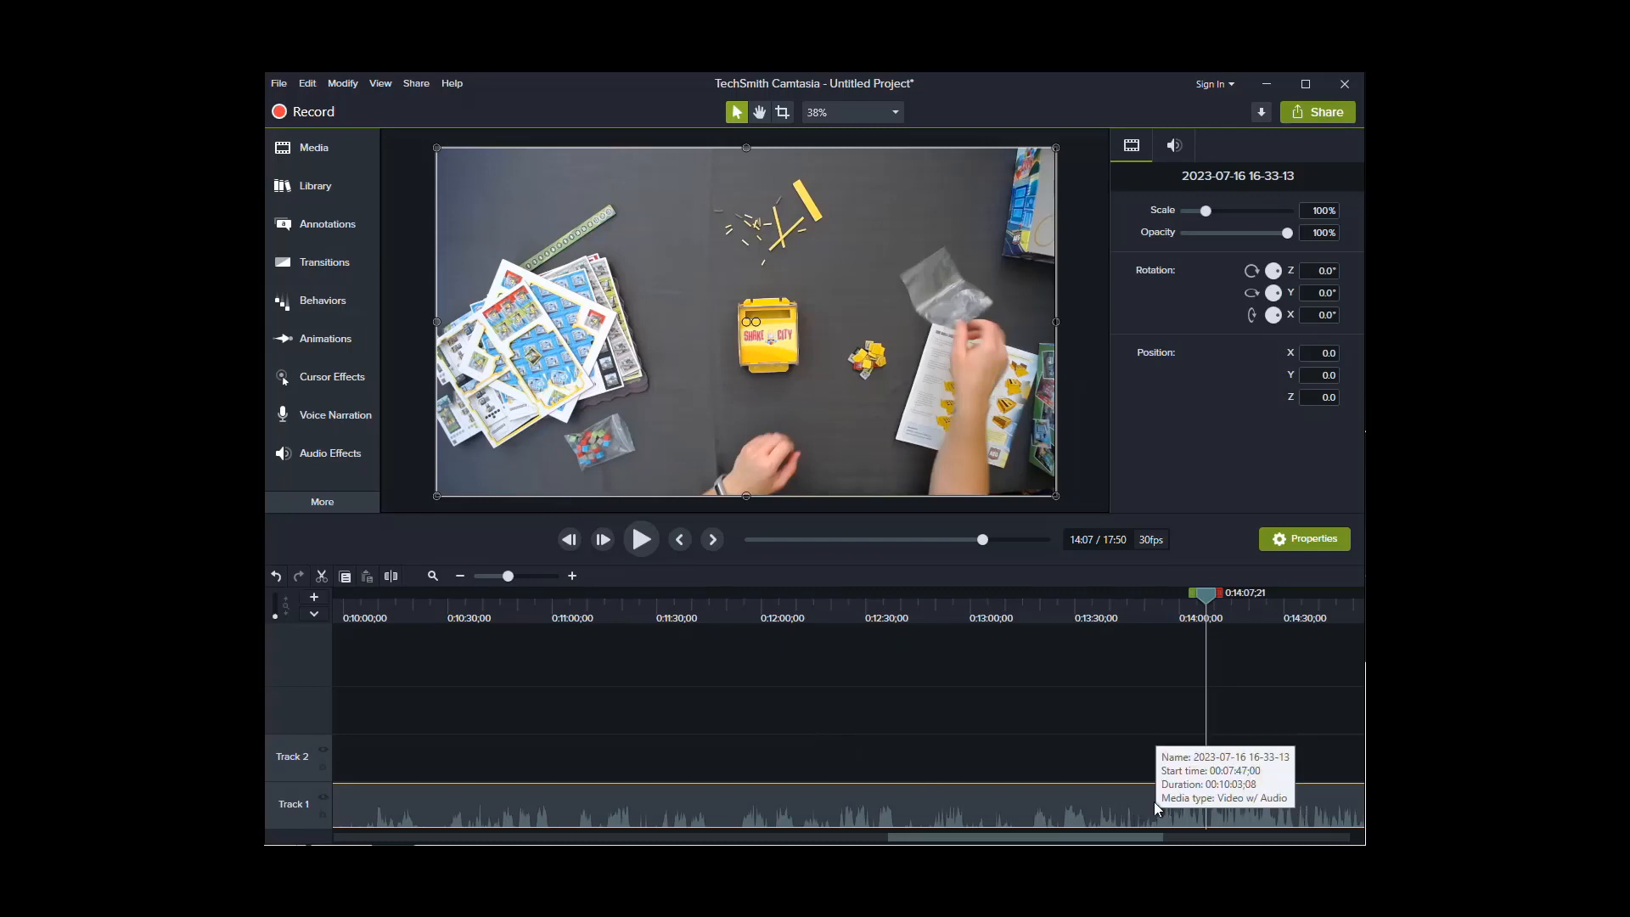
pyautogui.click(1086, 768)
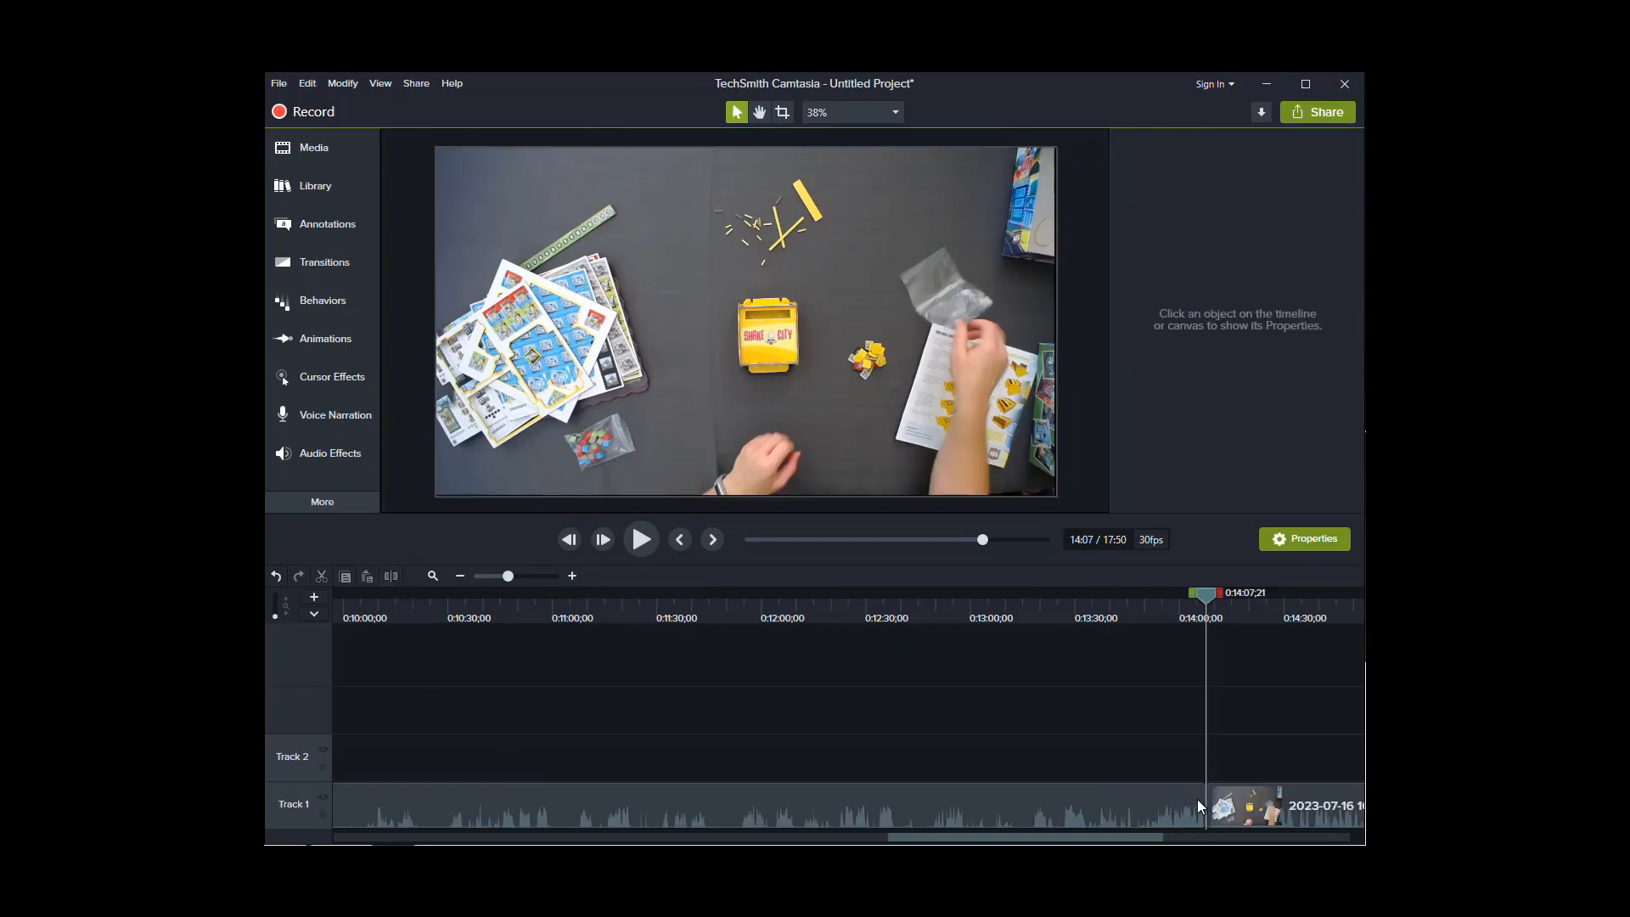
pyautogui.click(1103, 604)
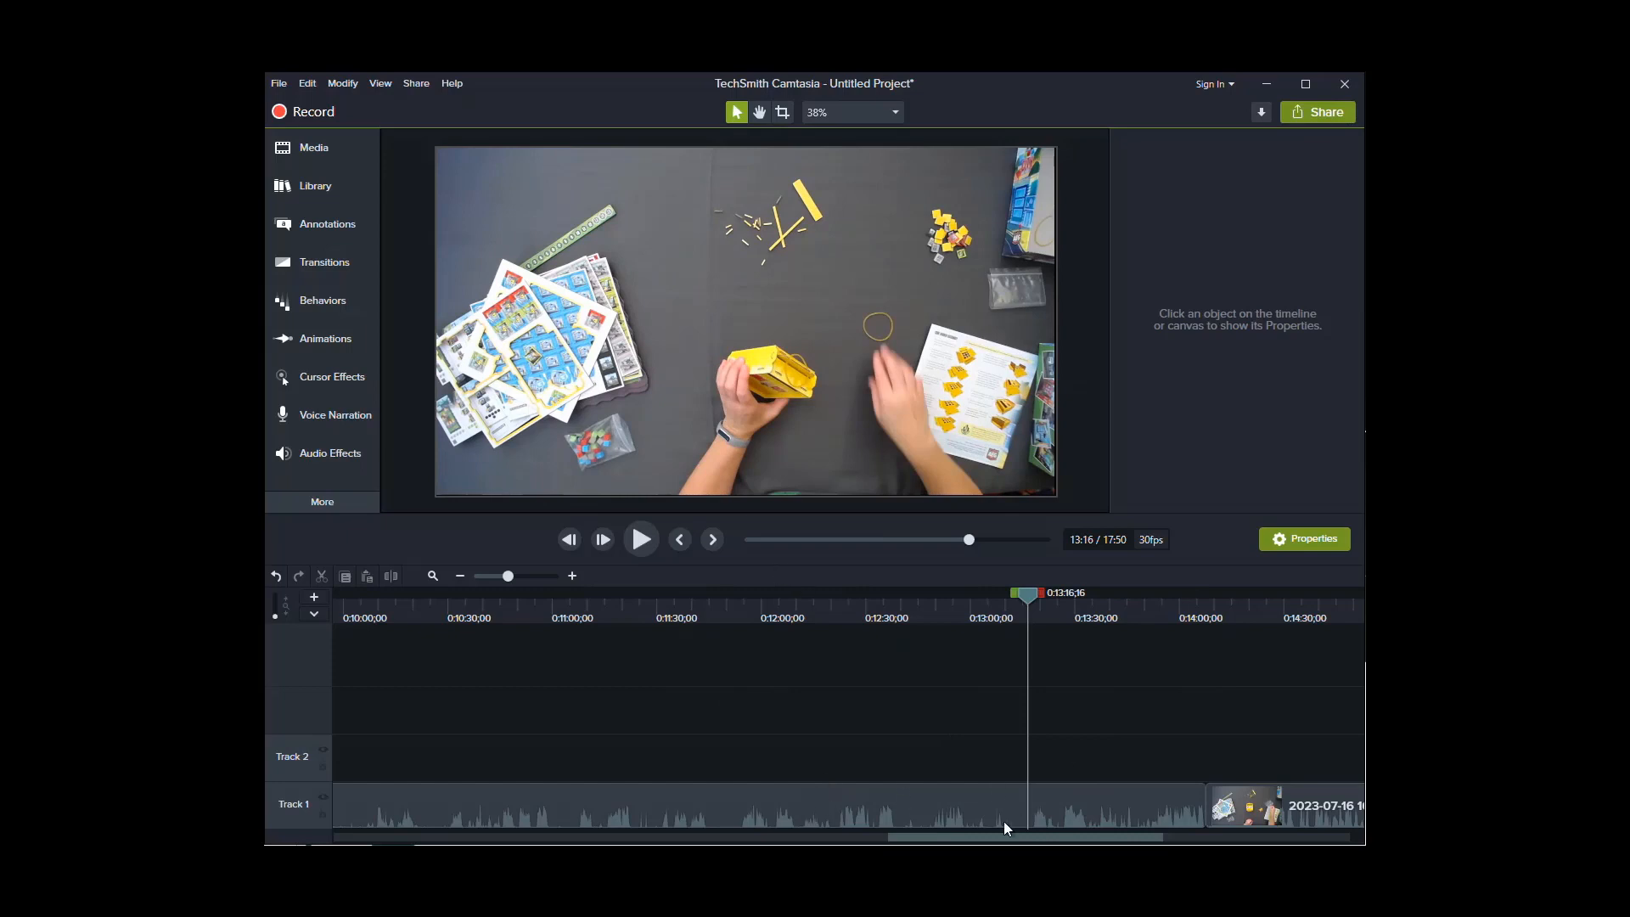
pyautogui.click(720, 828)
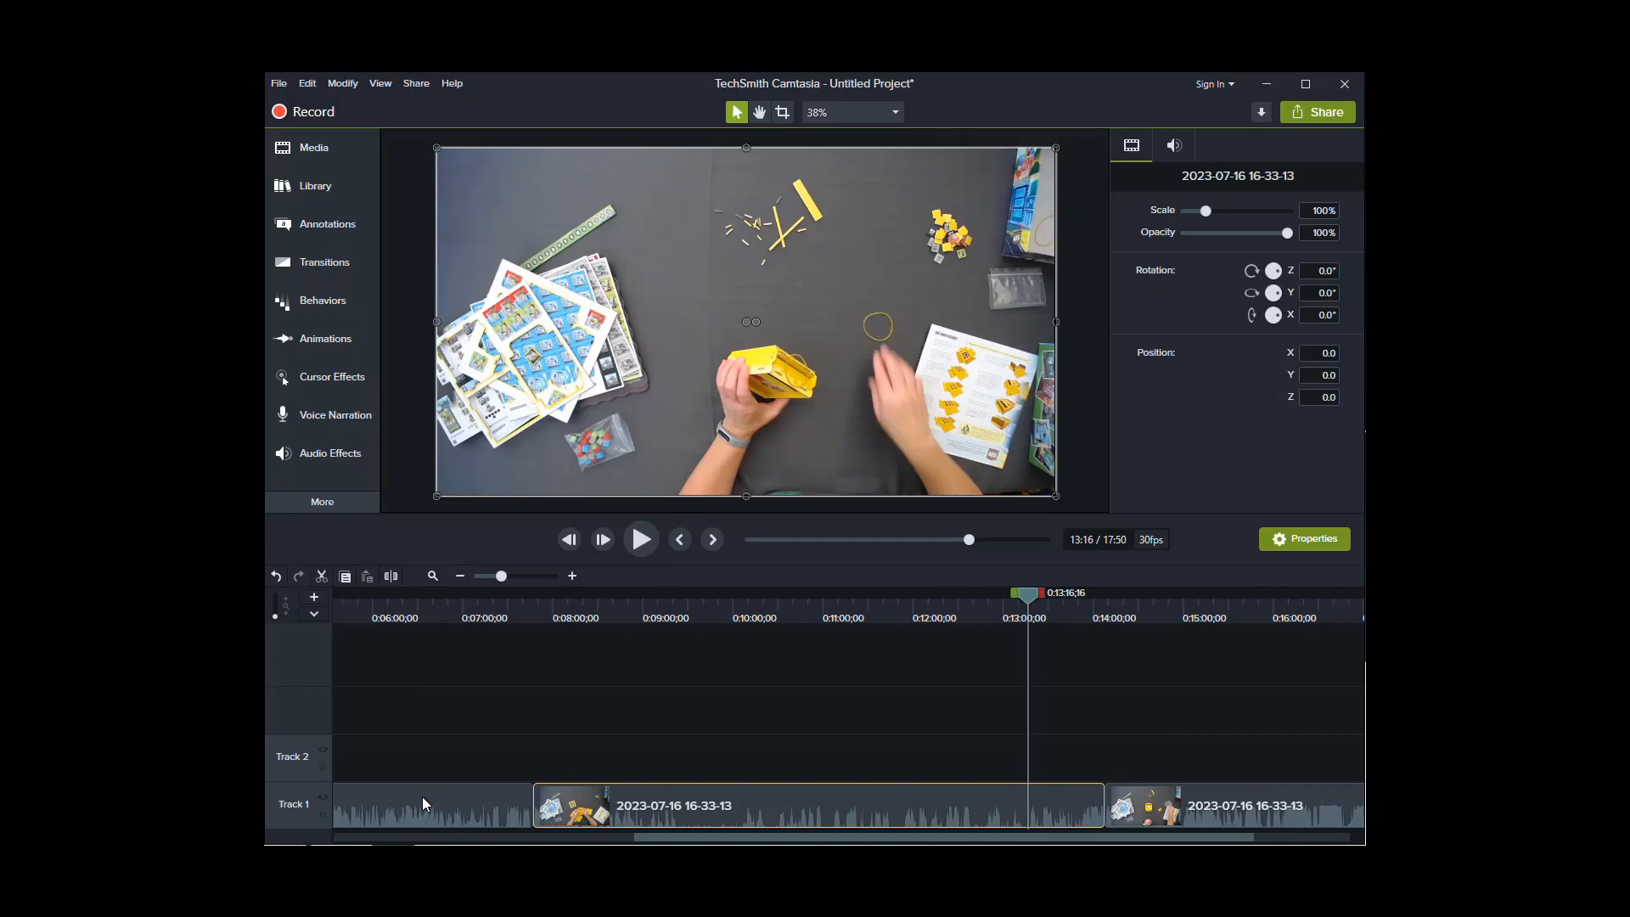
pyautogui.moveTo(432, 802)
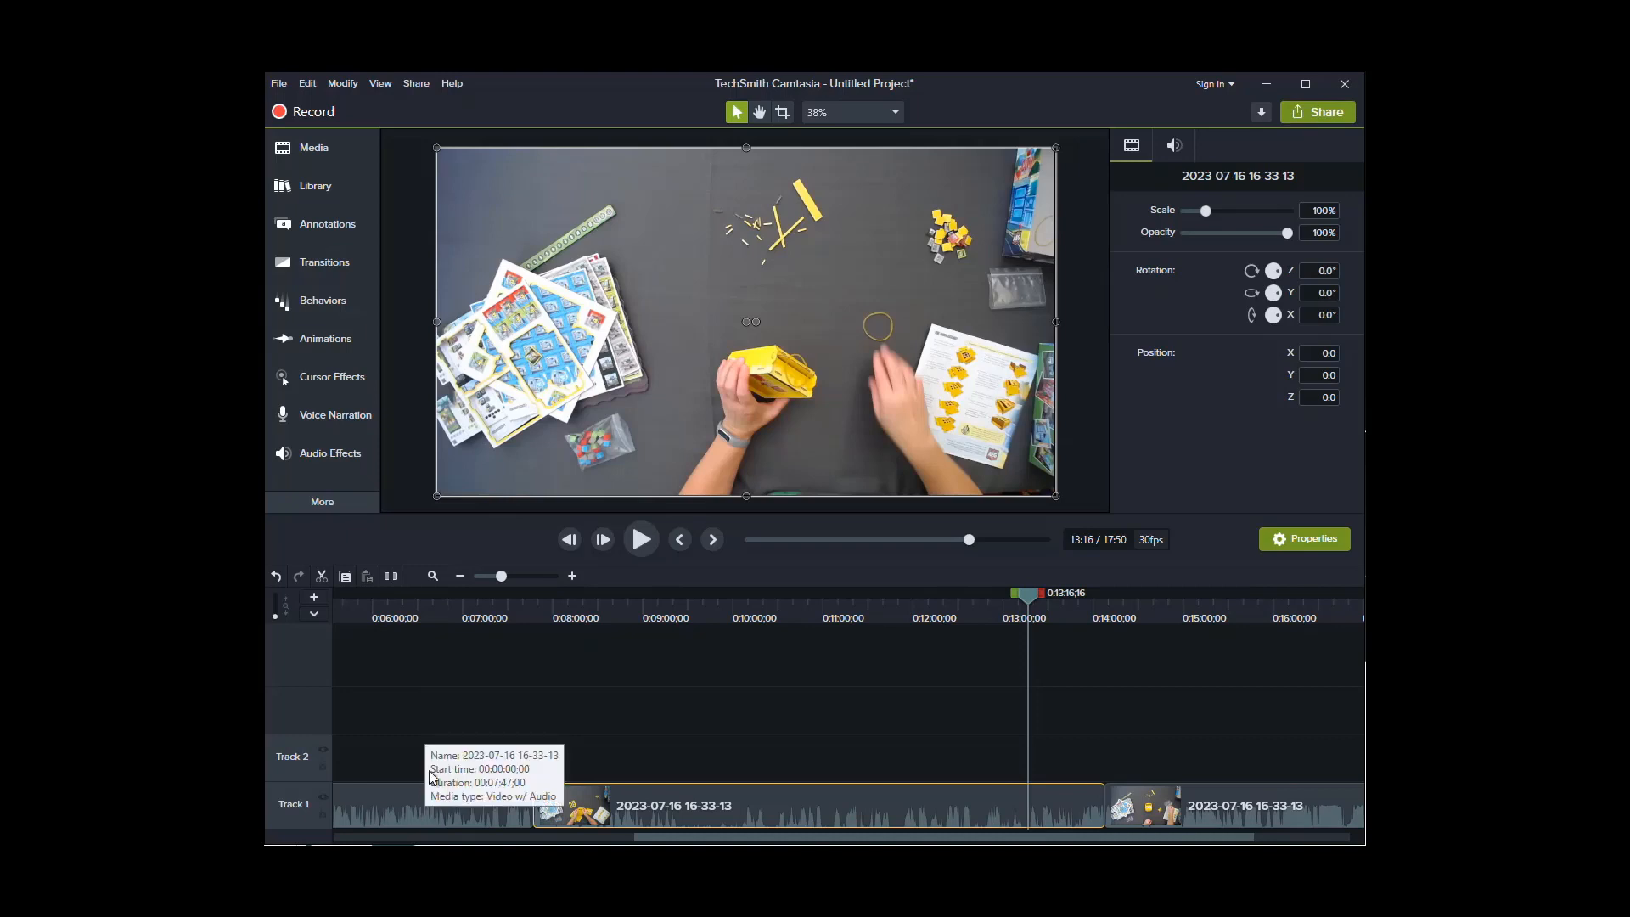
pyautogui.moveTo(1277, 838)
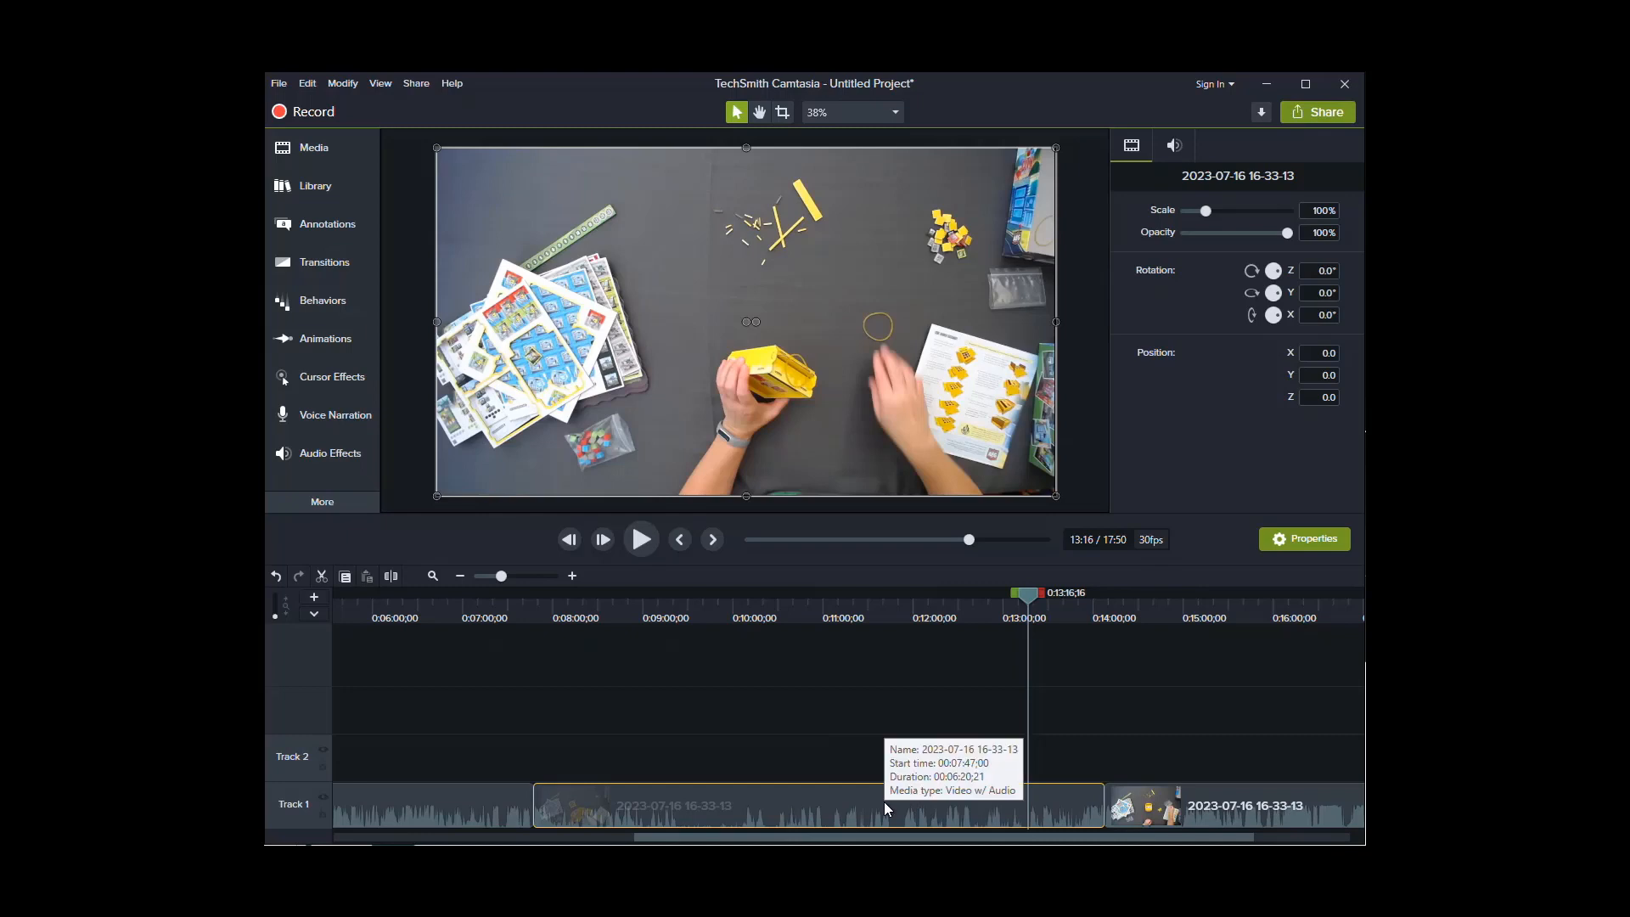
# Apply Silence Audio to the middle clip (7:47, about 6:20 long) from its clip menu.
pyautogui.rightClick(886, 808)
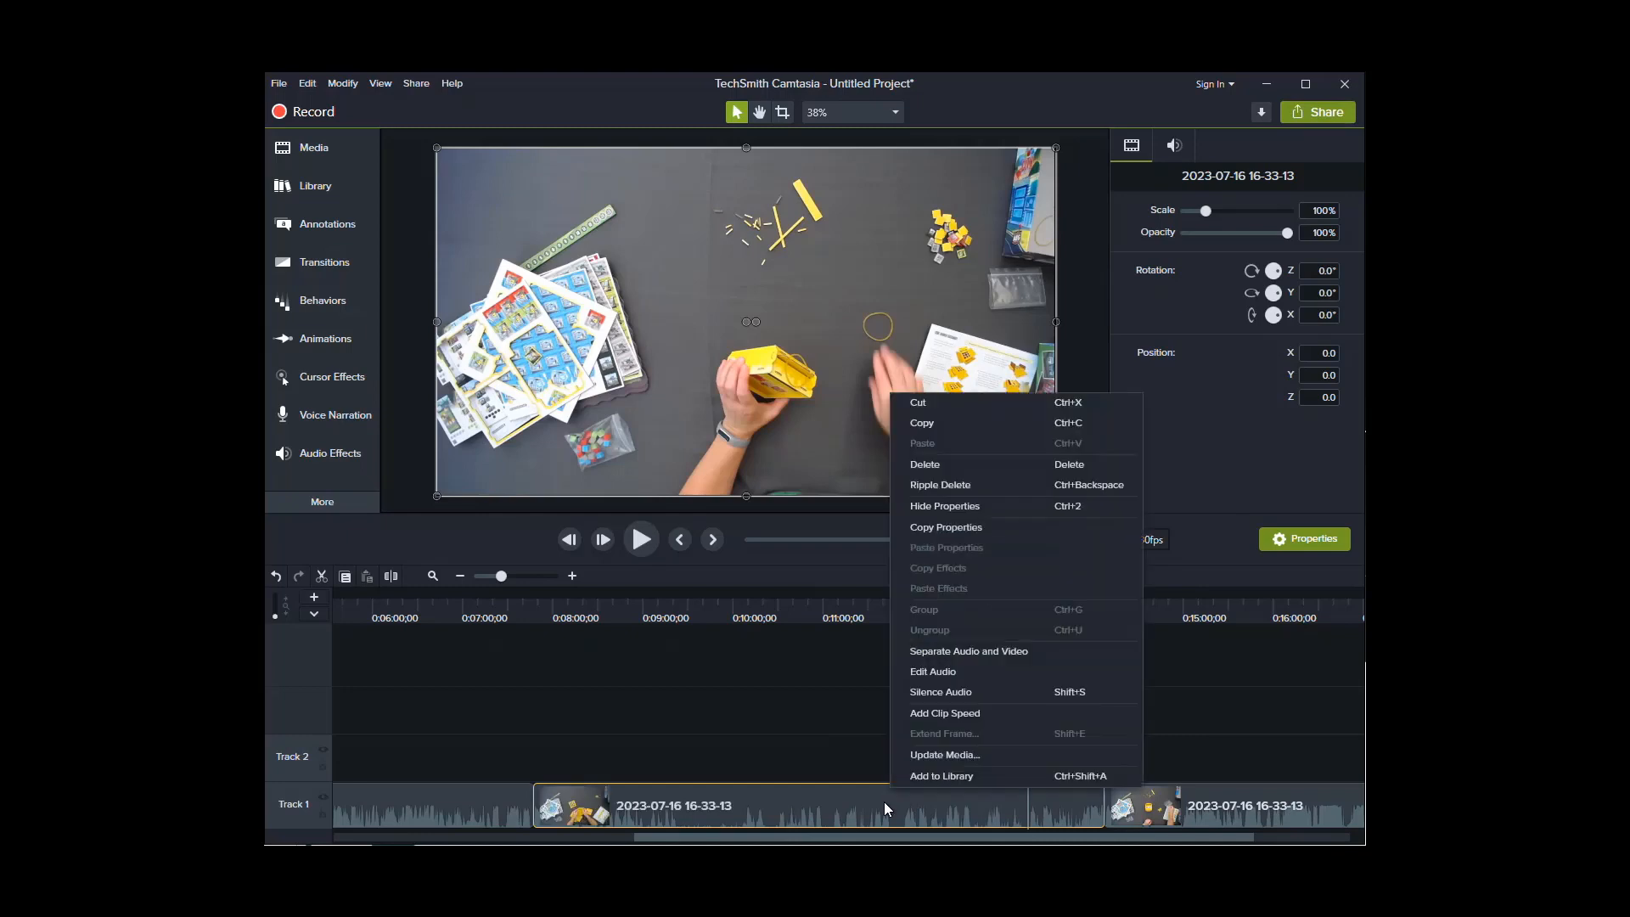
pyautogui.moveTo(889, 805)
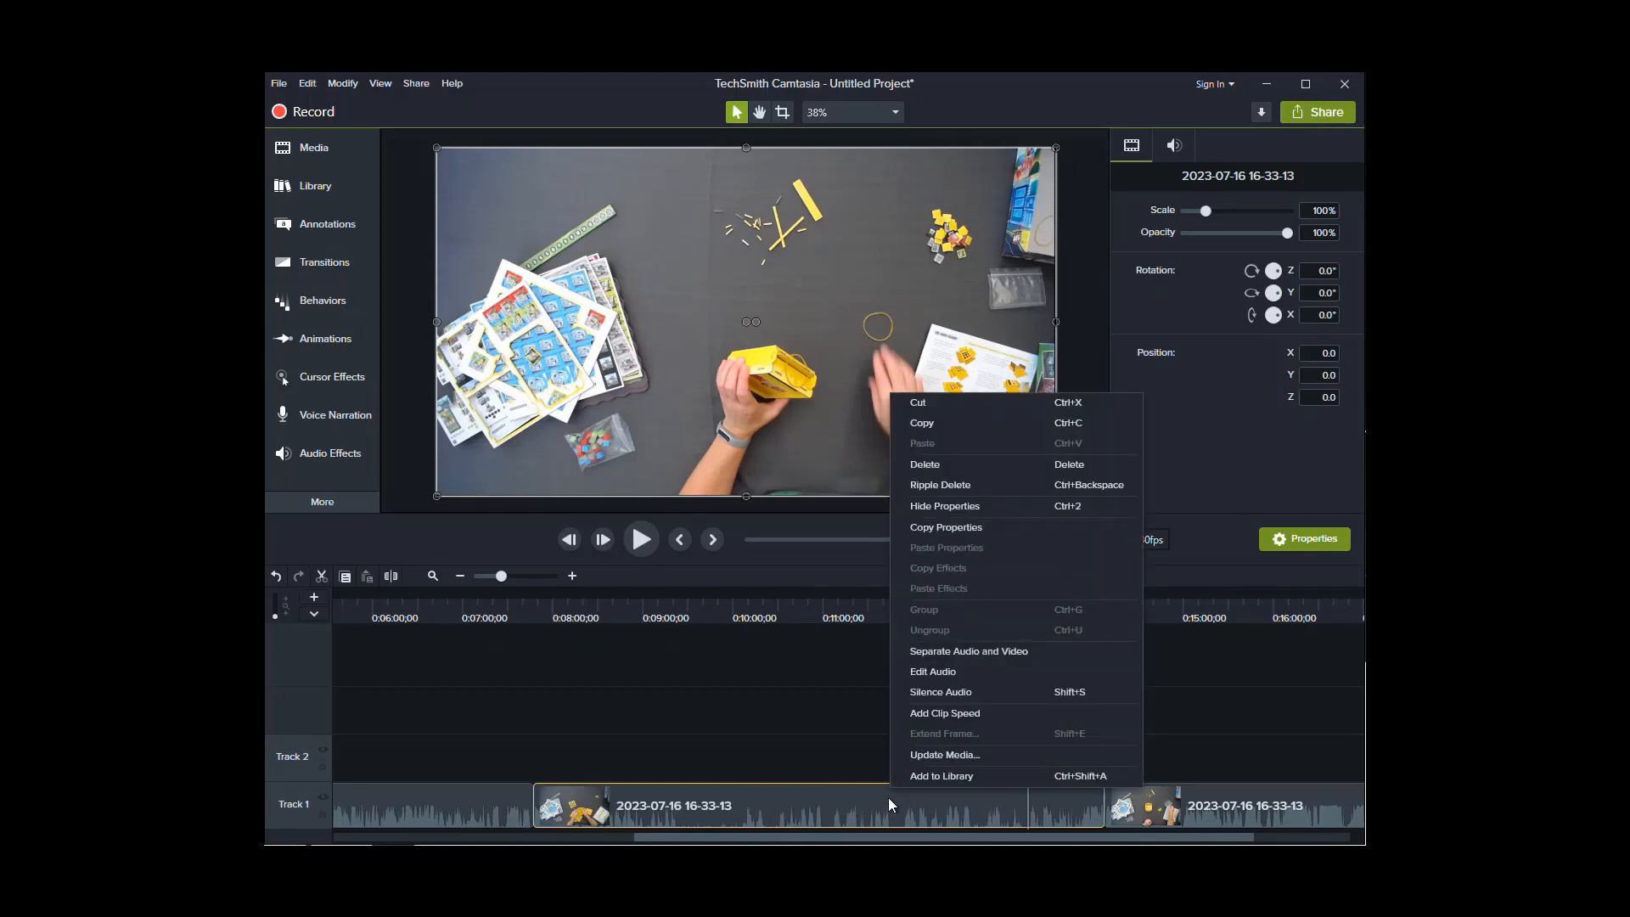
pyautogui.moveTo(966, 696)
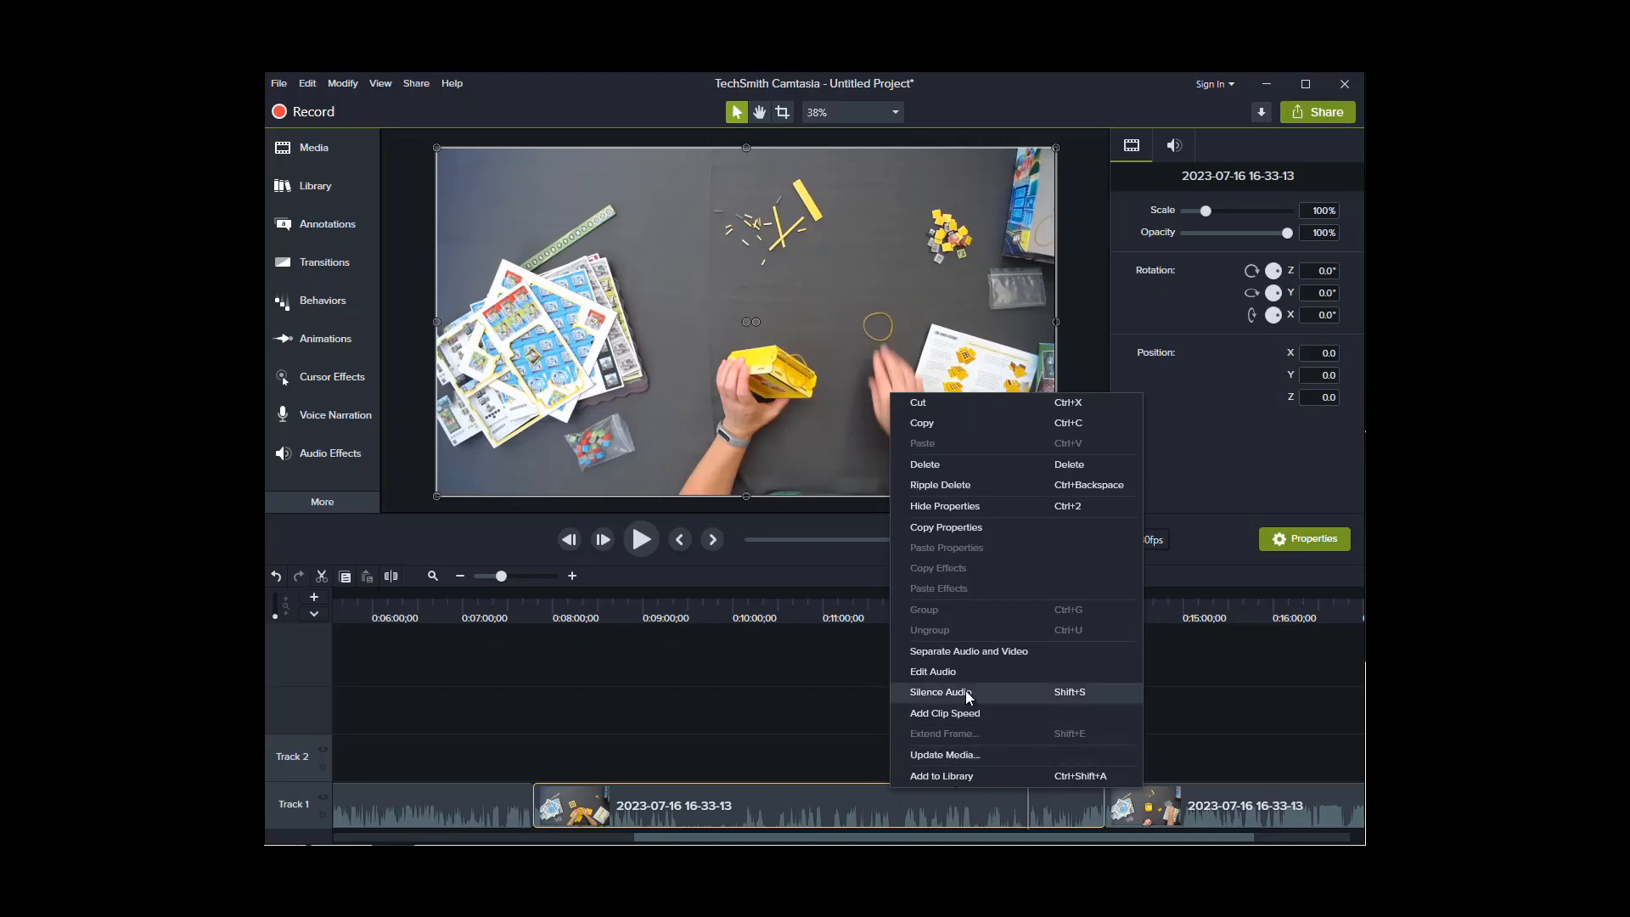
pyautogui.click(940, 693)
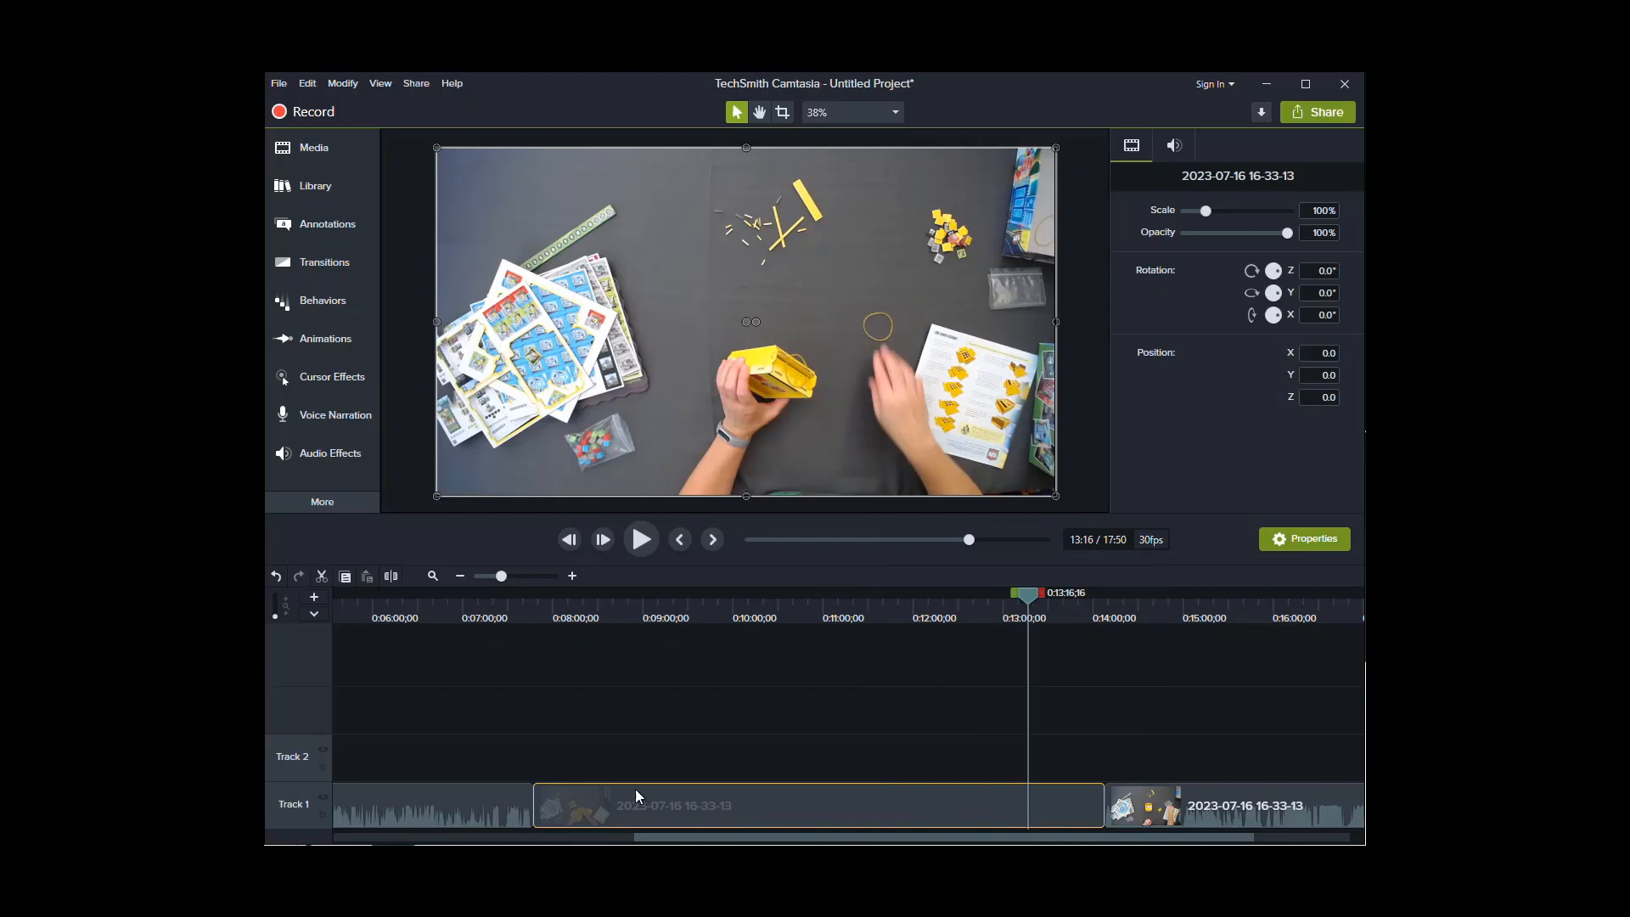
pyautogui.moveTo(748, 795)
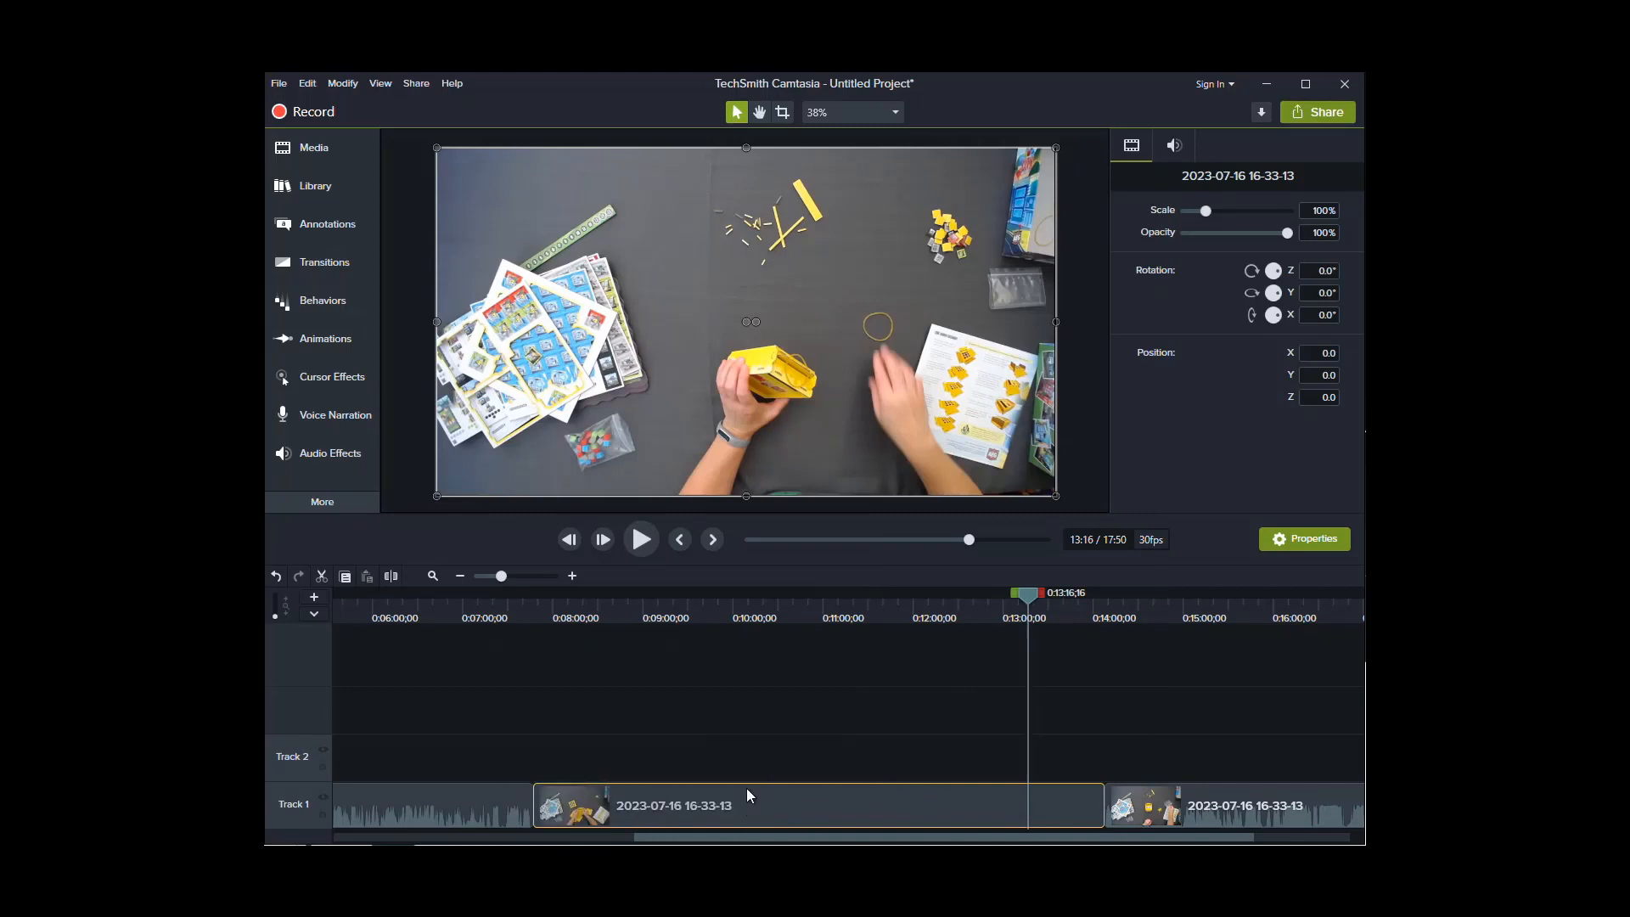
pyautogui.moveTo(1049, 815)
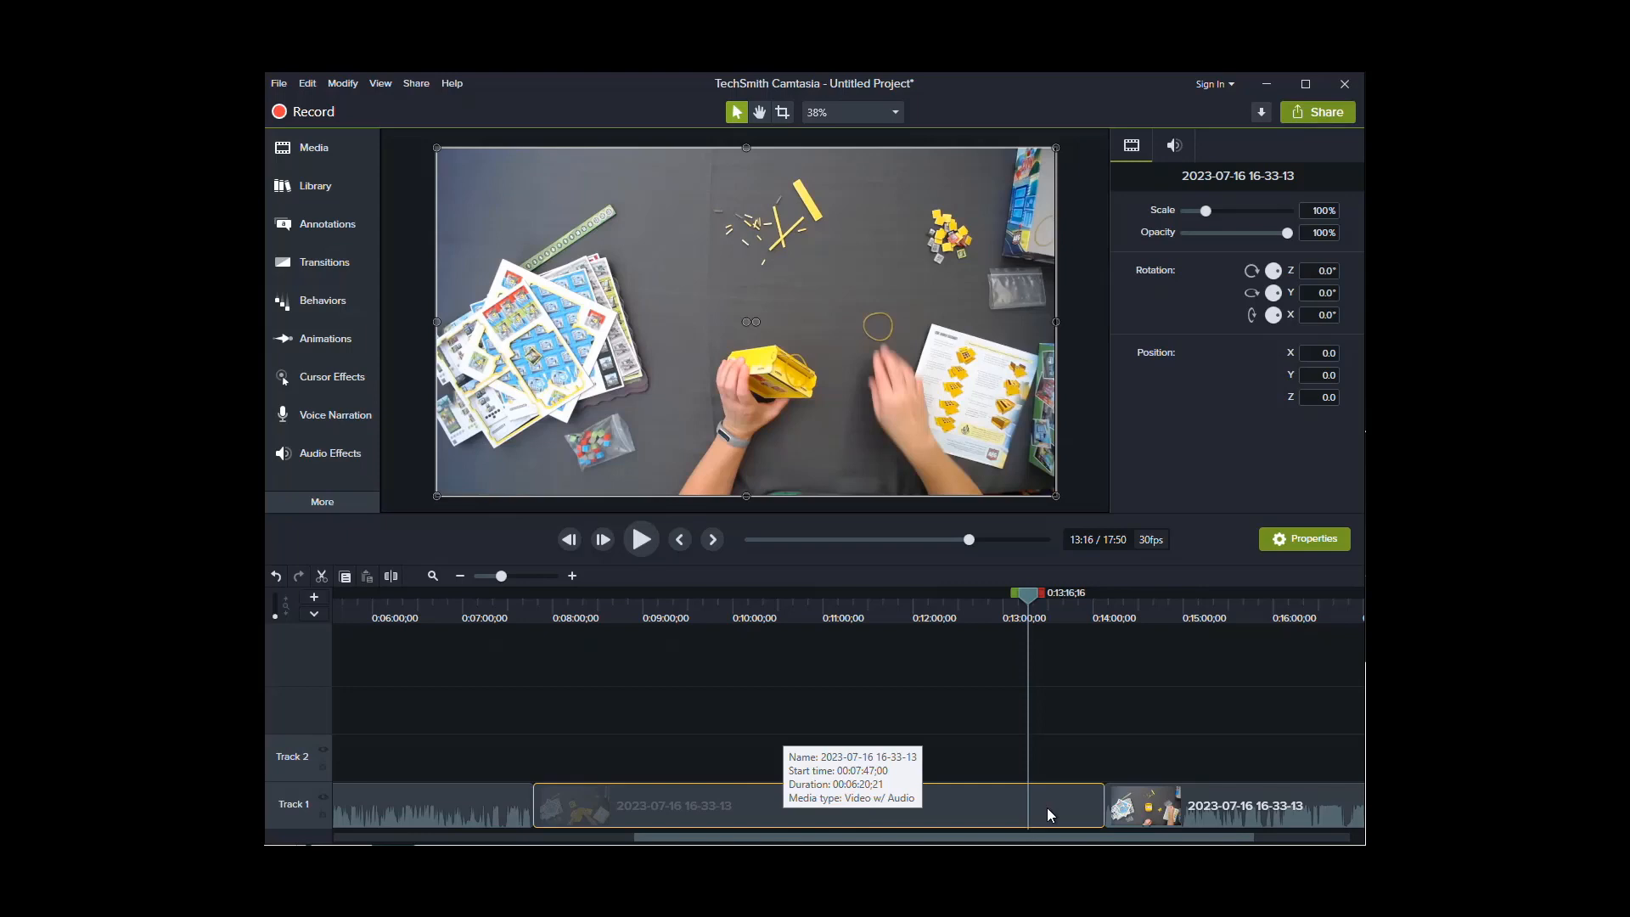
pyautogui.moveTo(1076, 814)
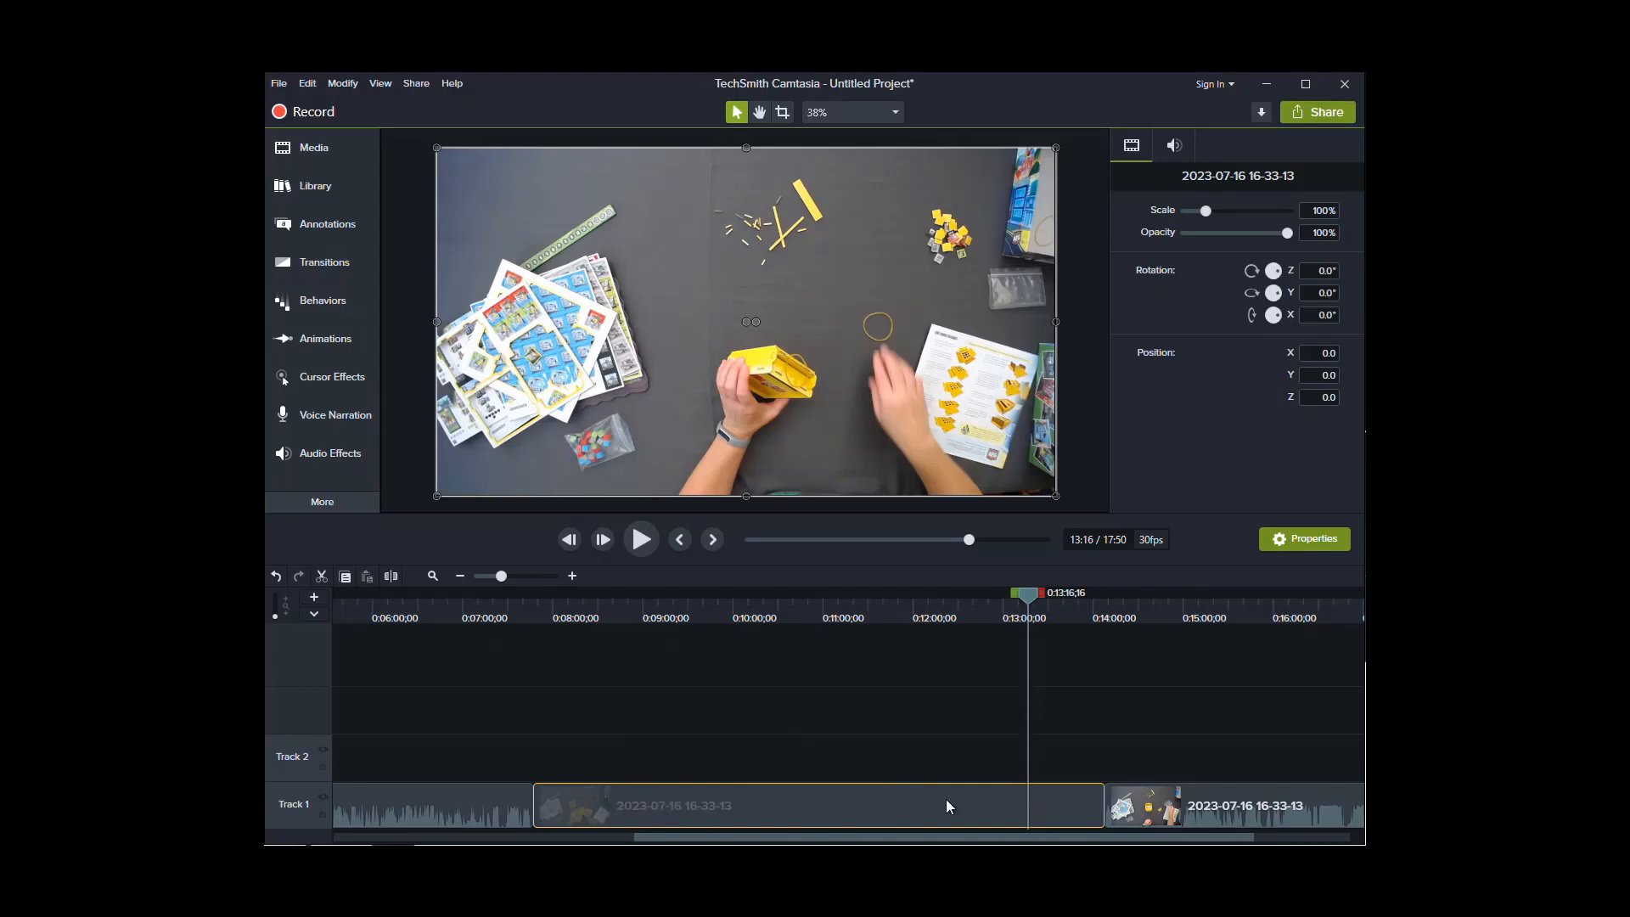
pyautogui.moveTo(1287, 804)
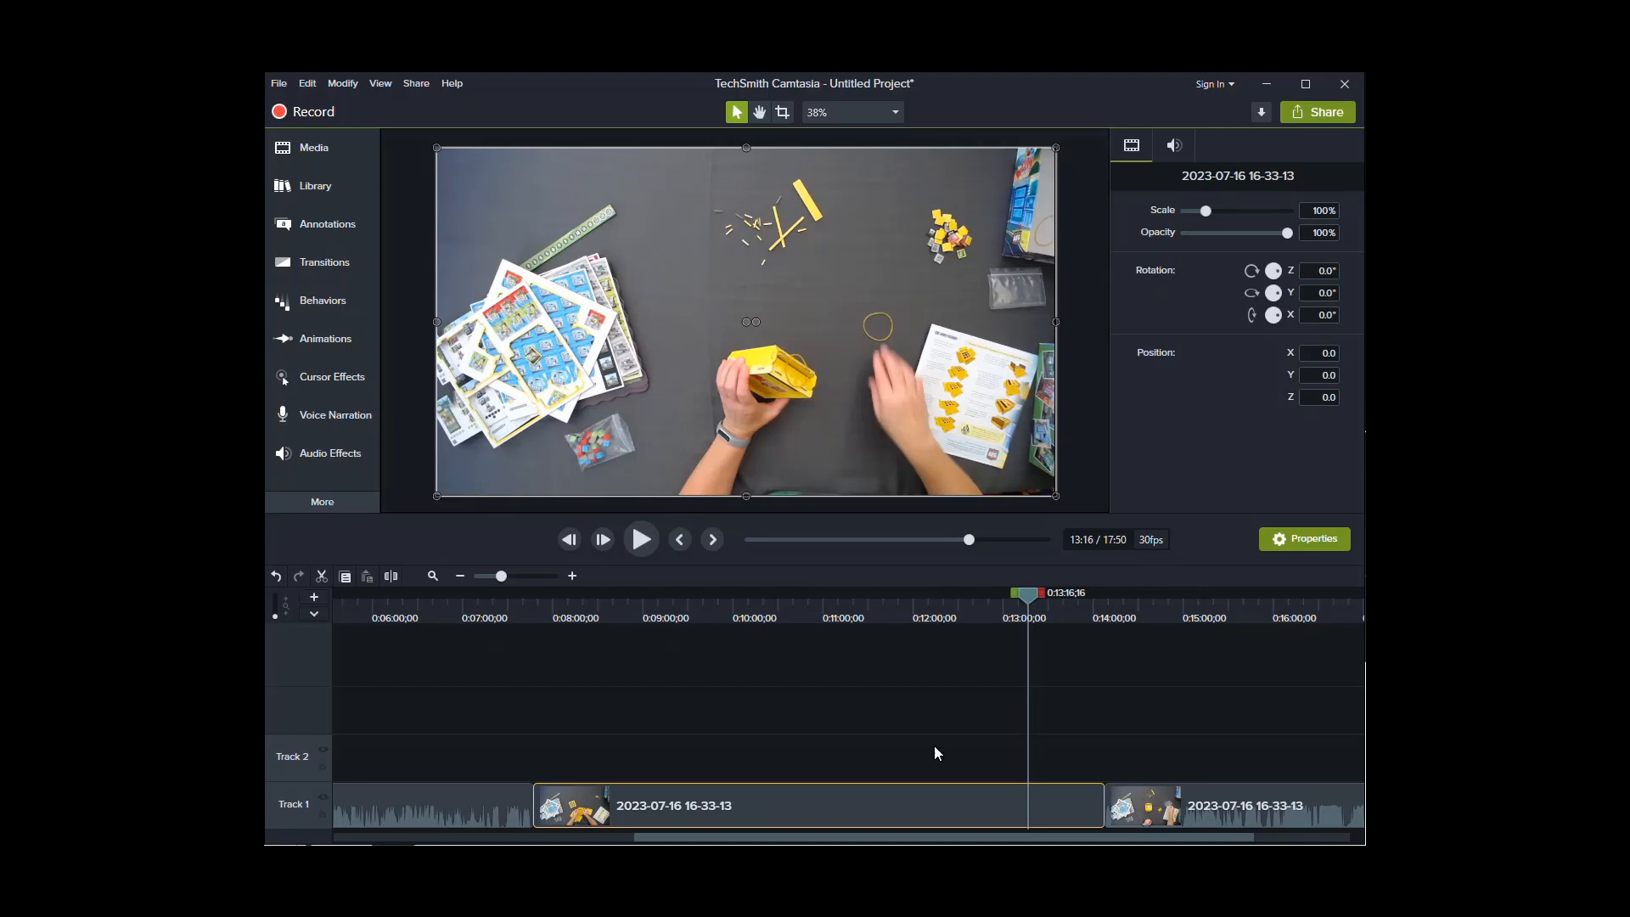
pyautogui.click(778, 814)
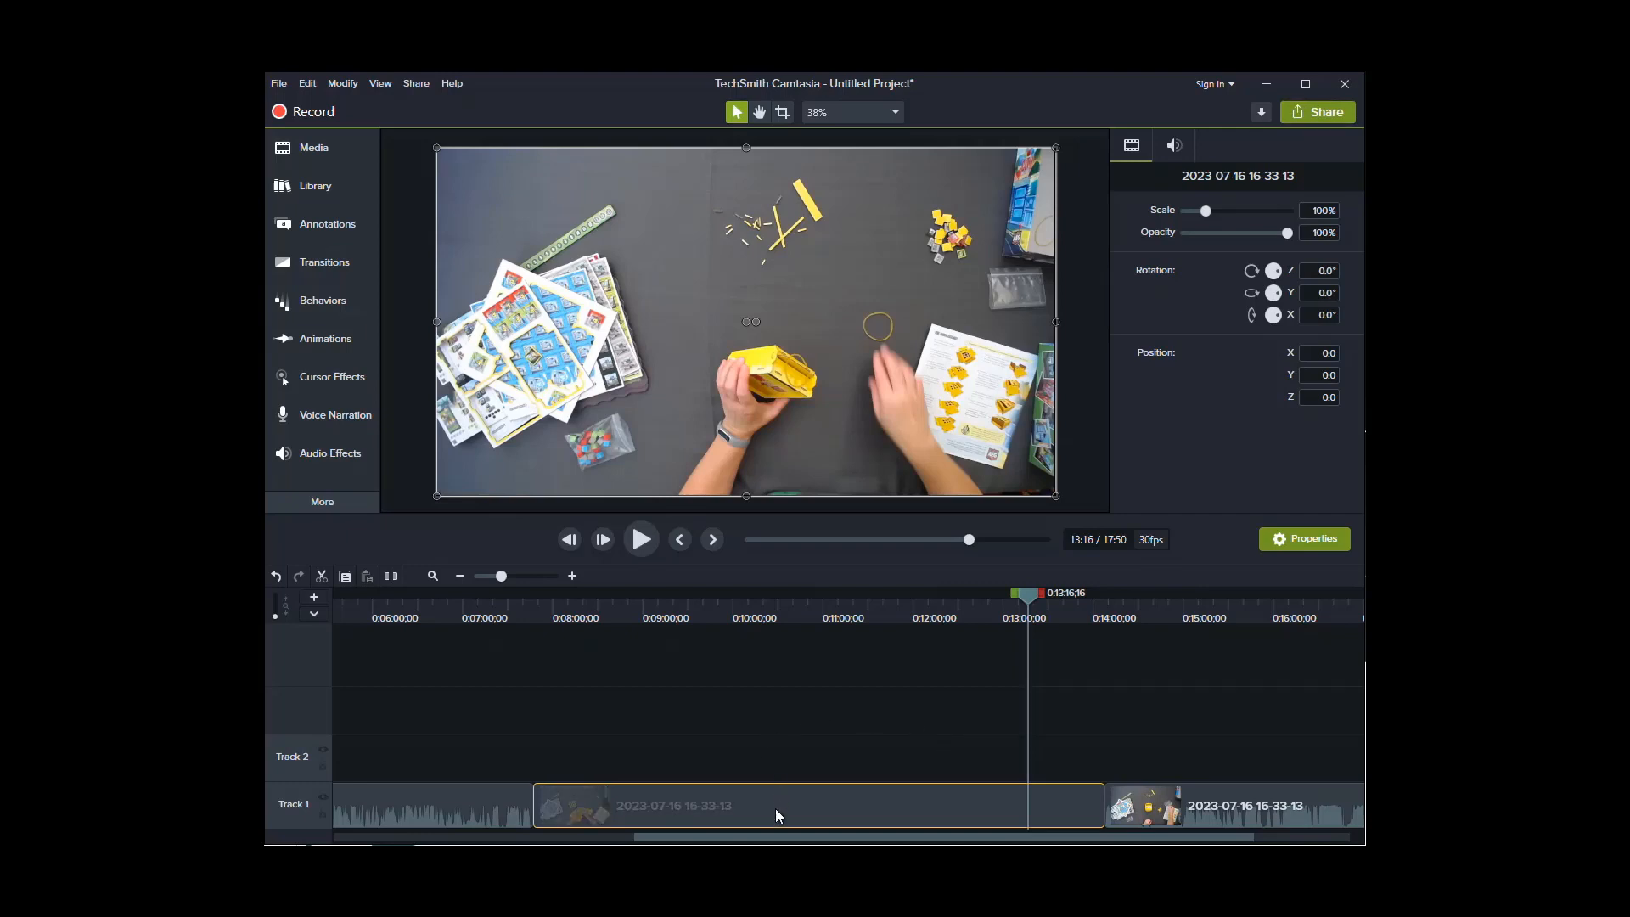
pyautogui.moveTo(774, 814)
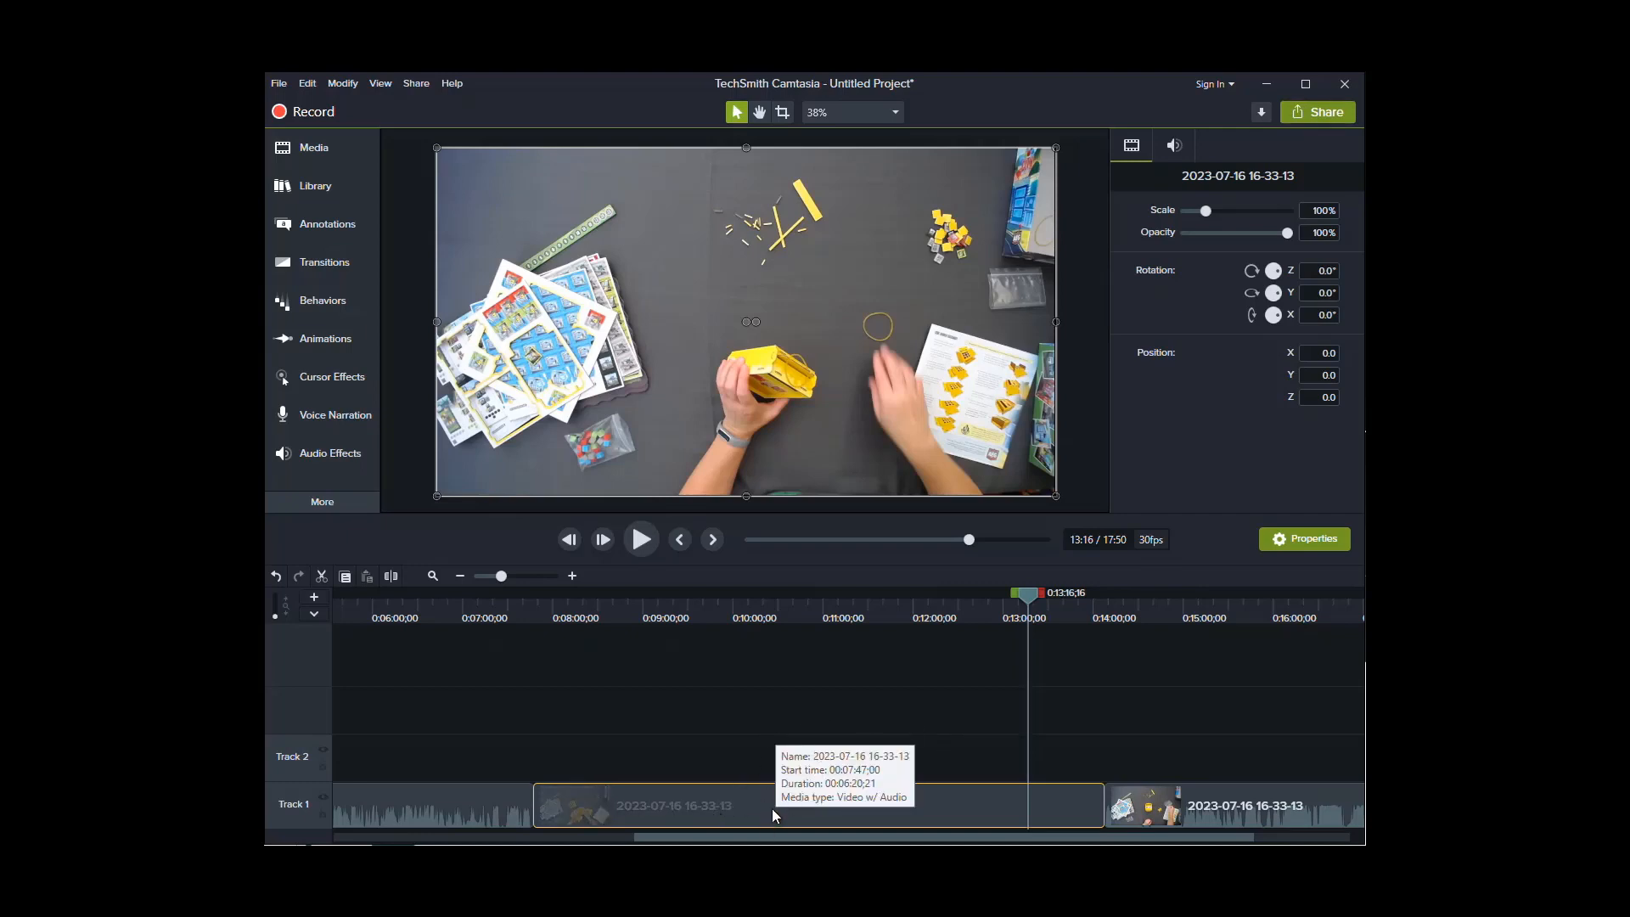
# Add Clip Speed to the middle clip and set it to 5x, shrinking it to about 1:16.
pyautogui.rightClick(774, 815)
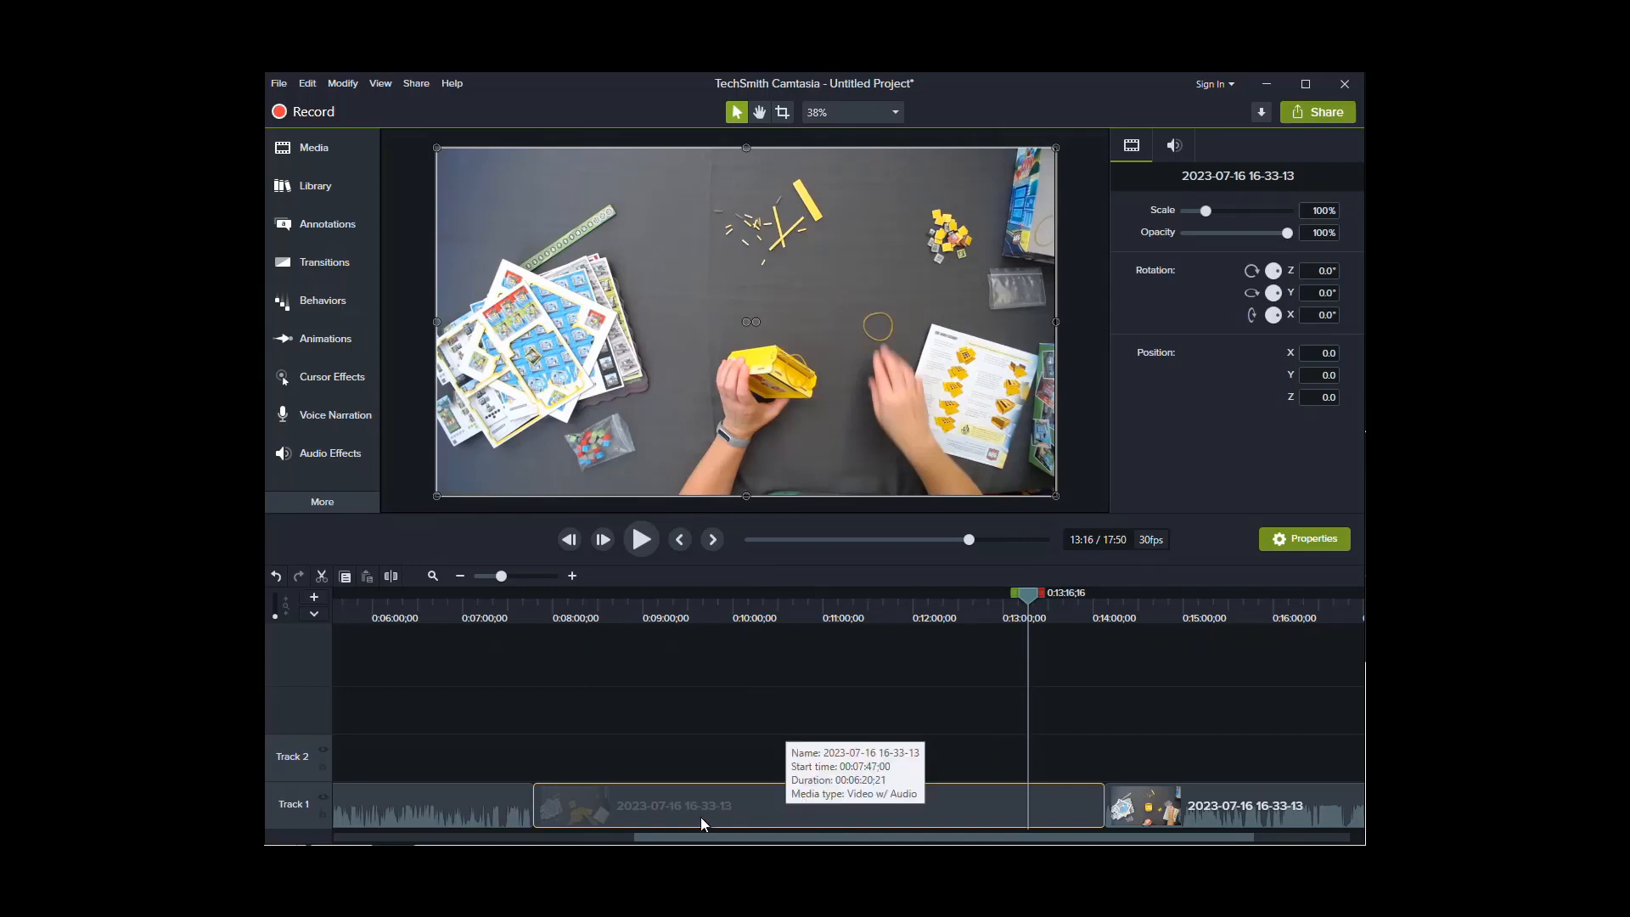
pyautogui.rightClick(703, 823)
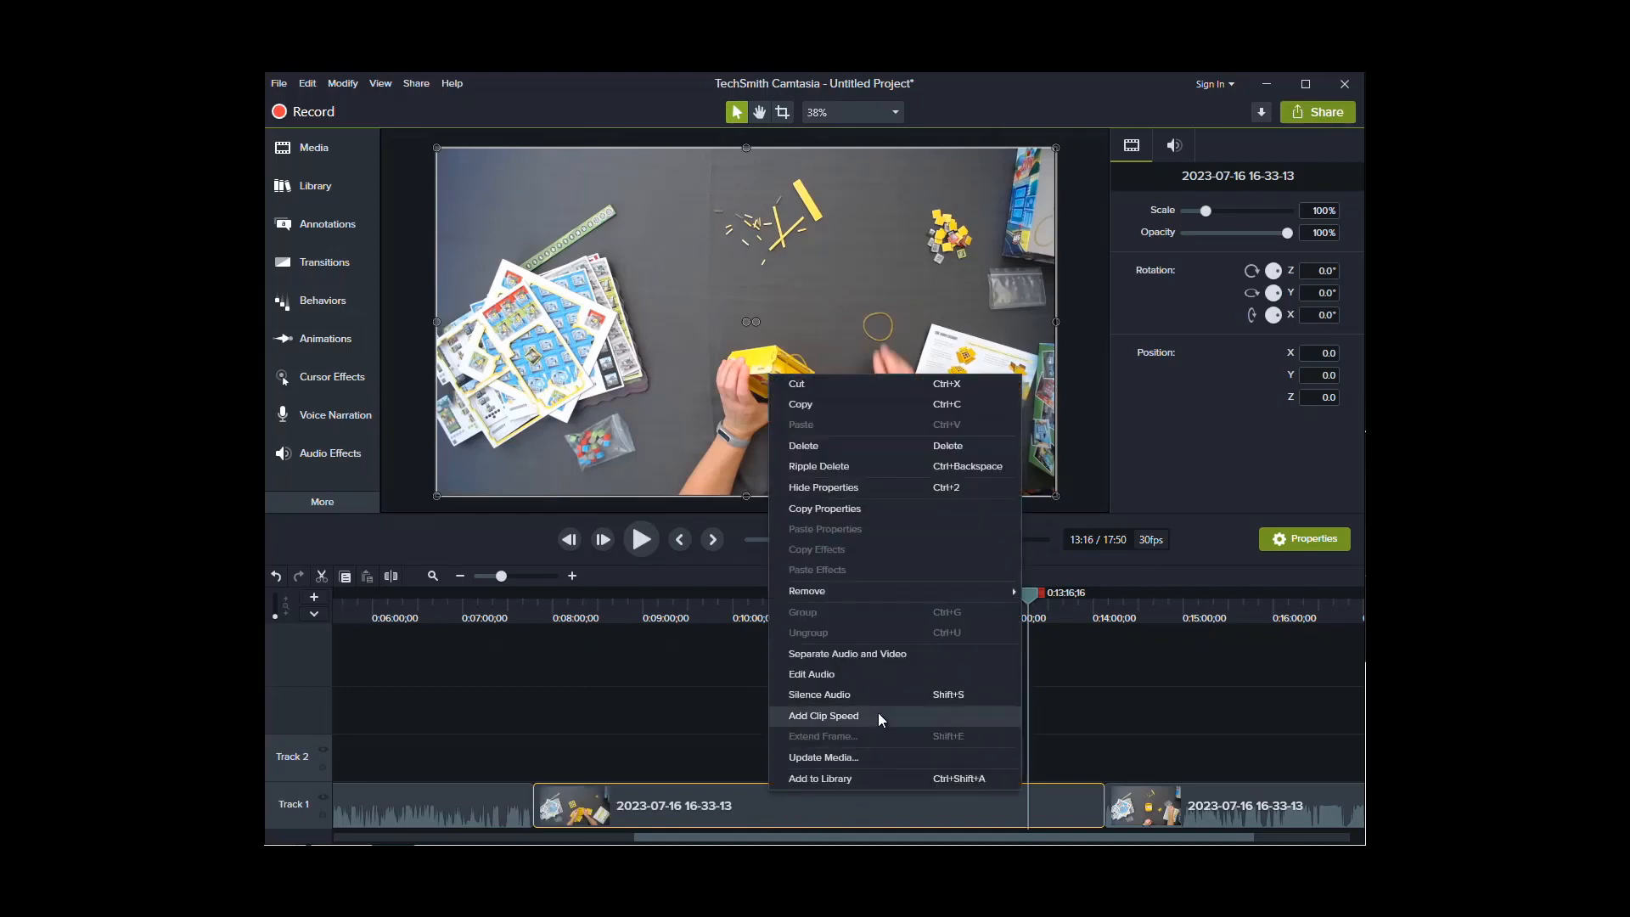
pyautogui.click(824, 715)
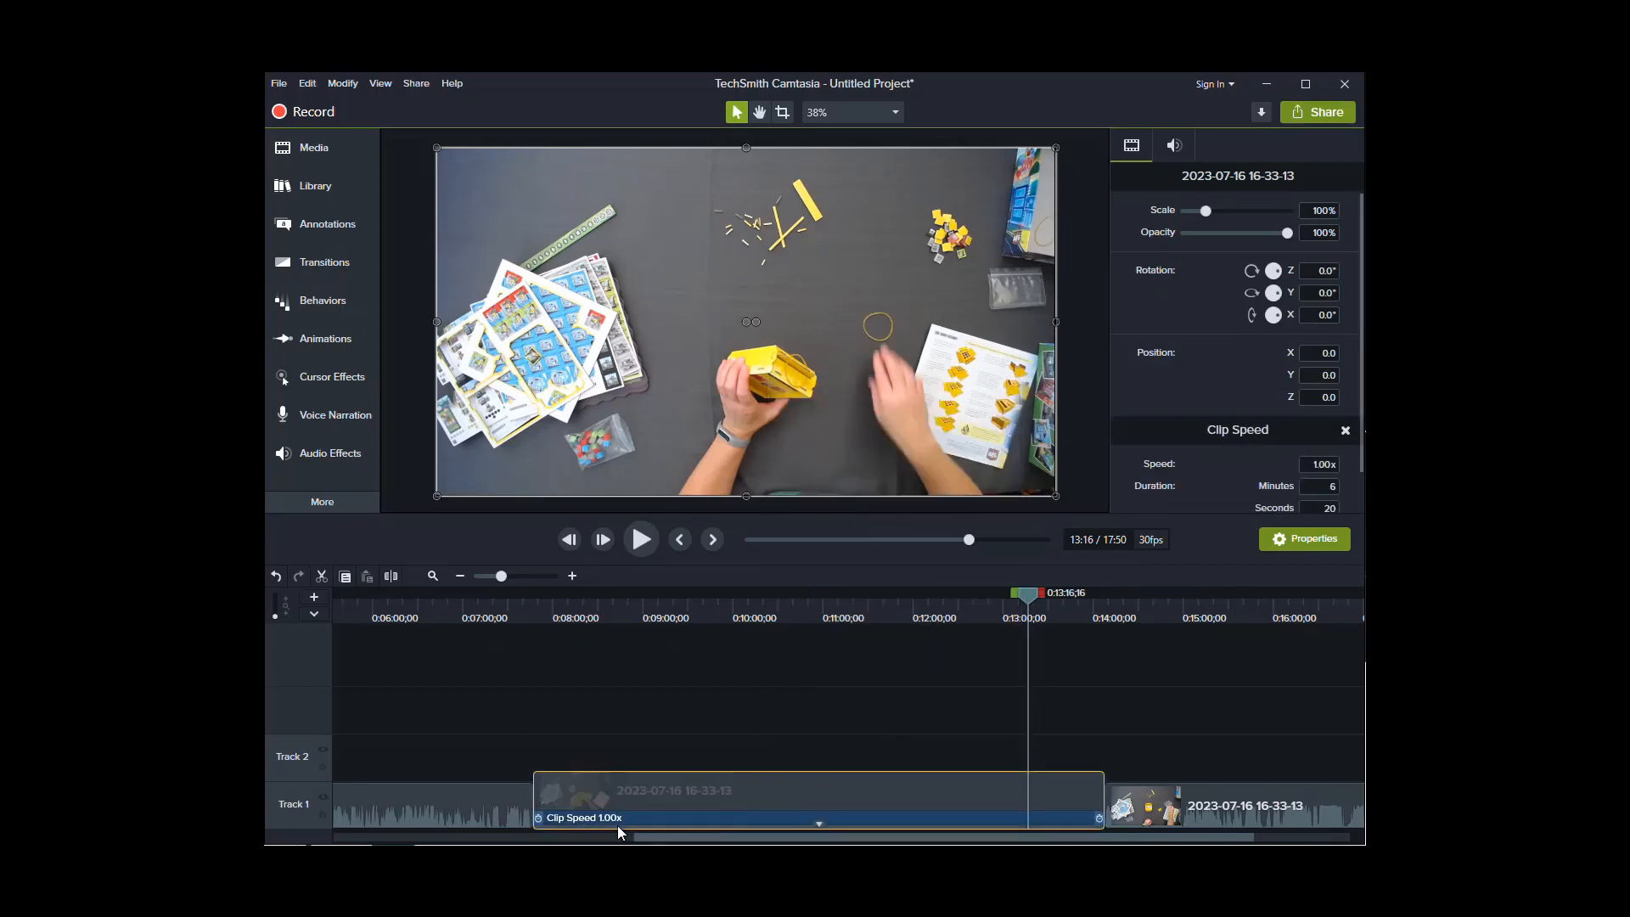
pyautogui.moveTo(1304, 228)
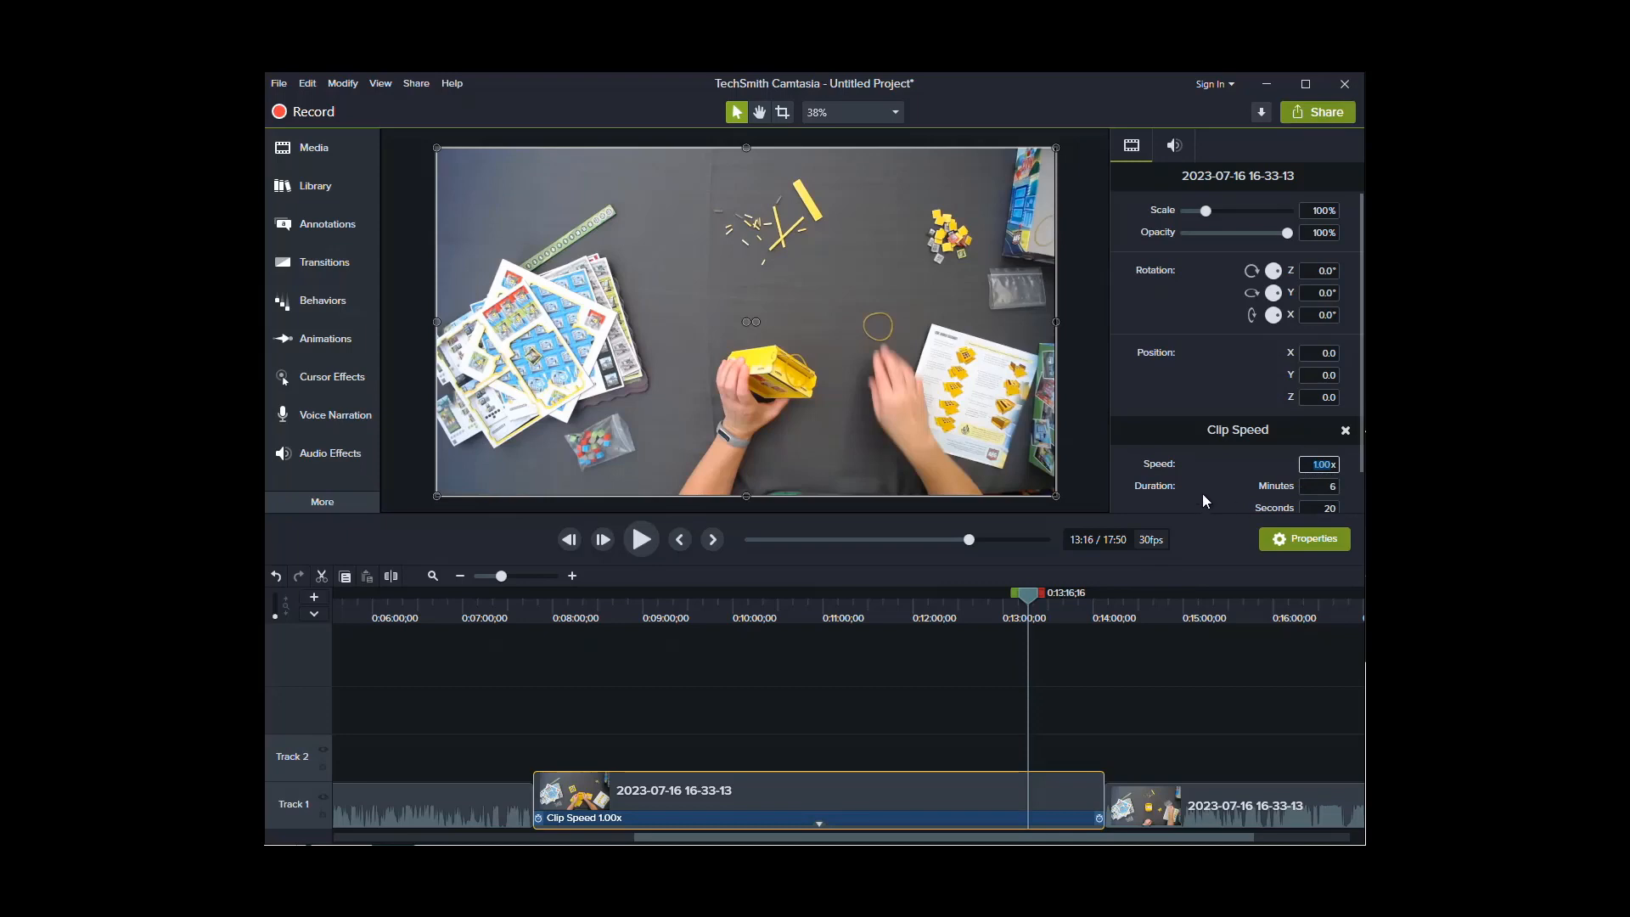
pyautogui.write('5x')
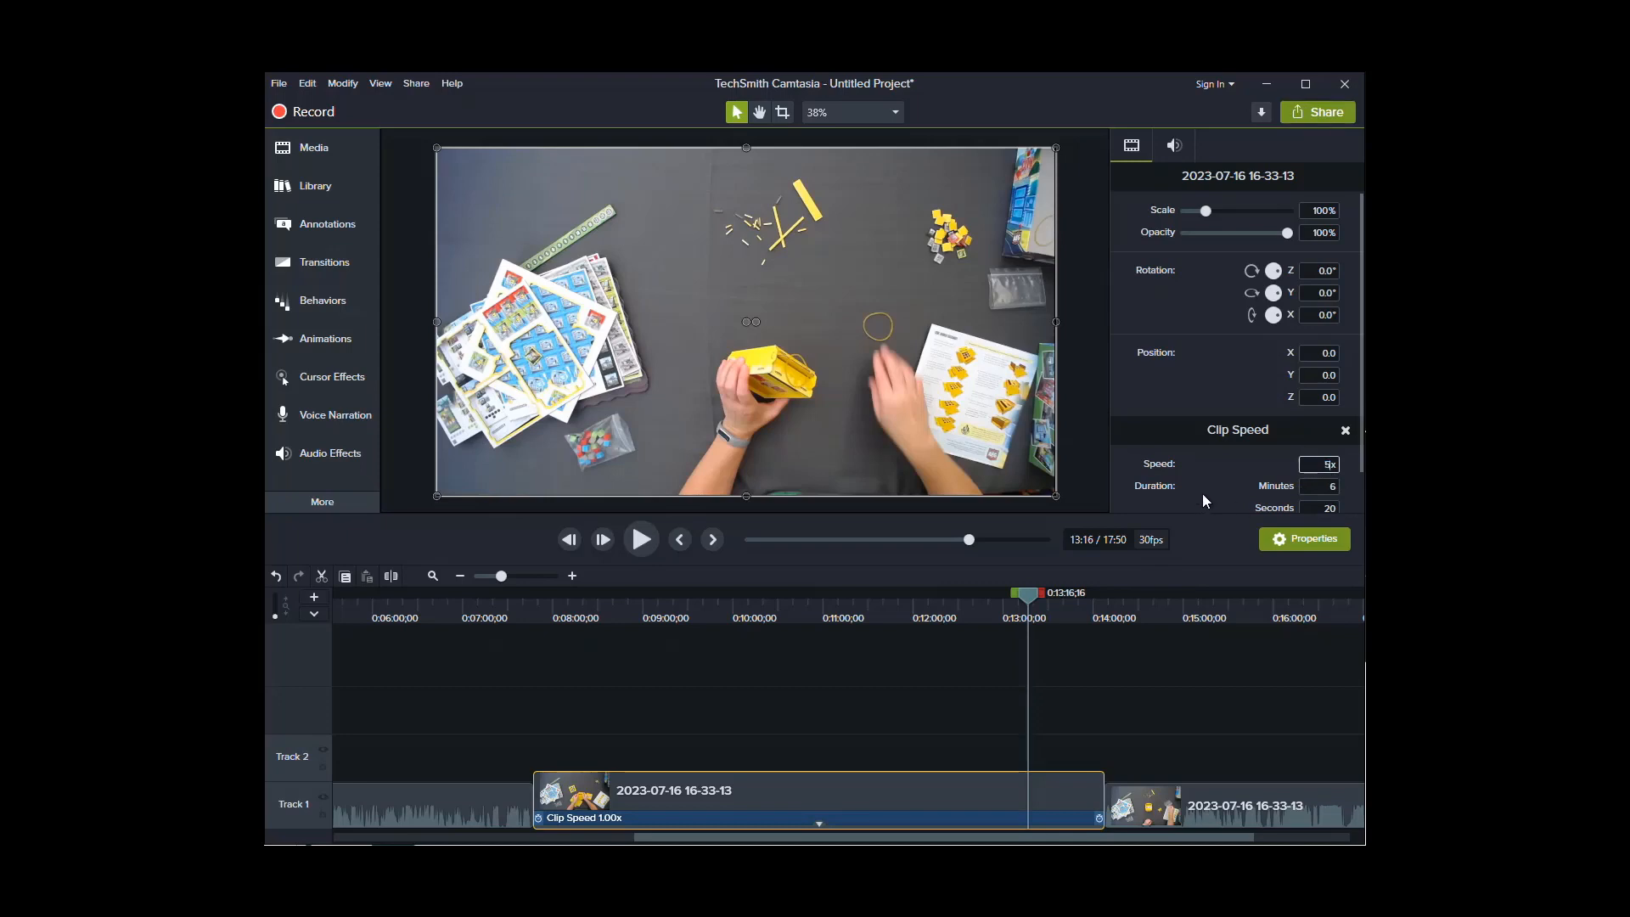
pyautogui.write('5.00')
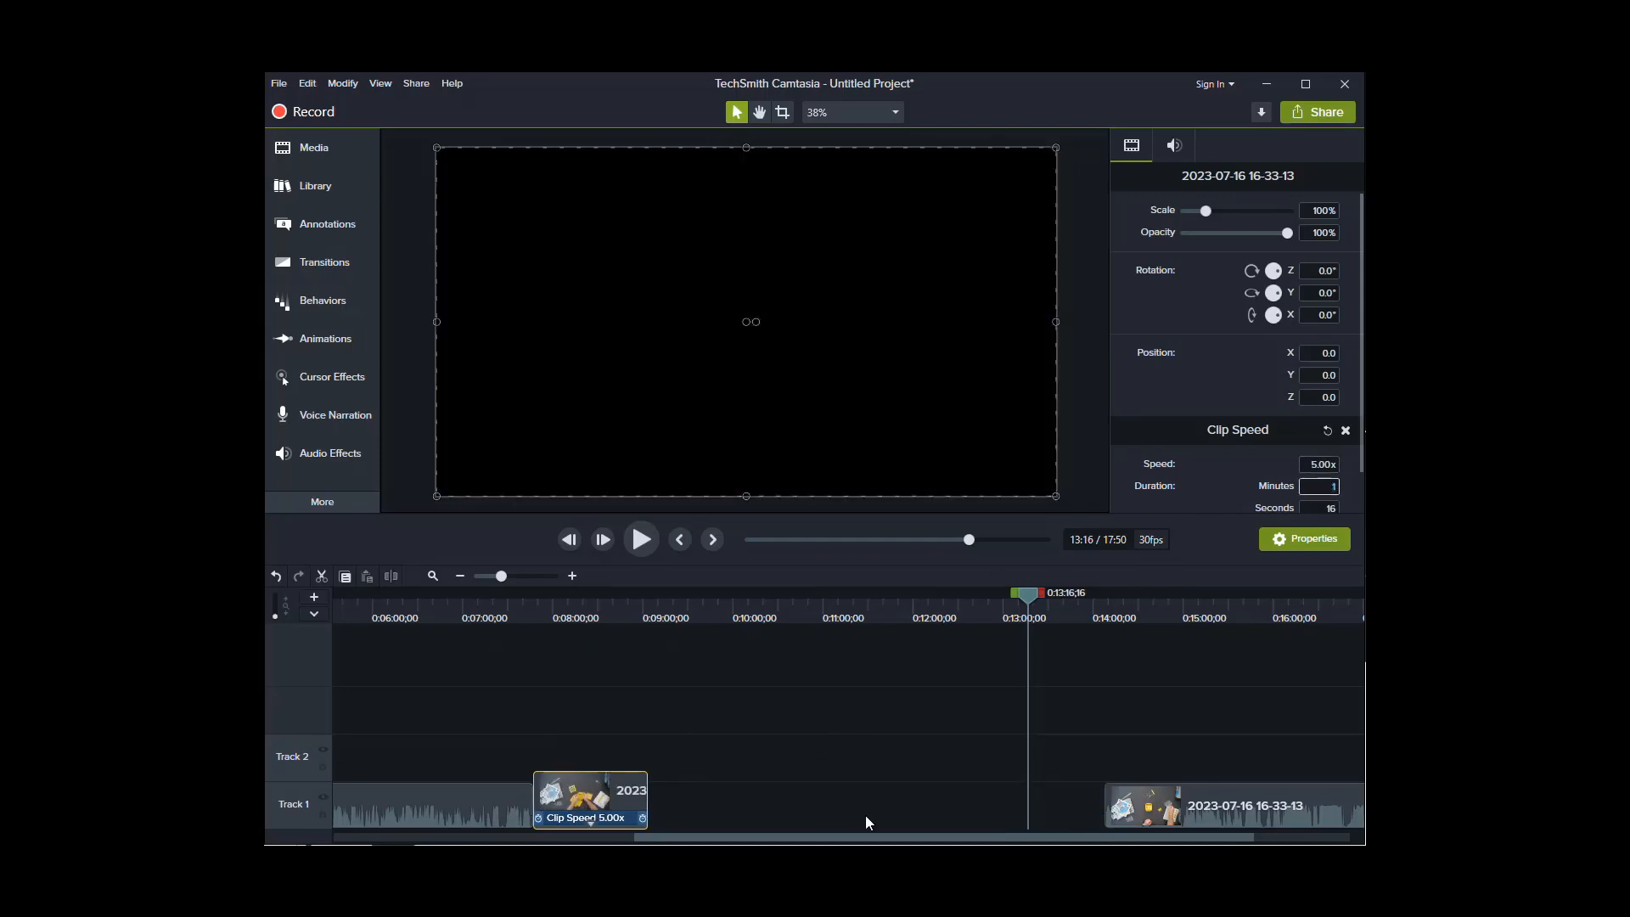
pyautogui.moveTo(659, 789)
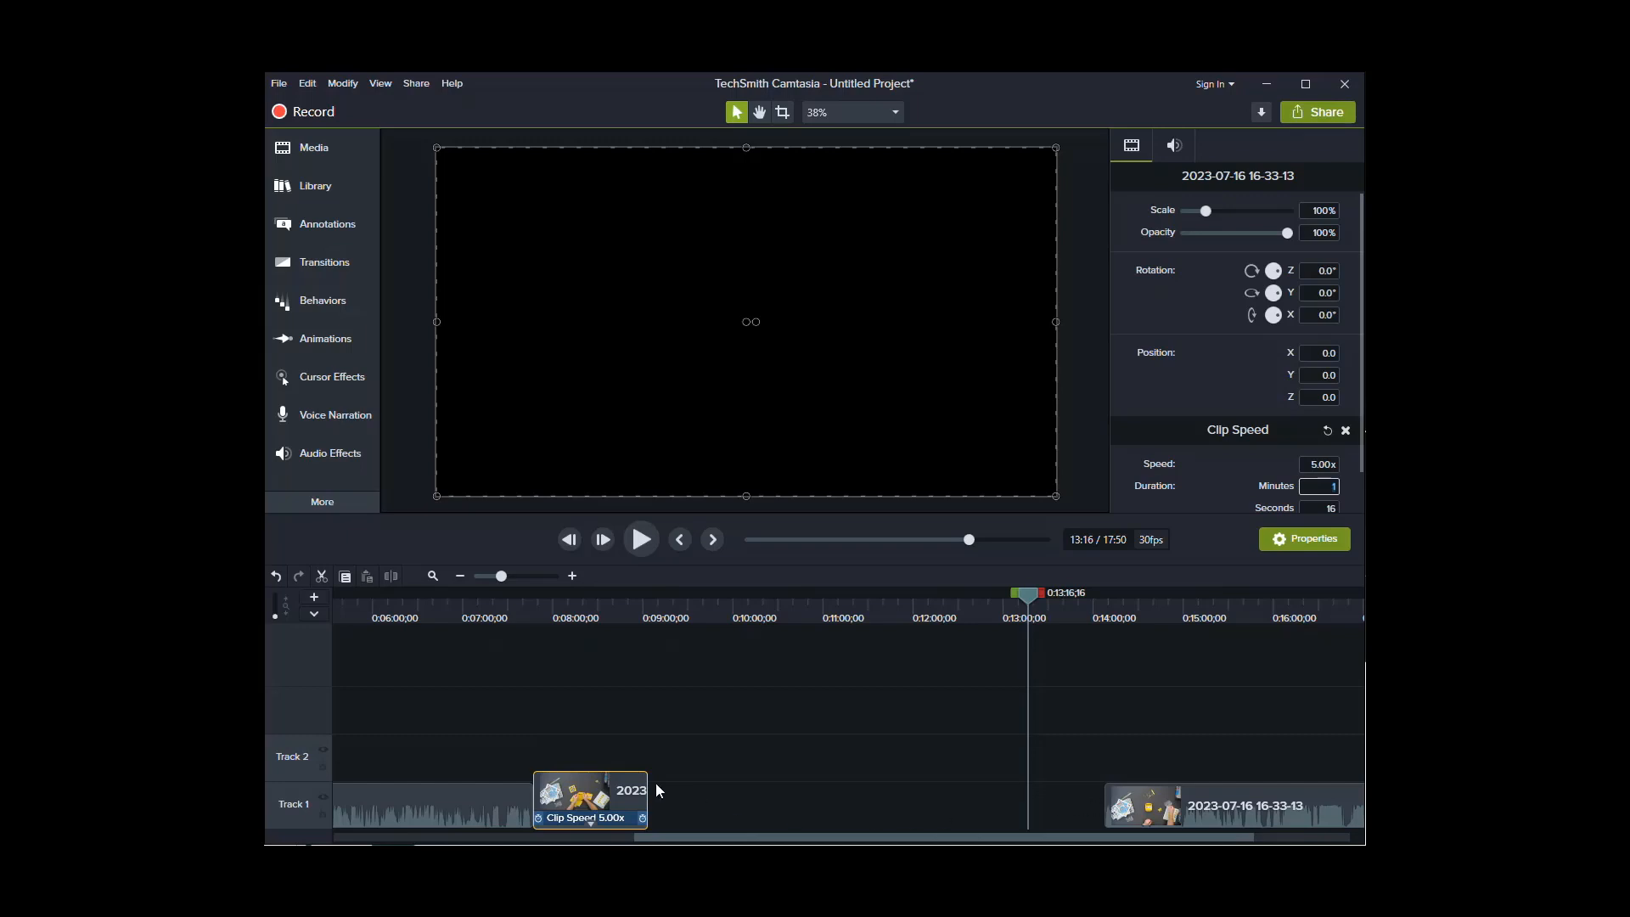
pyautogui.moveTo(992, 677)
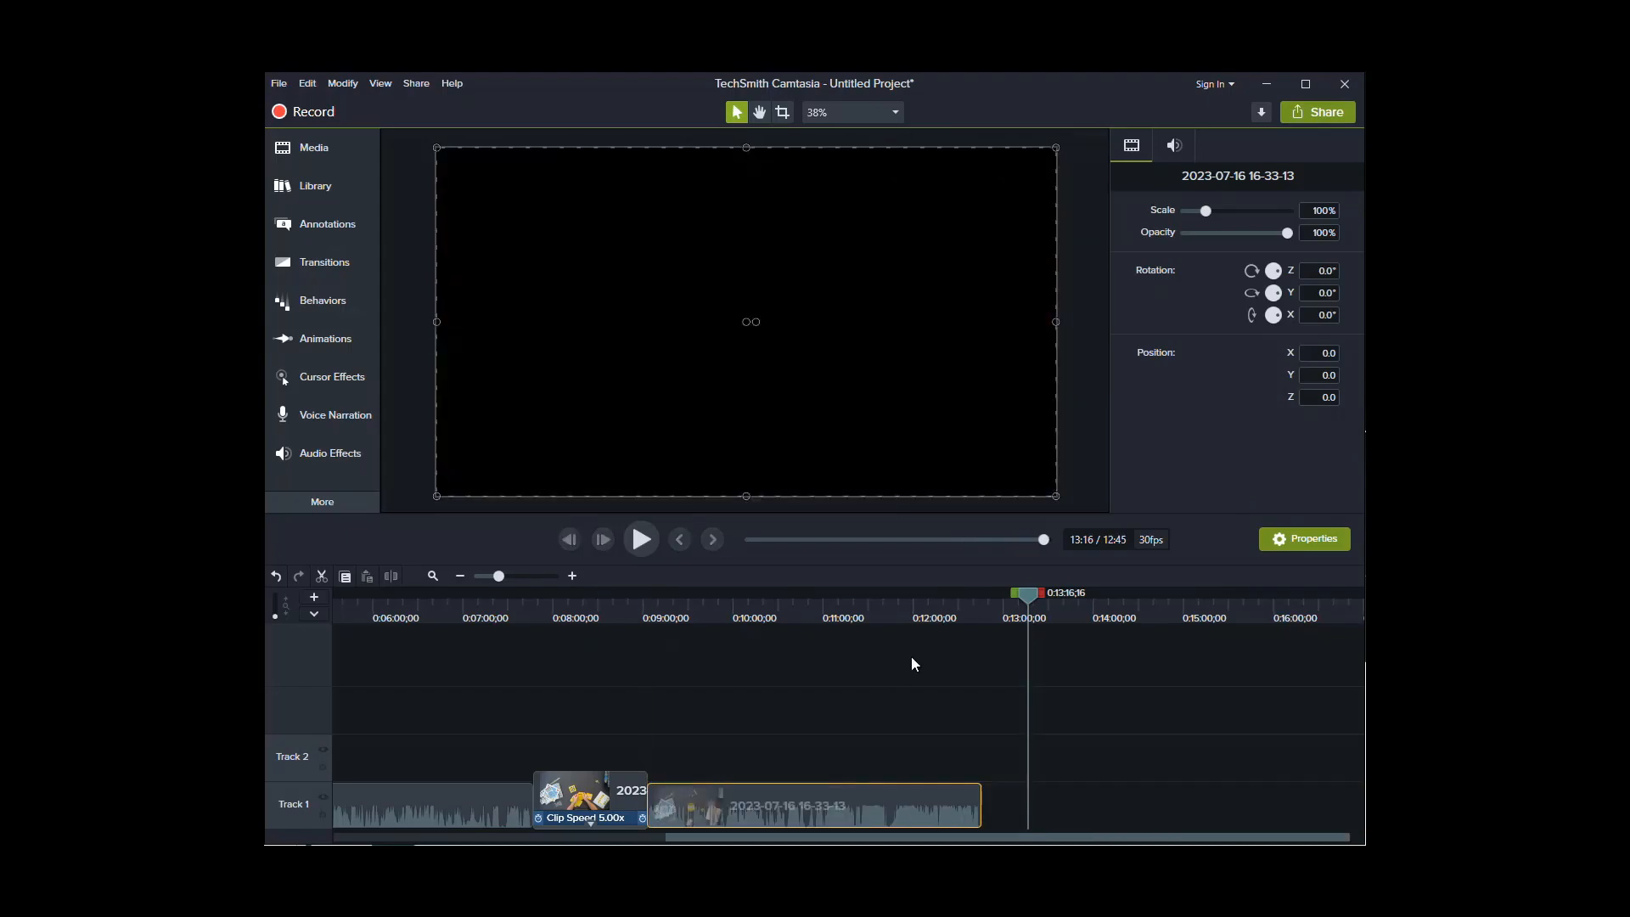
# Preview the sped-up middle clip while raising its speed to about 9x (~42 seconds).
pyautogui.click(595, 618)
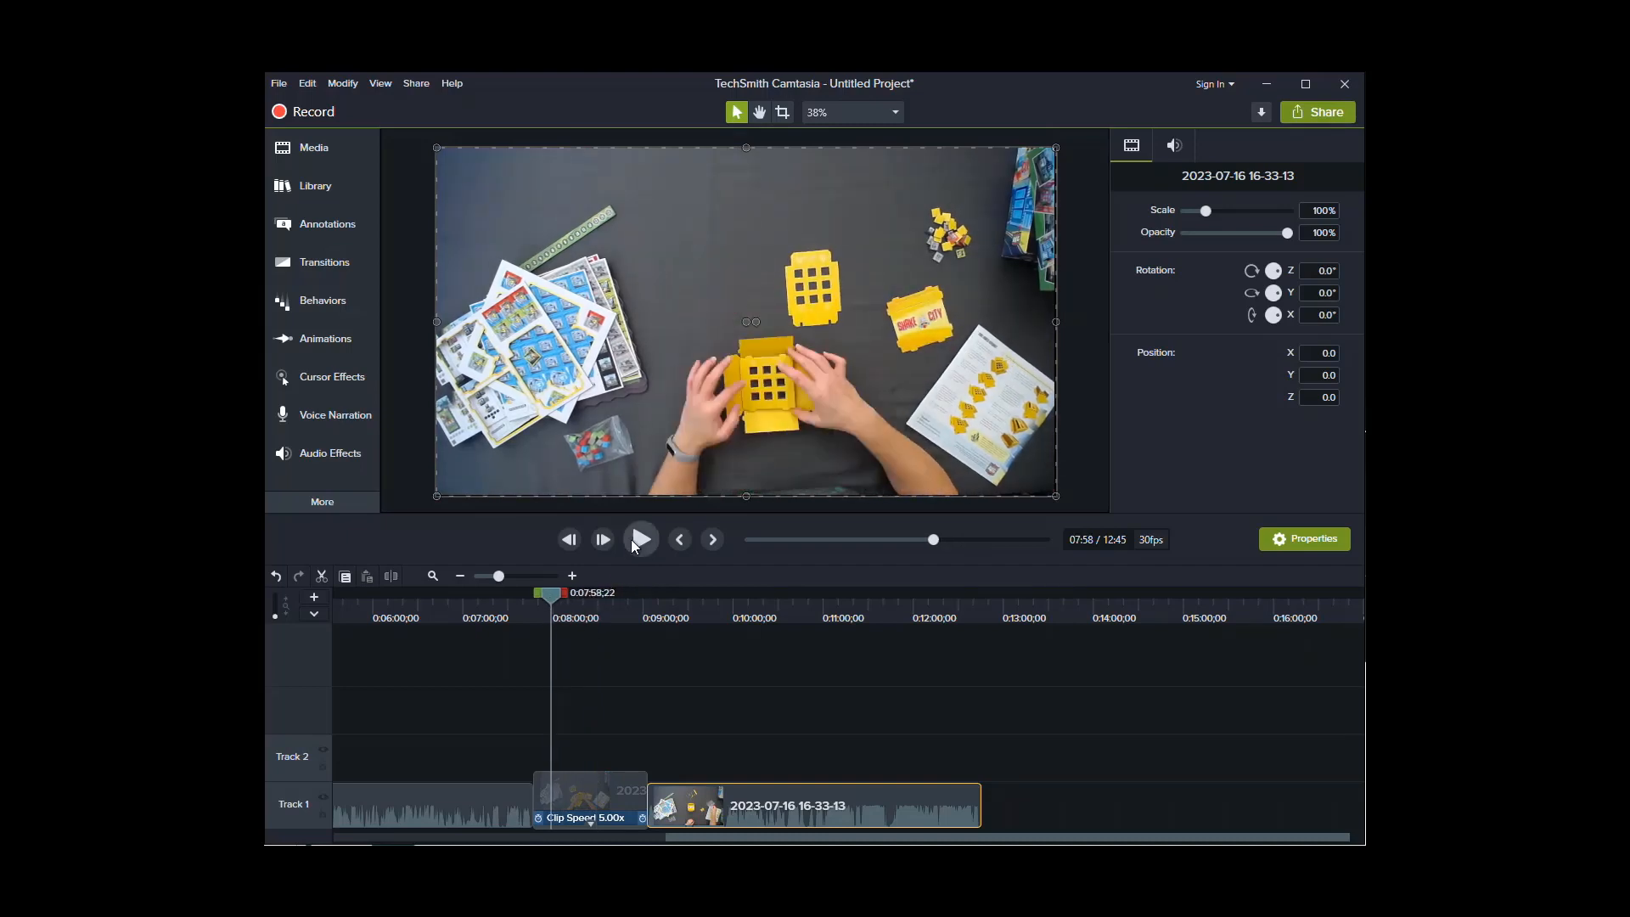
pyautogui.click(641, 540)
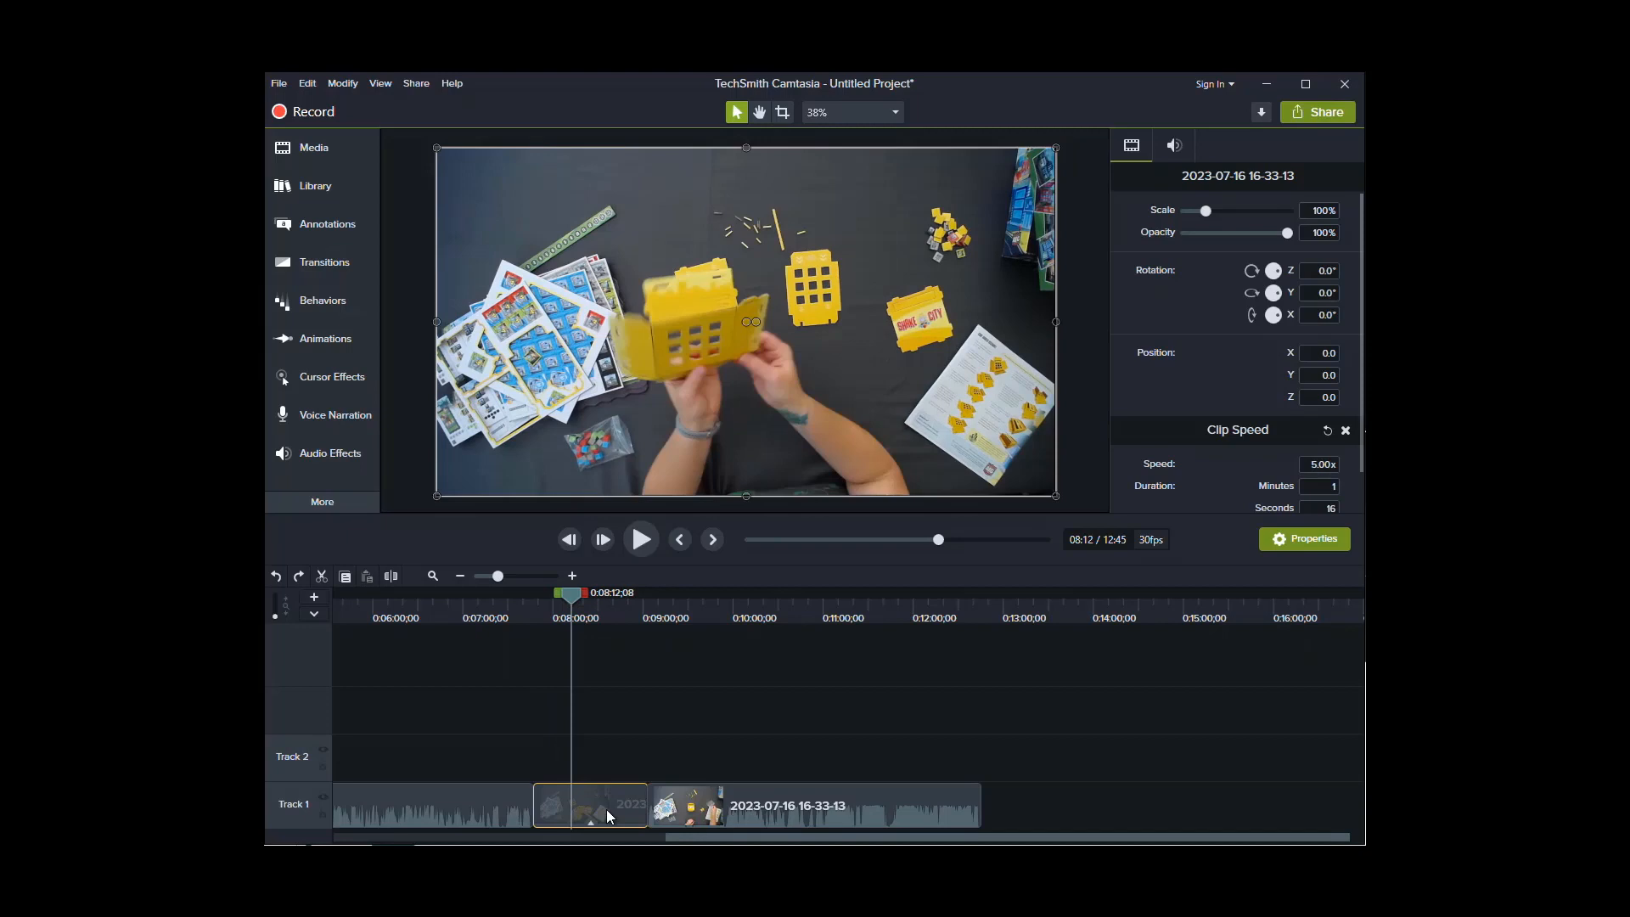
pyautogui.moveTo(968, 682)
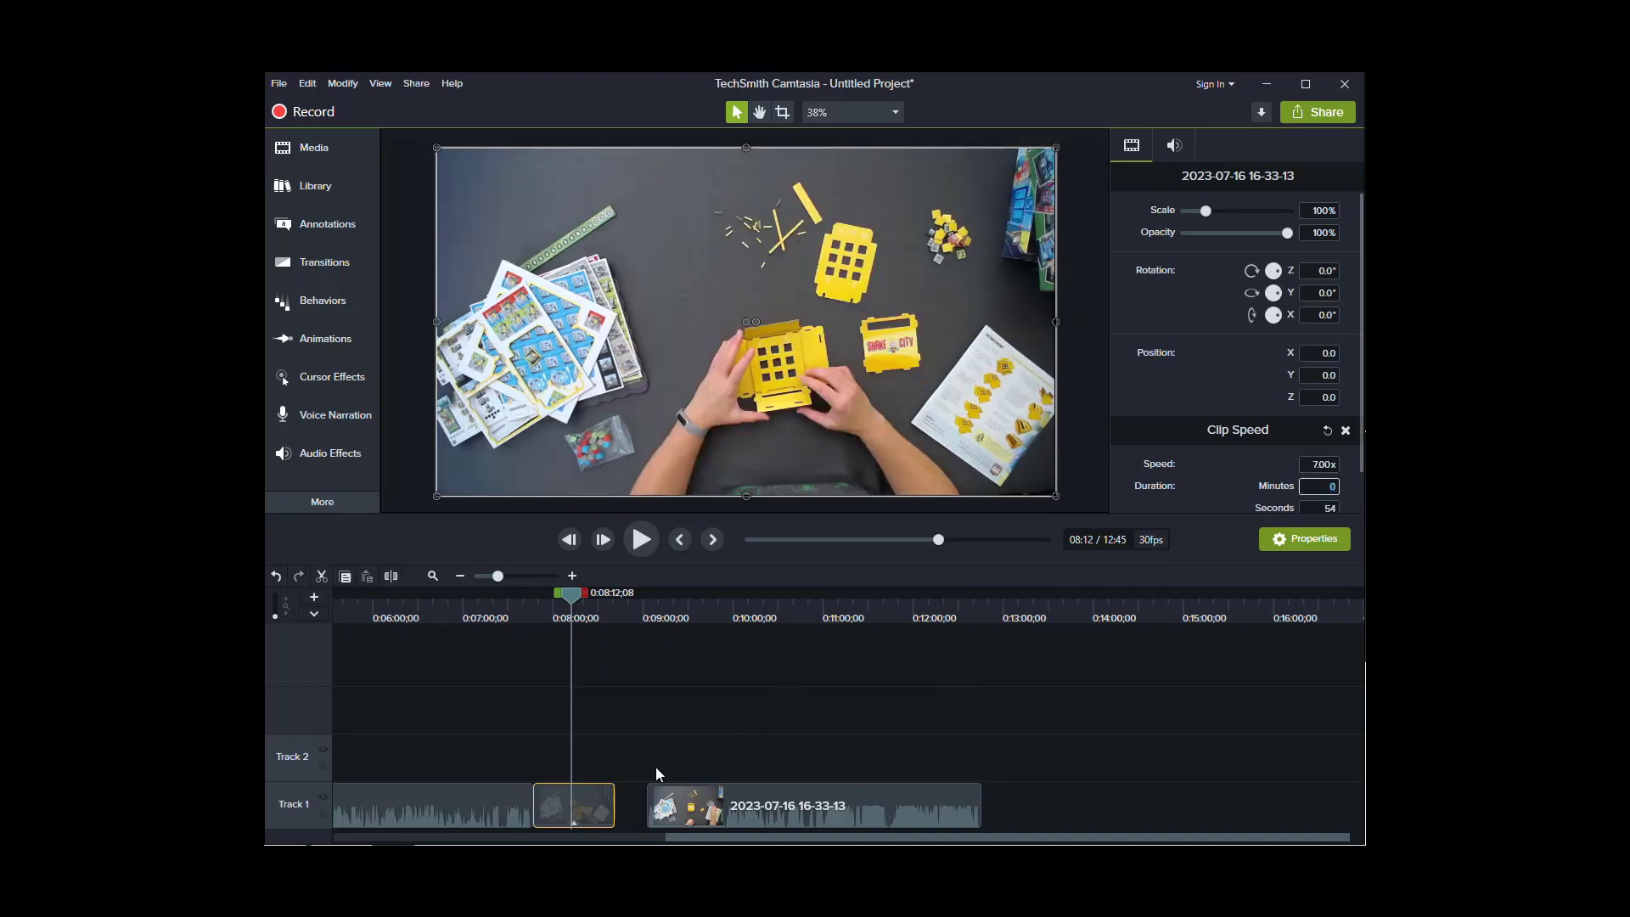
pyautogui.click(642, 540)
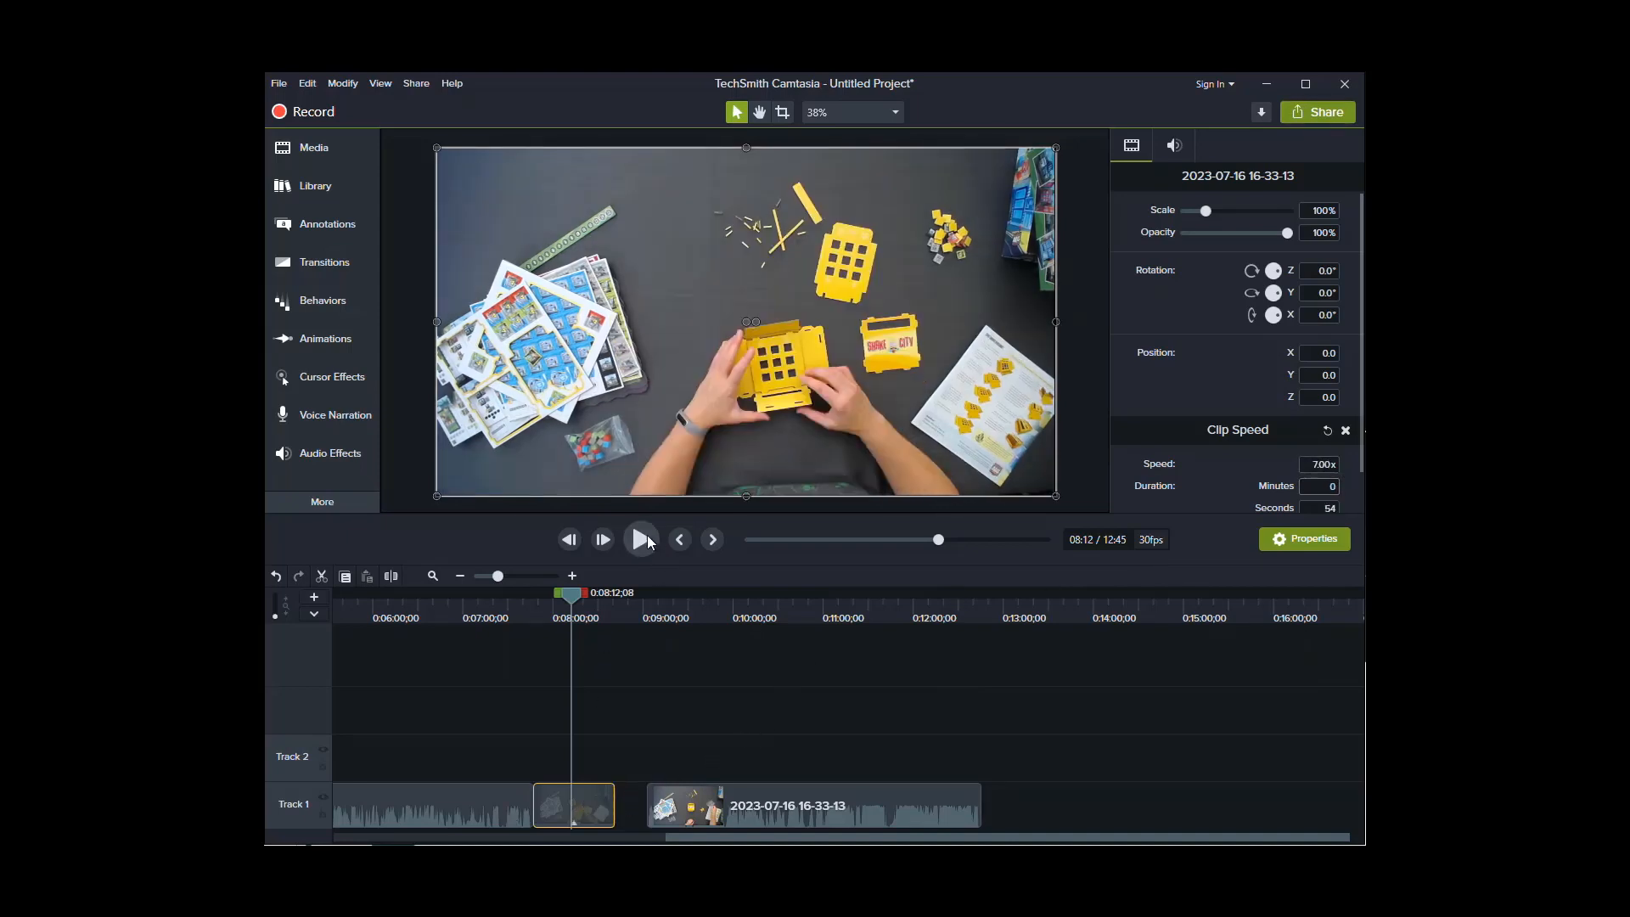
pyautogui.click(640, 539)
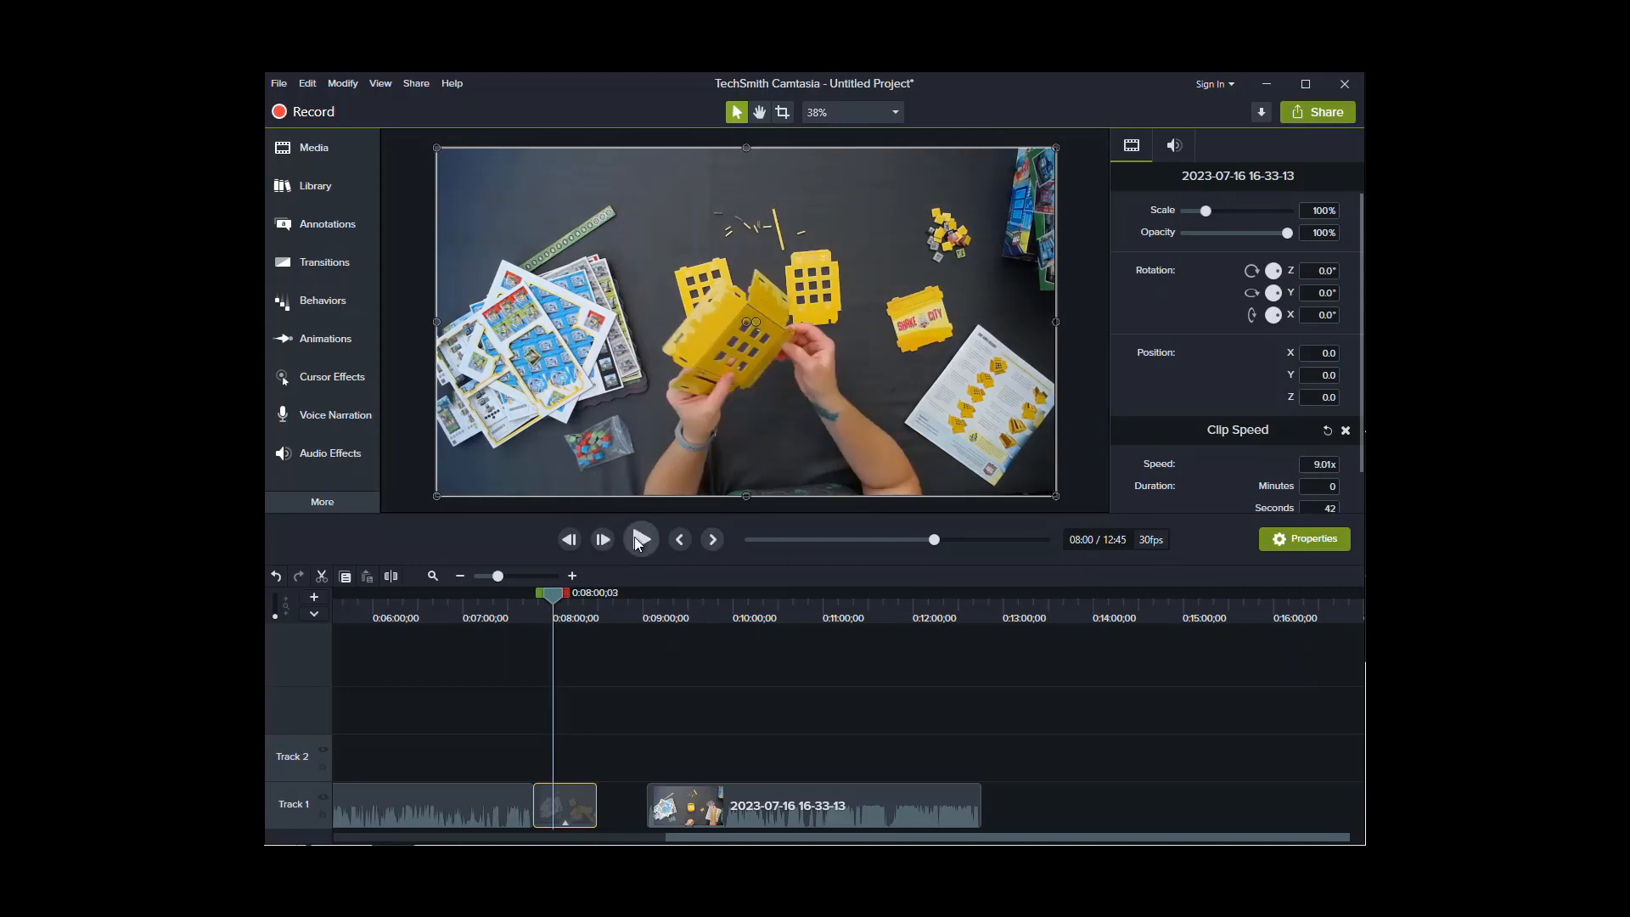
pyautogui.click(642, 540)
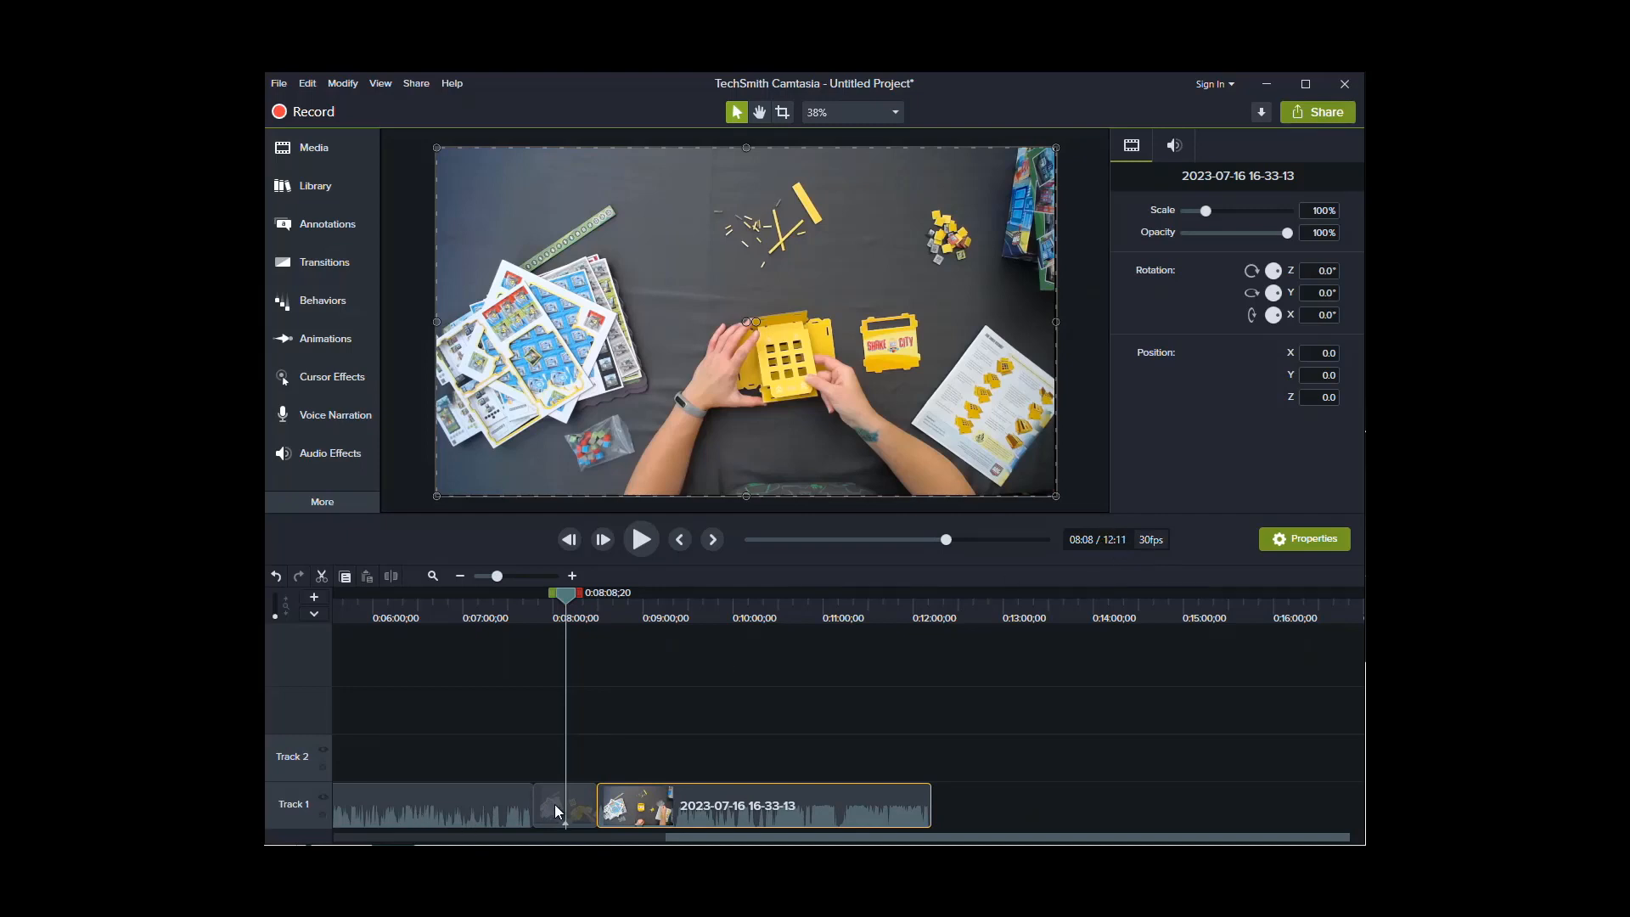
pyautogui.moveTo(564, 808)
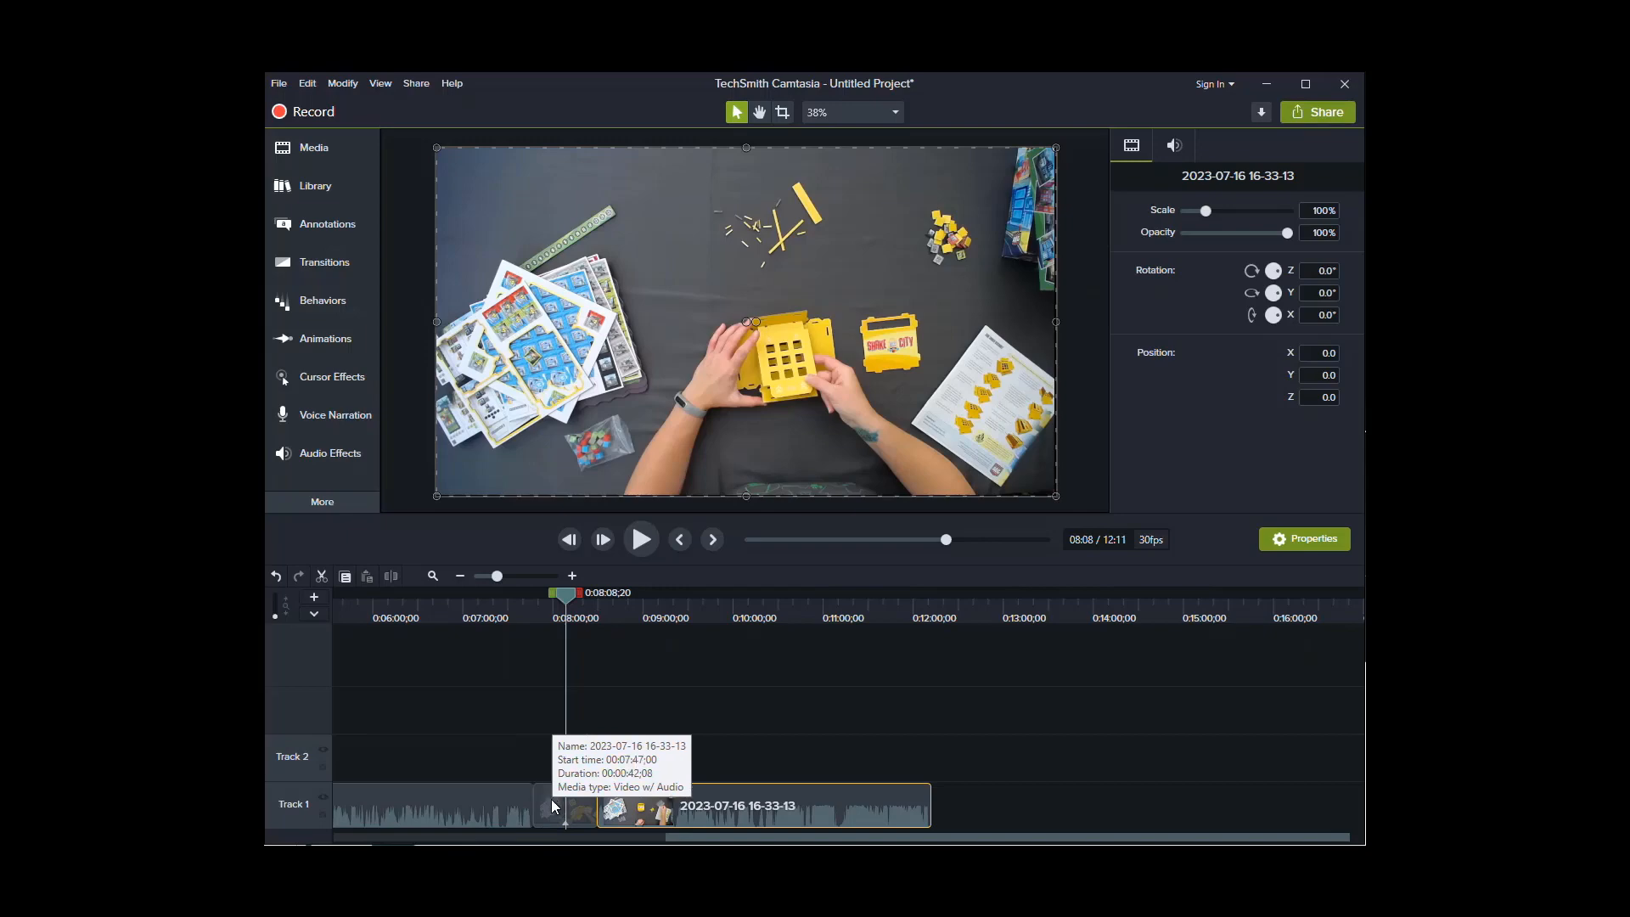
pyautogui.moveTo(700, 772)
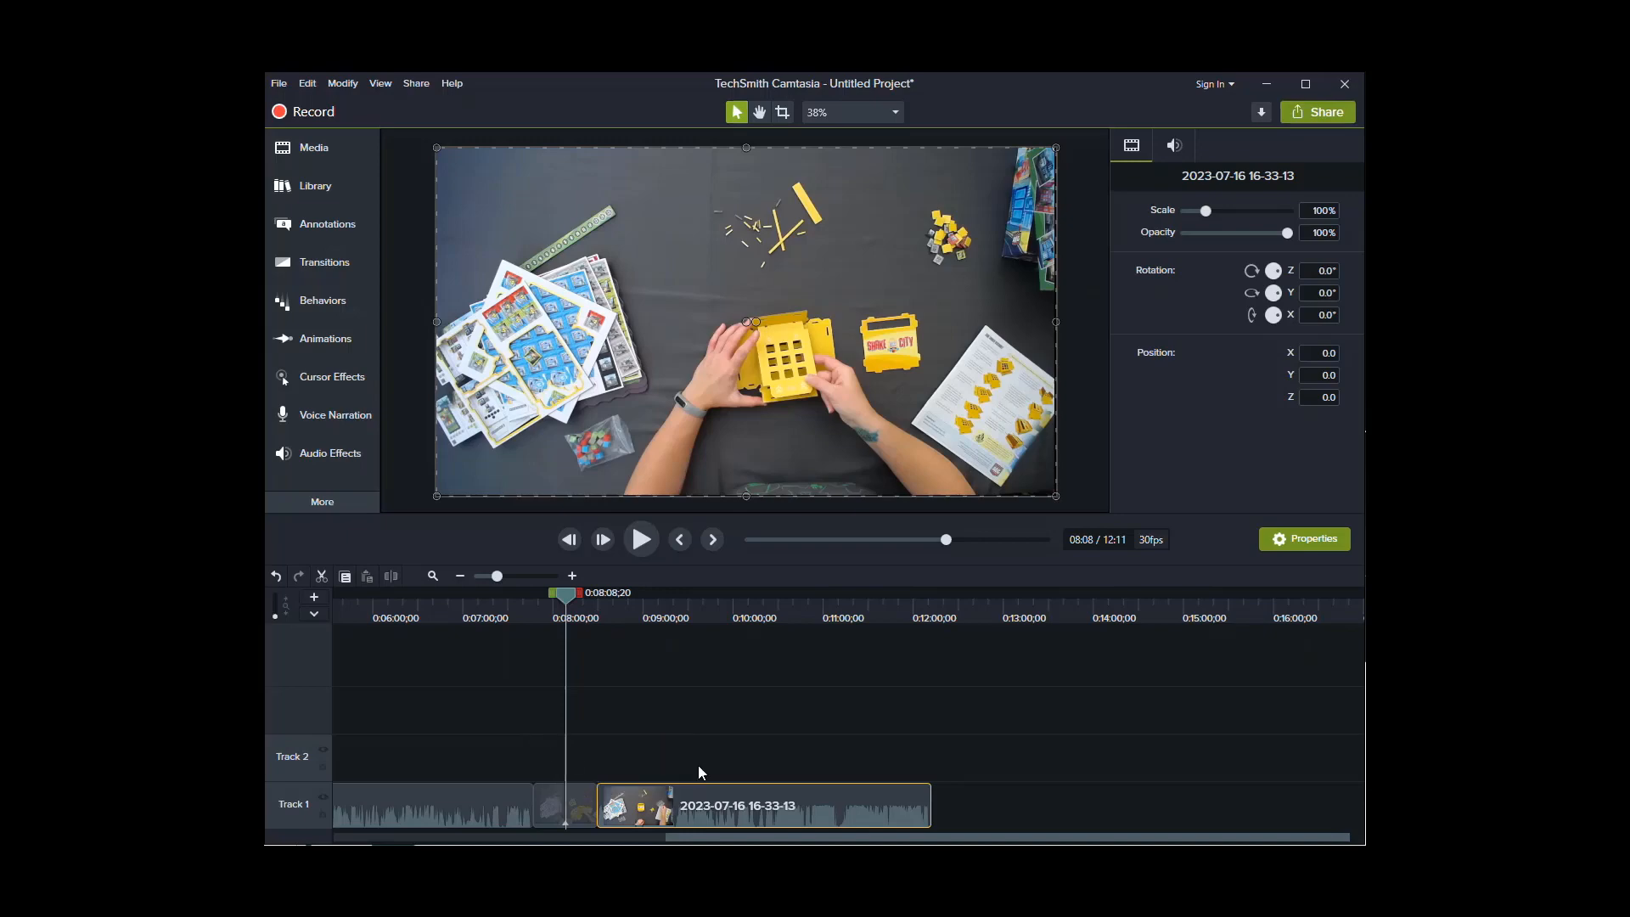
pyautogui.moveTo(662, 661)
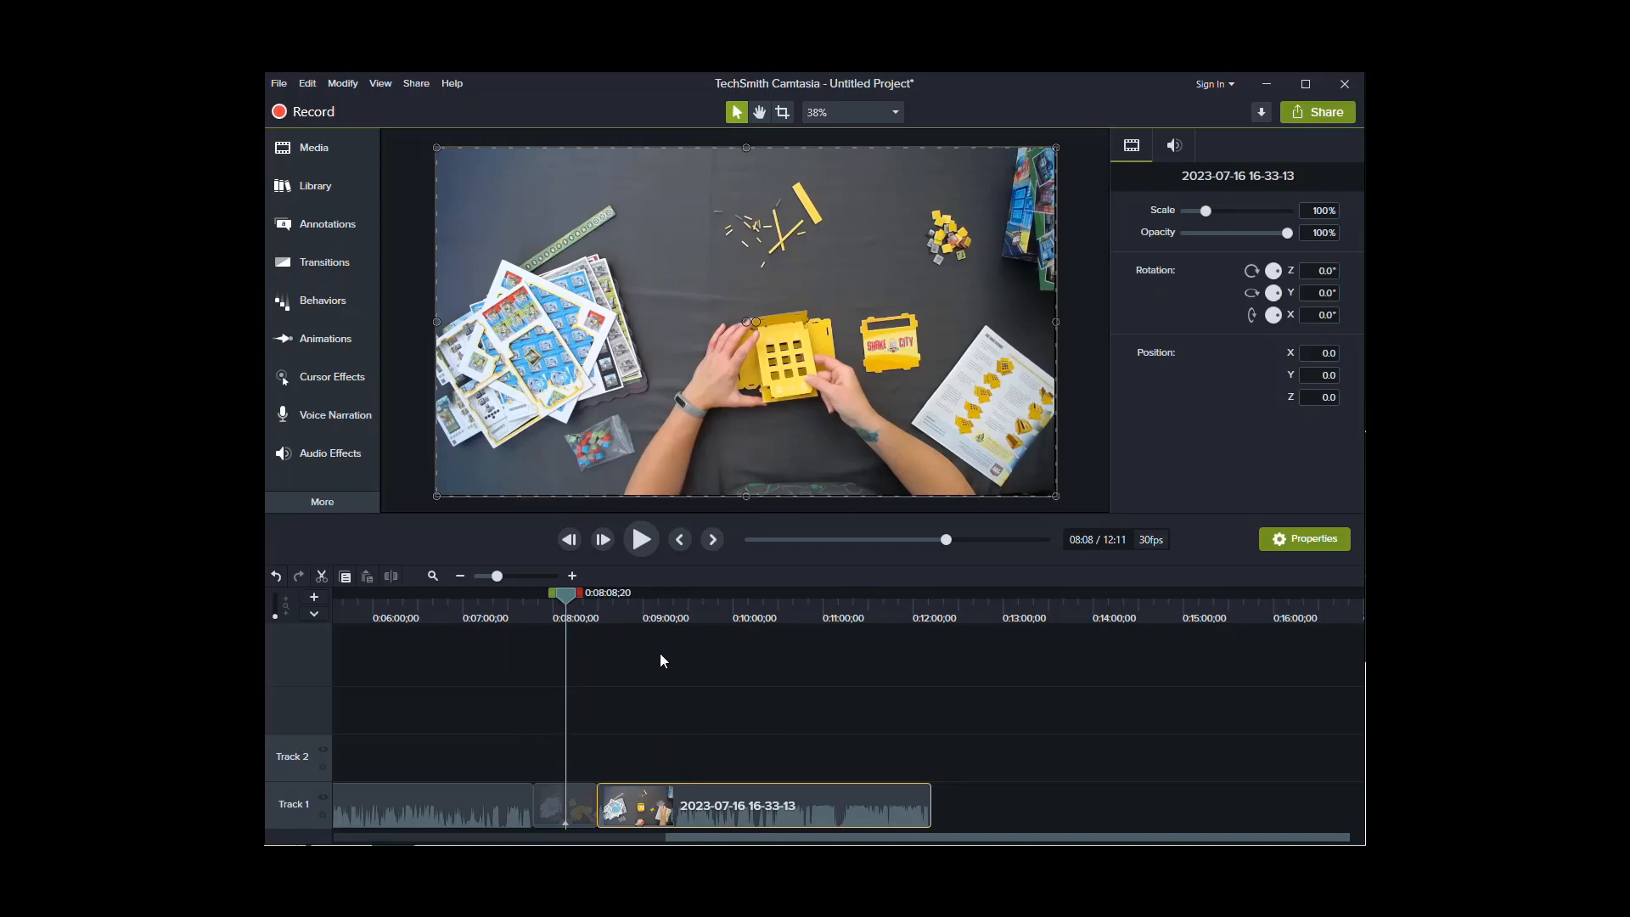